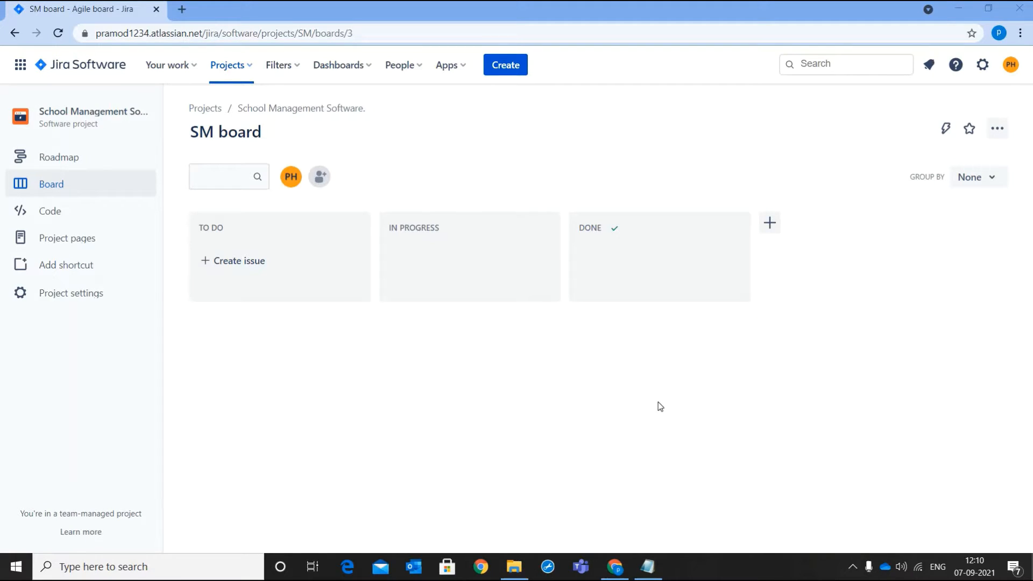
mouse_move(471, 270)
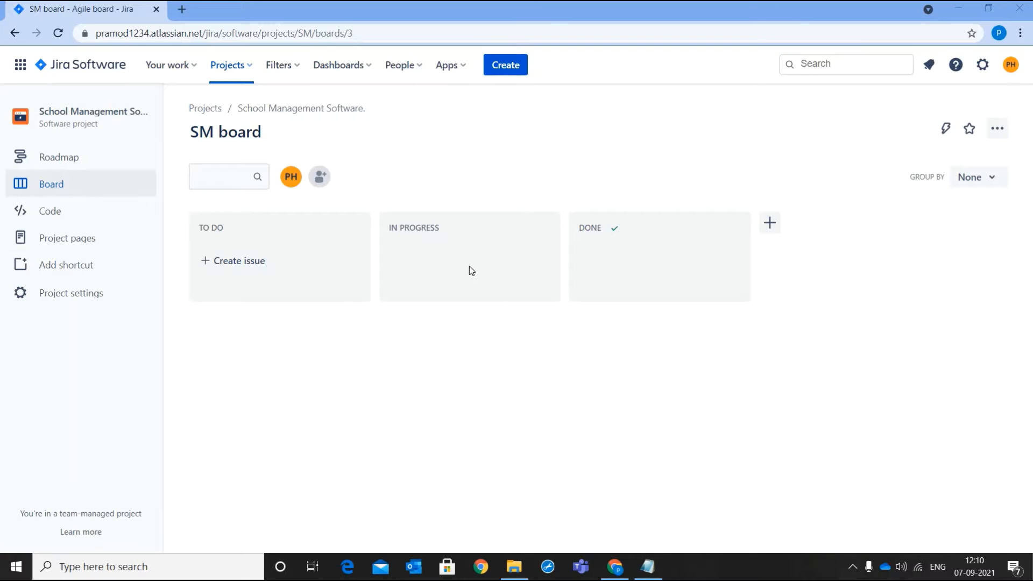
mouse_move(530, 158)
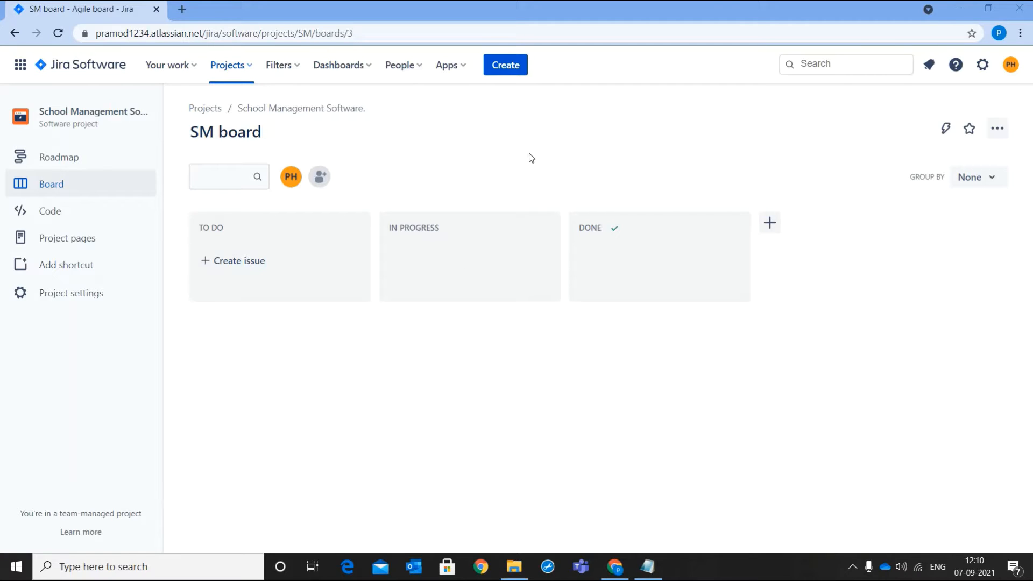
mouse_move(506, 64)
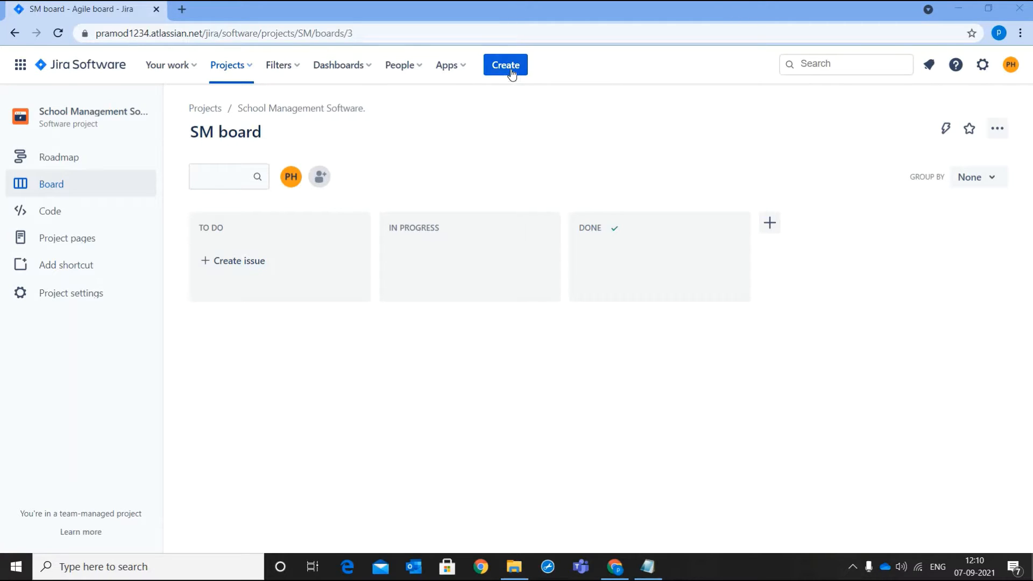
Create an Epic summarised 'Development of Login Module for School Management Software' and copy the headings.
click(505, 65)
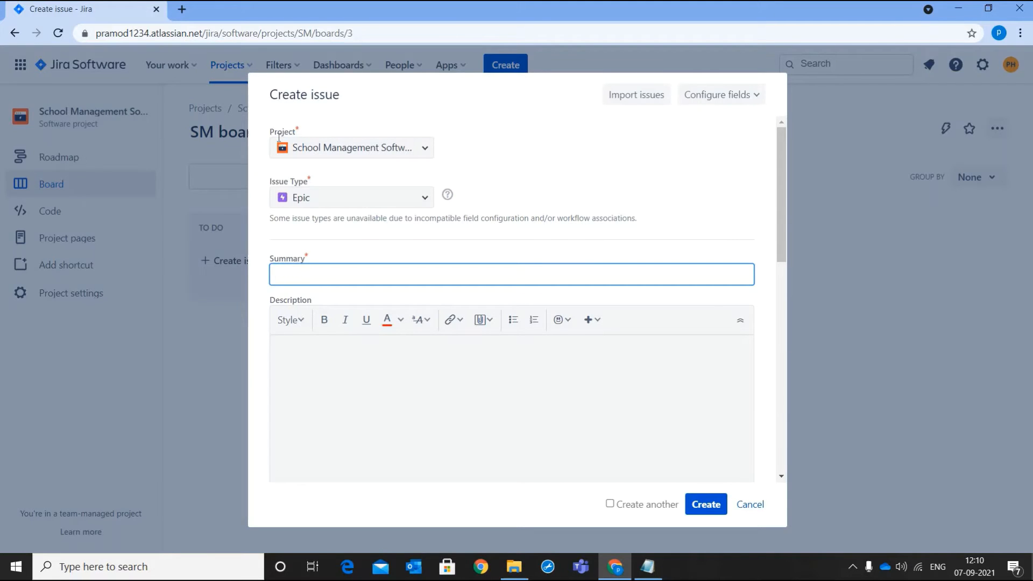
mouse_move(427, 151)
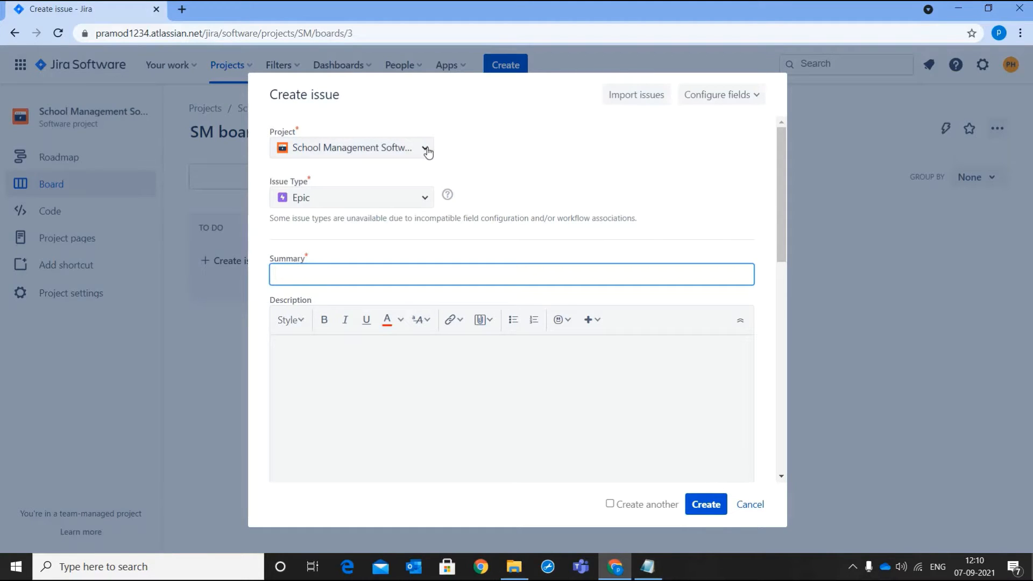
mouse_move(323, 191)
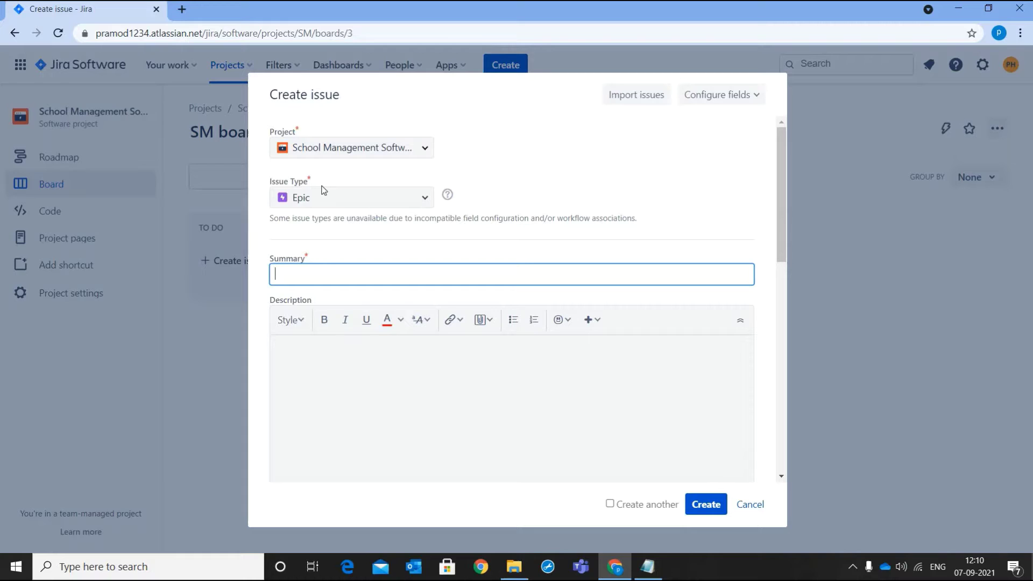
mouse_move(381, 227)
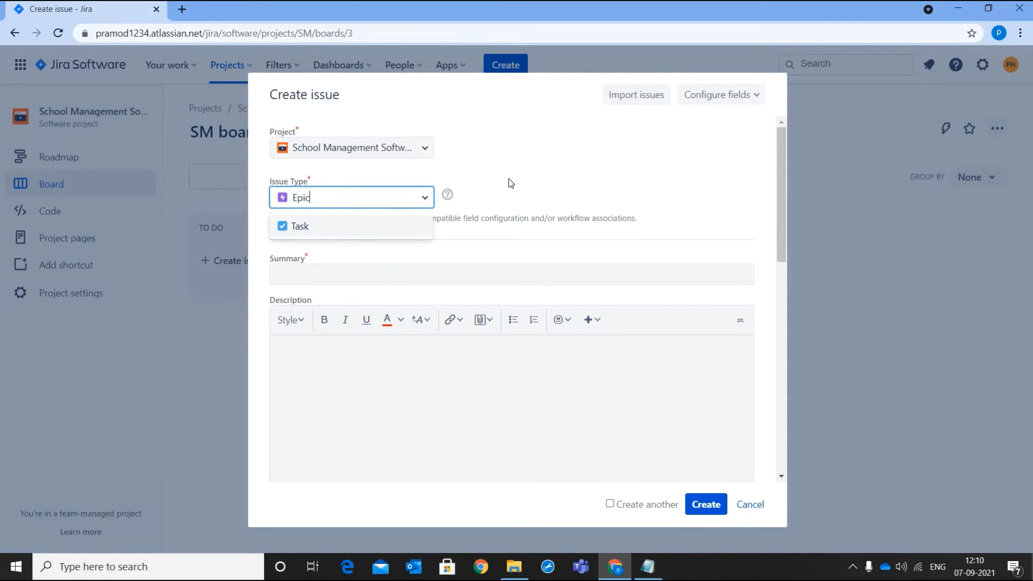
click(381, 274)
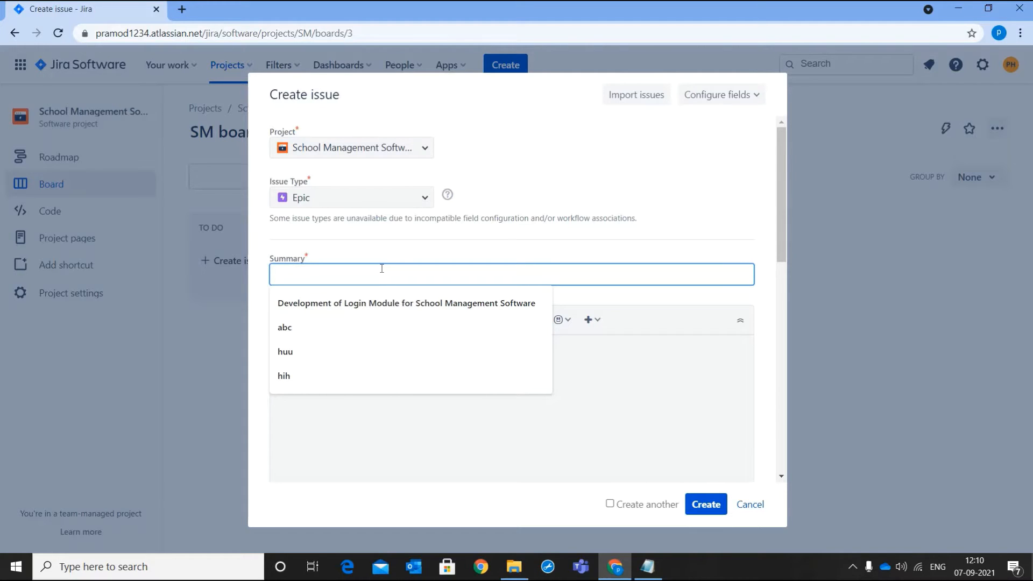
text(Devel)
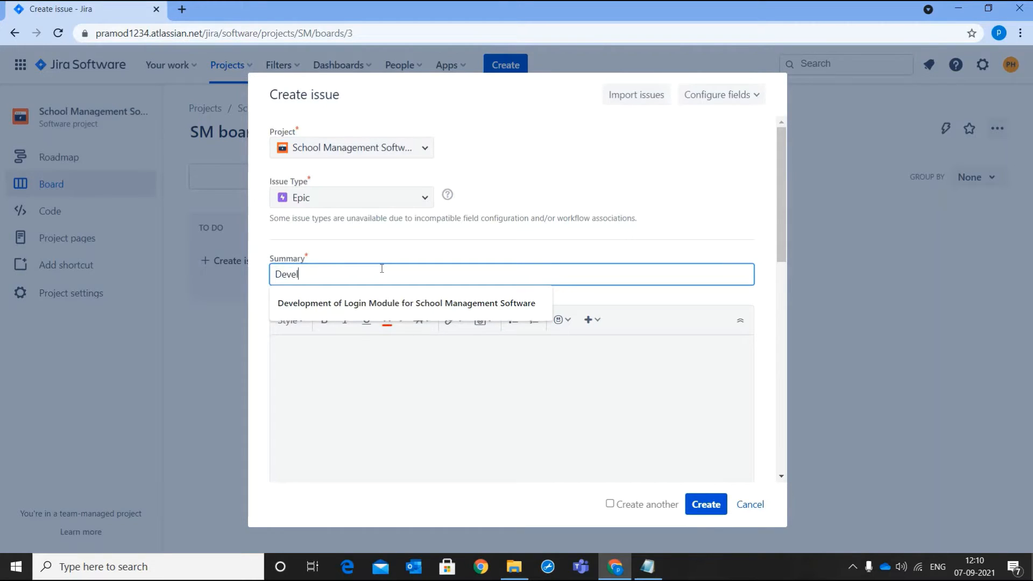
click(407, 303)
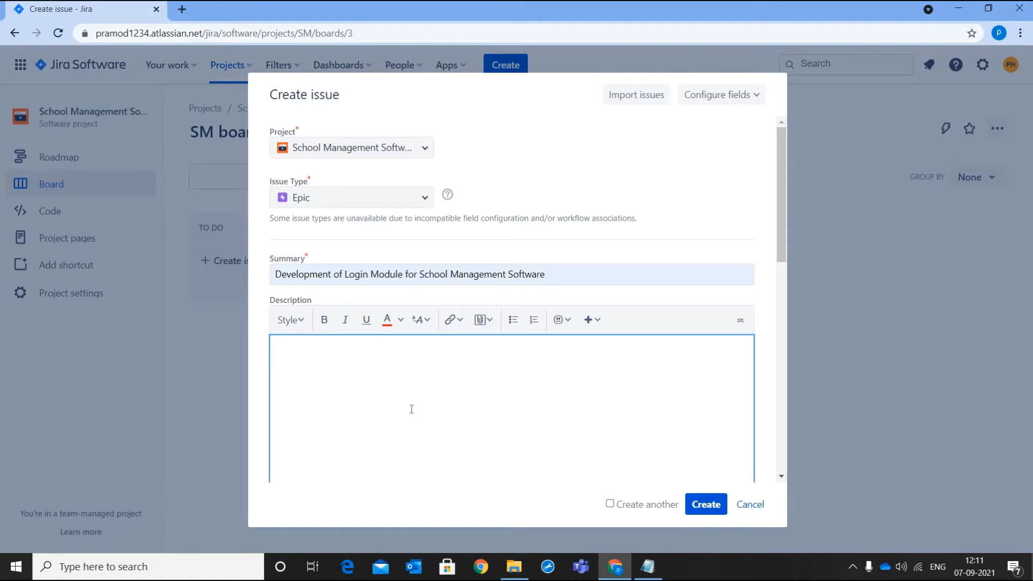
mouse_move(617, 447)
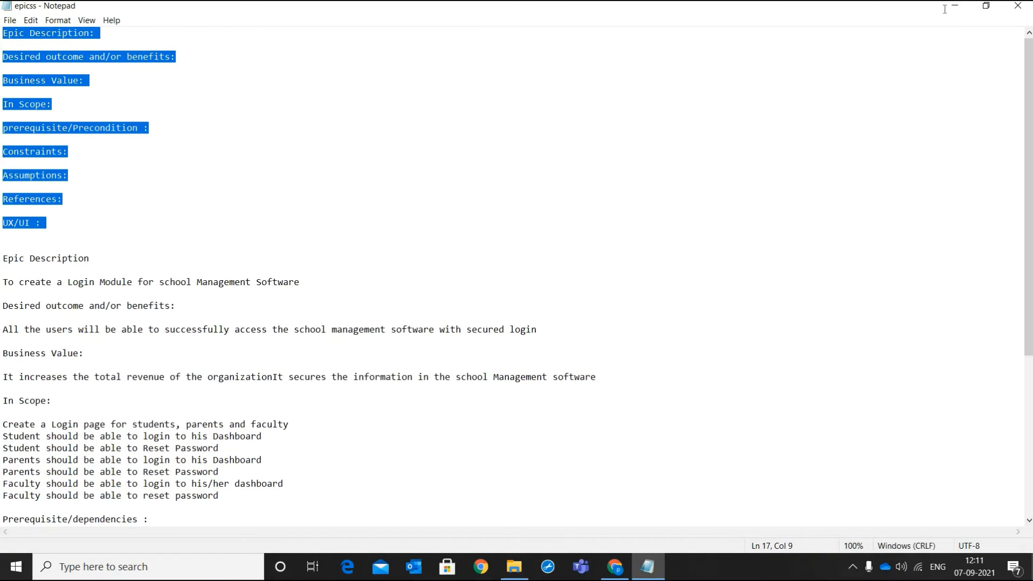
click(614, 567)
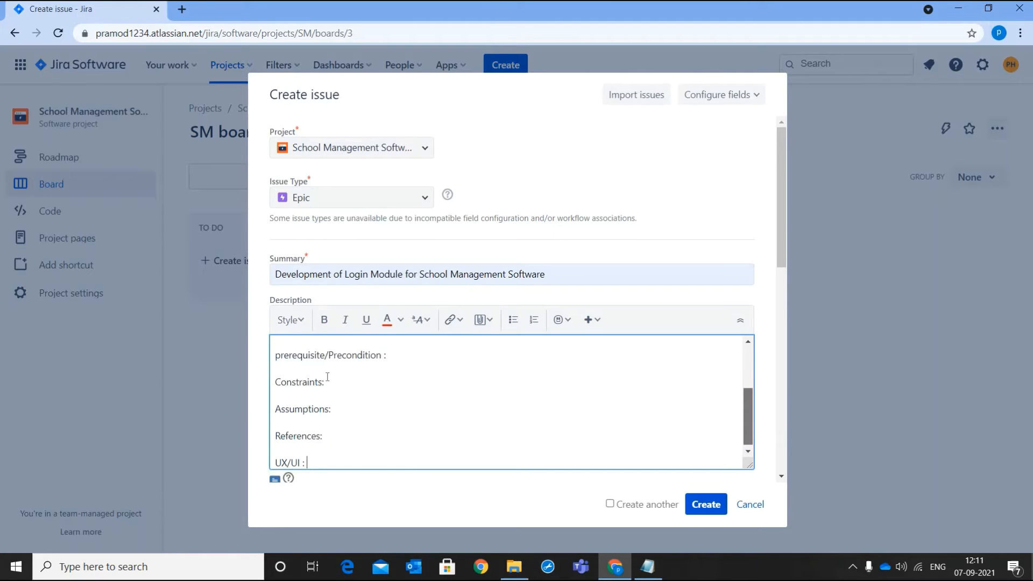
Bold the Business Value, prerequisite/Precondition and Constraints headings in the description.
scroll(up, 3)
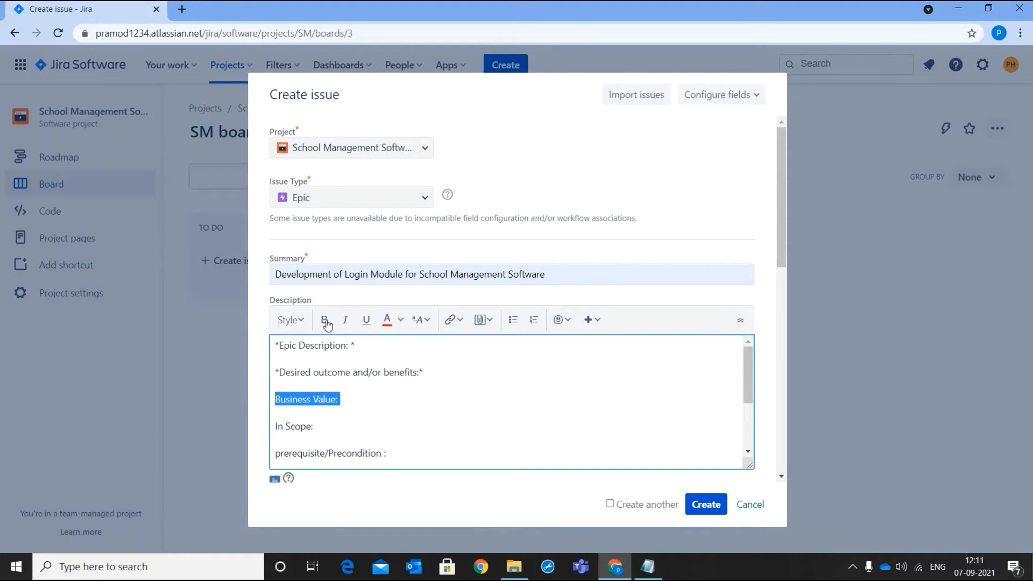
click(326, 322)
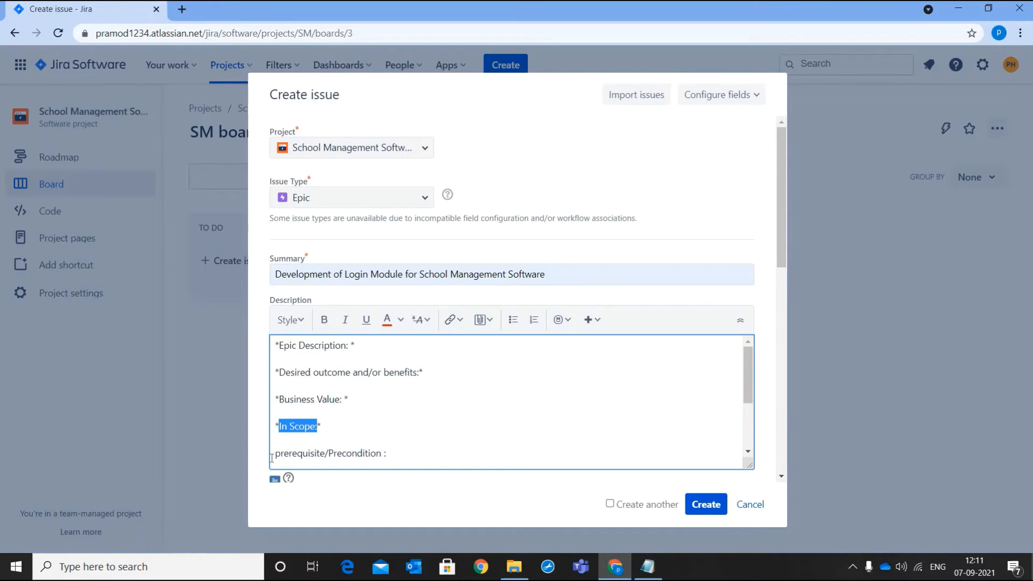
double_click(333, 453)
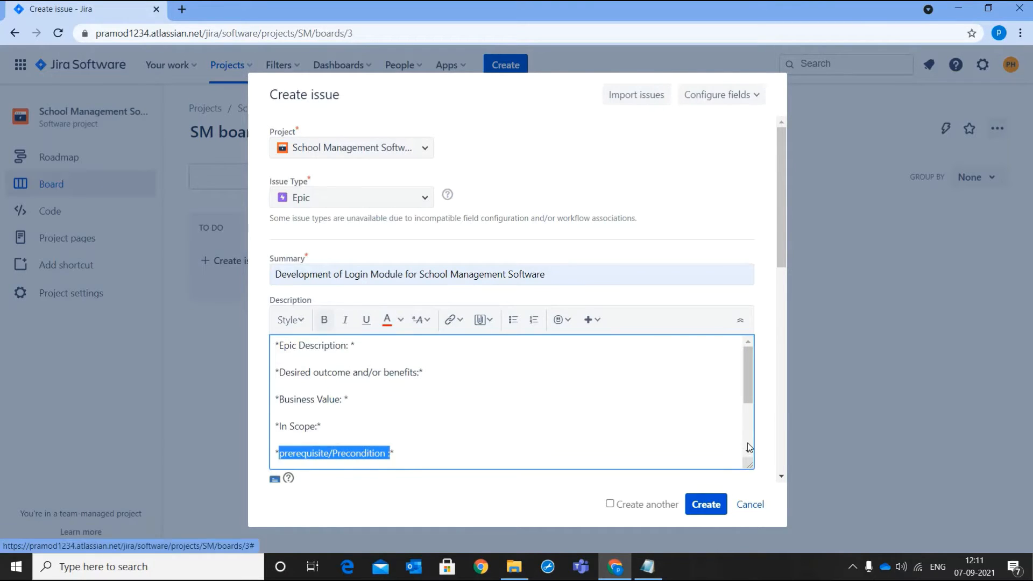
scroll(down, 3)
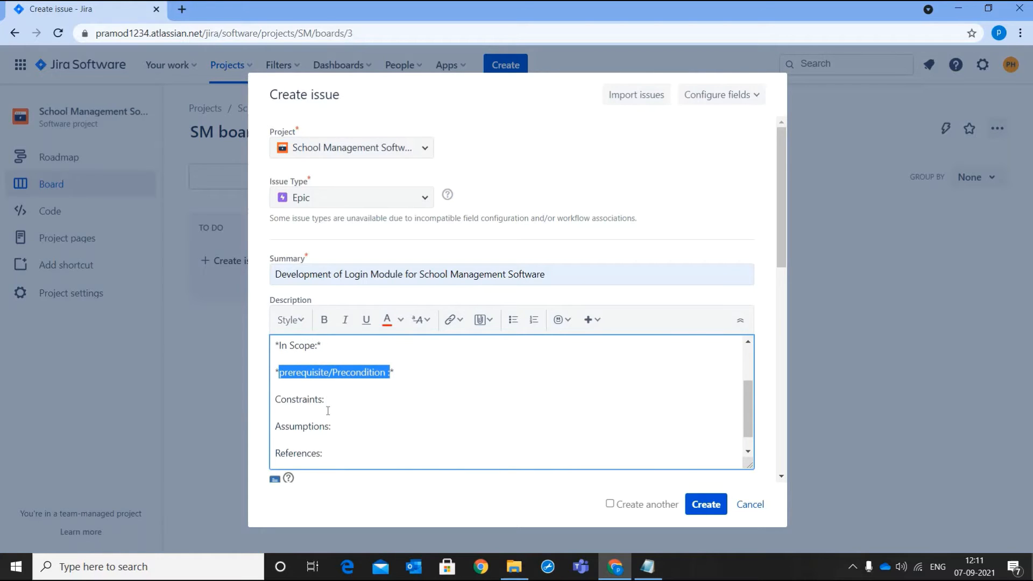
double_click(299, 399)
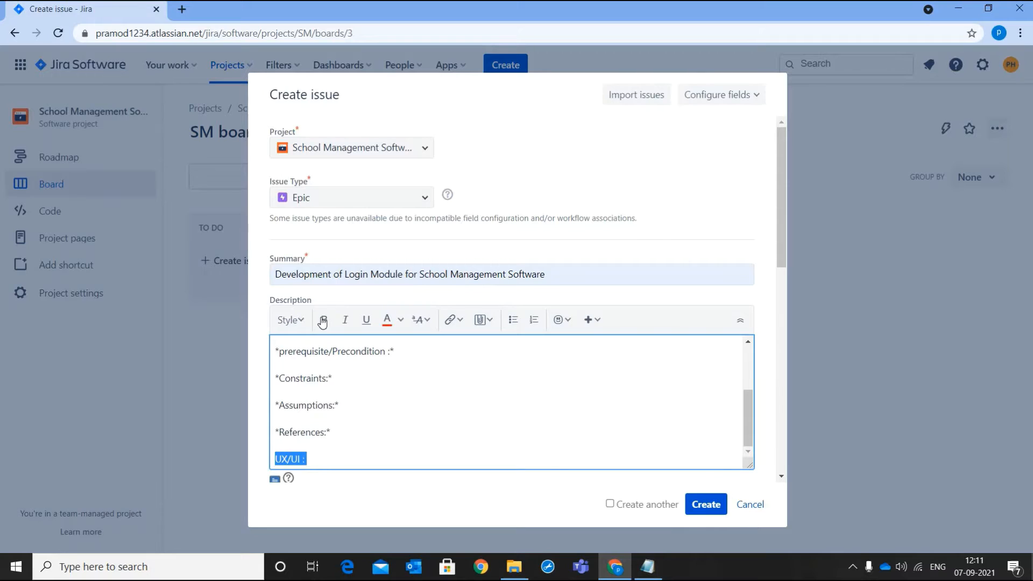
scroll(up, 3)
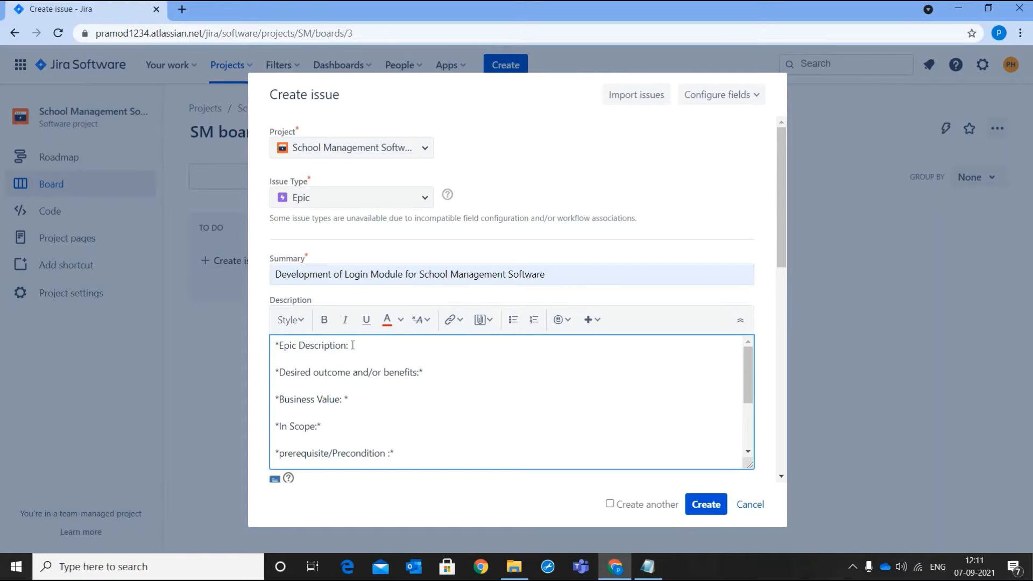
Write the outcome 'To create a Login module for School Management Software'.
text(*)
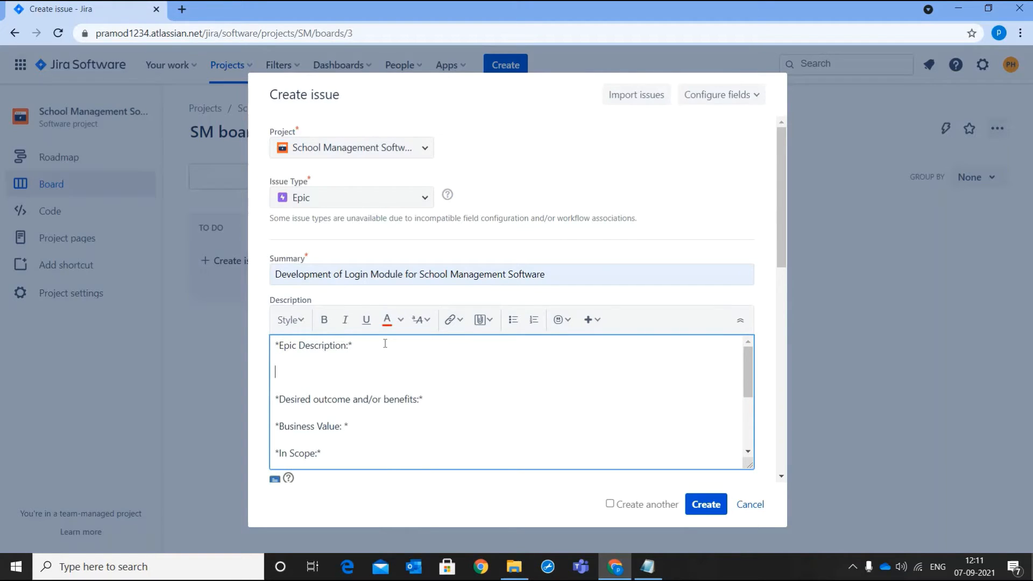
text(To cr)
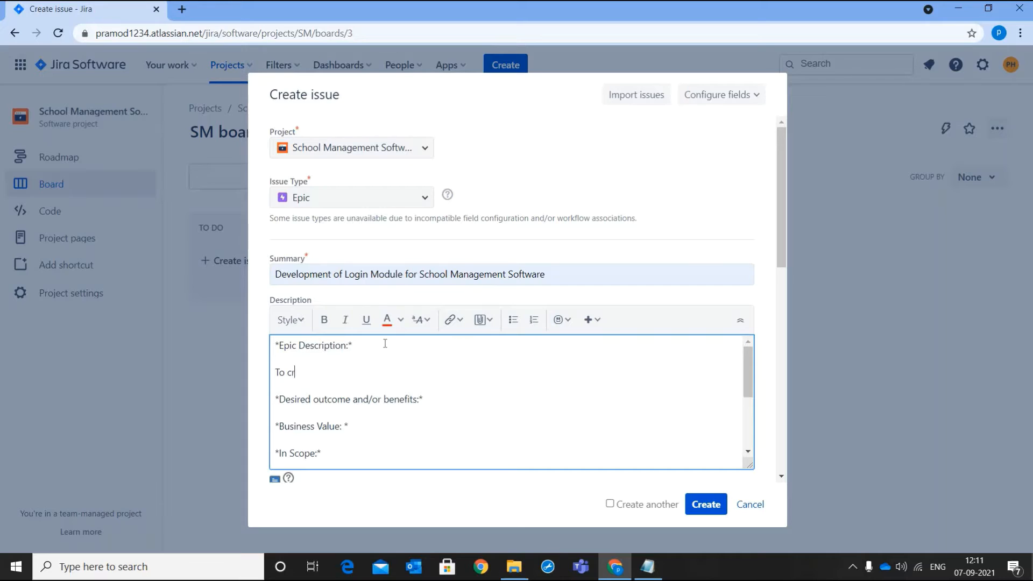
text(eate a)
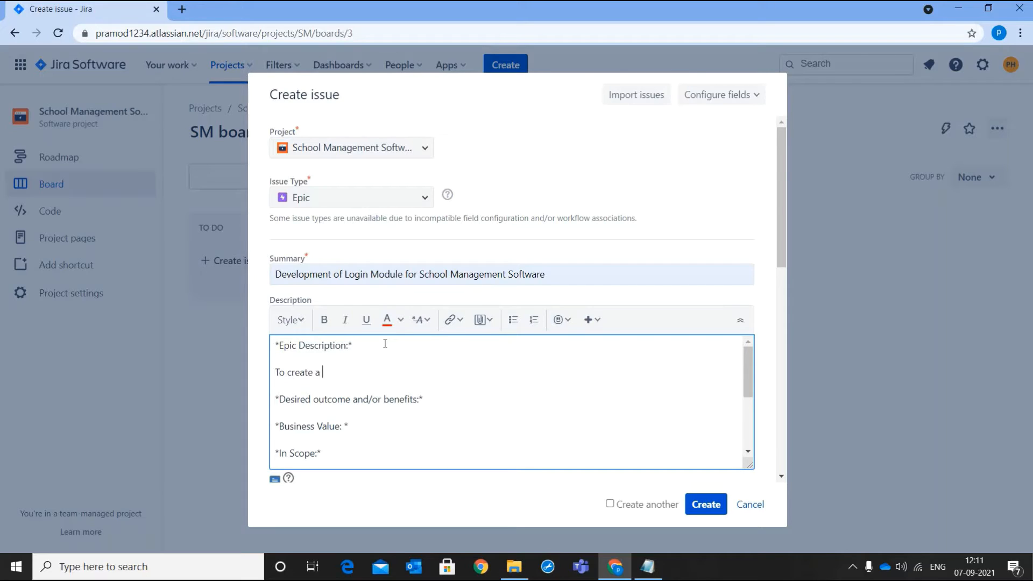
text(Login mod)
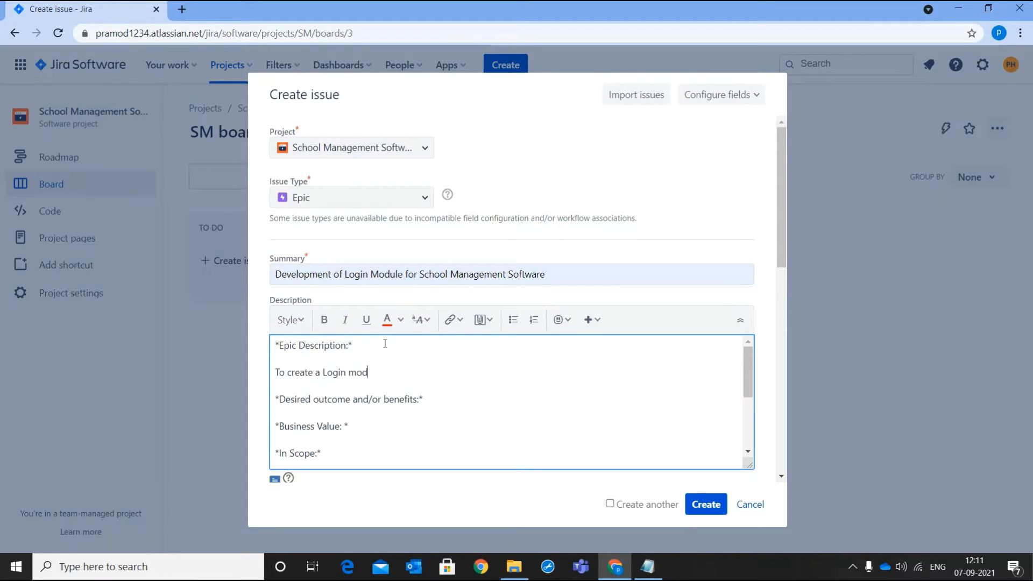
text(ule for S)
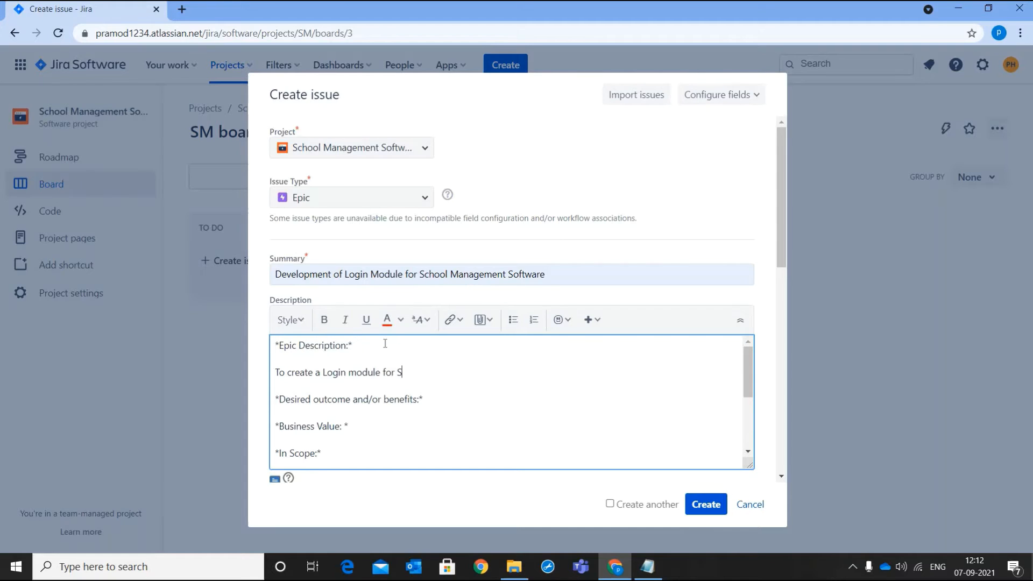
text(chool Manag)
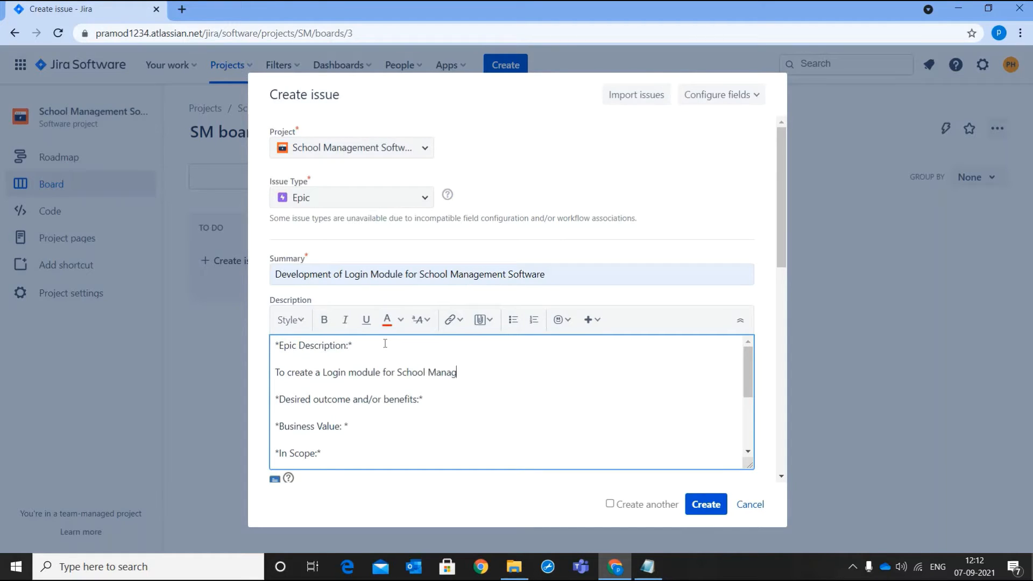
text(ement Sof)
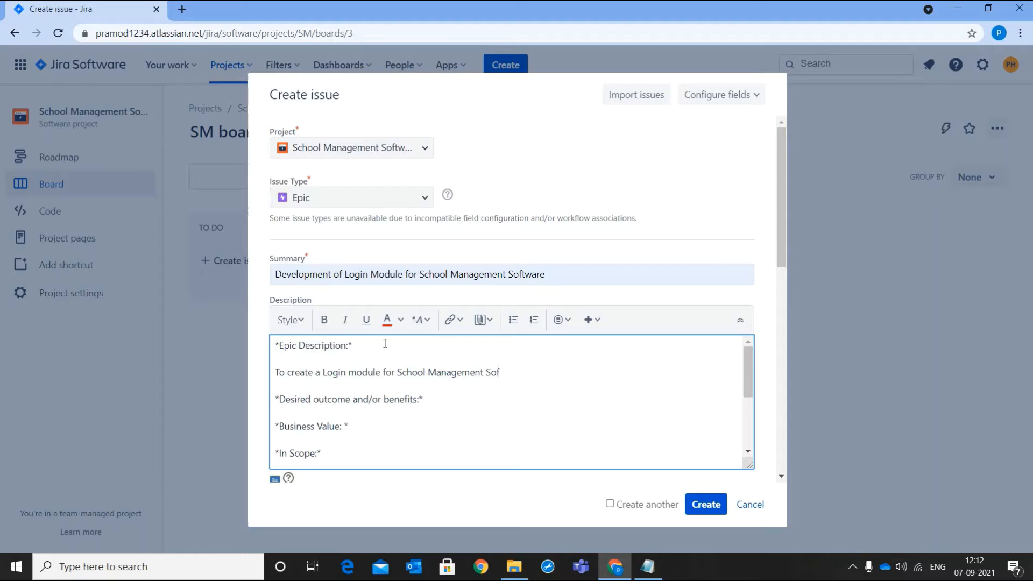
text(tware)
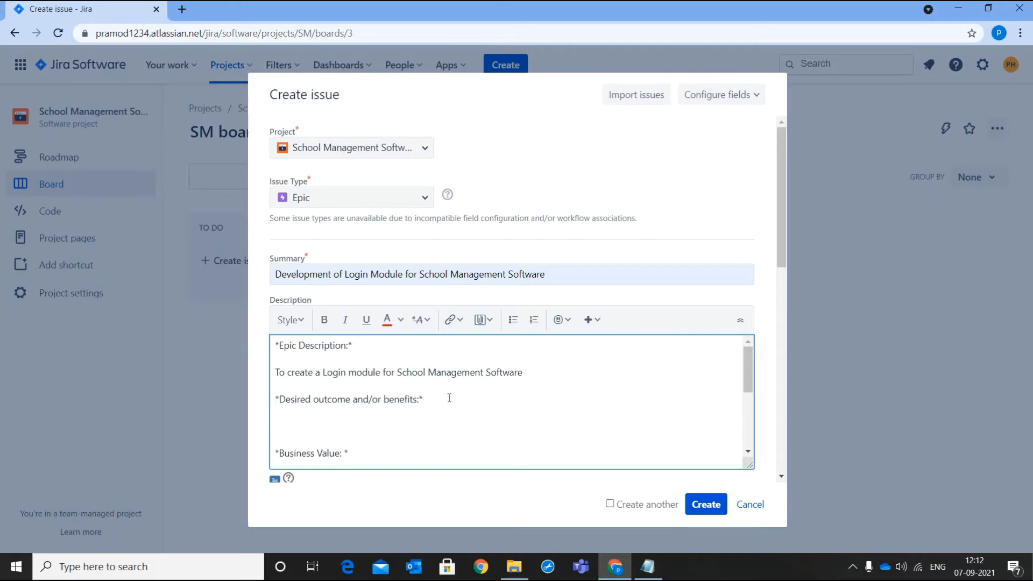
Add 'All the Users will be able to successfully access the school Management Software with secured login', fixing 'scholl'.
text(All t)
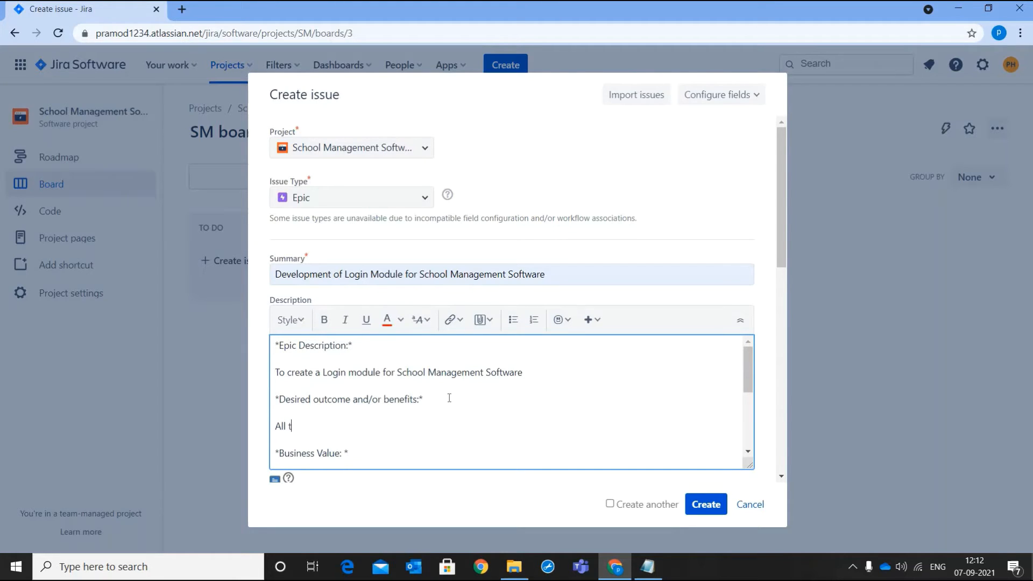
text(he Users)
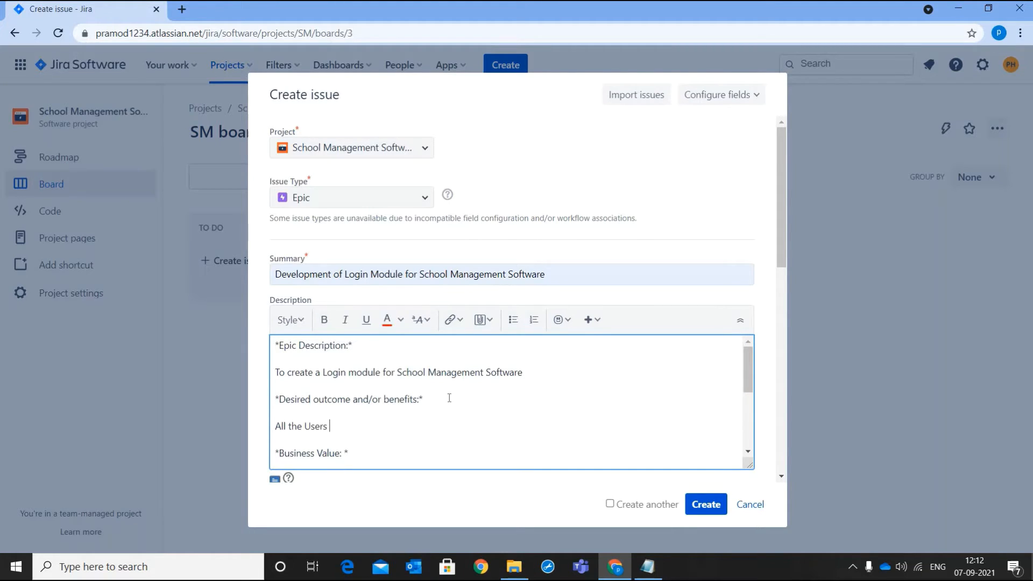
text(will be)
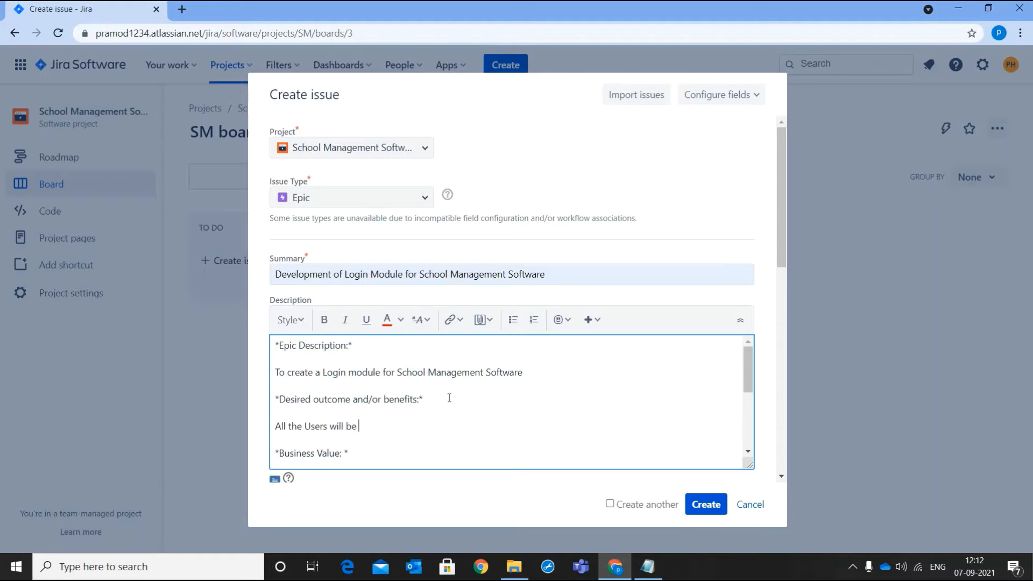
text(able to s)
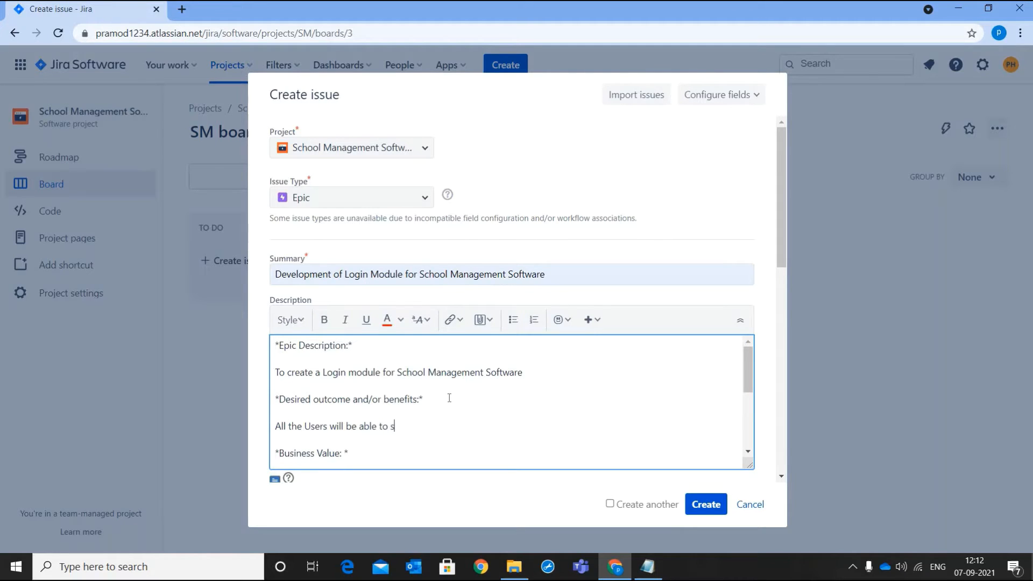
text(uccesfully)
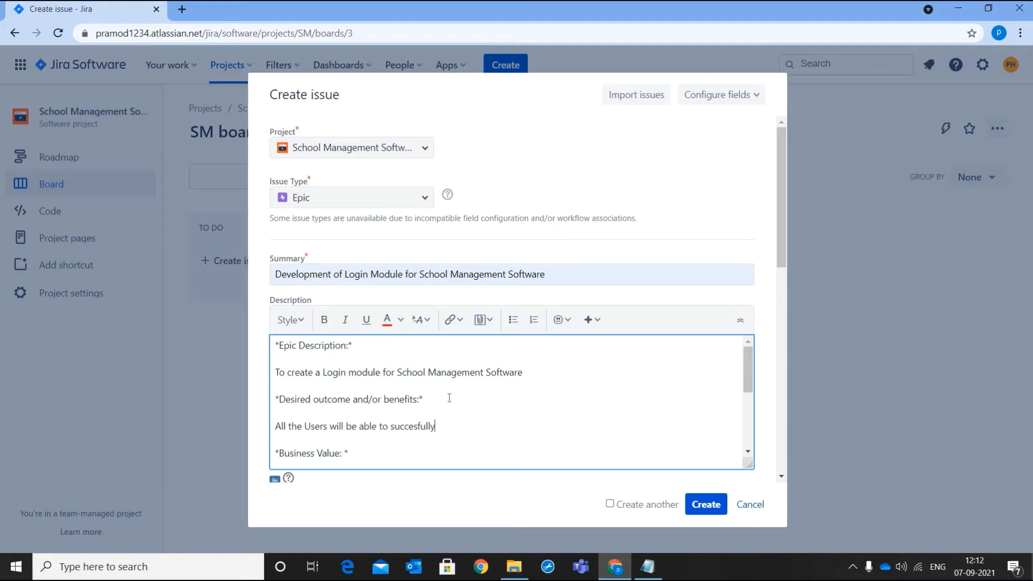
text(acc)
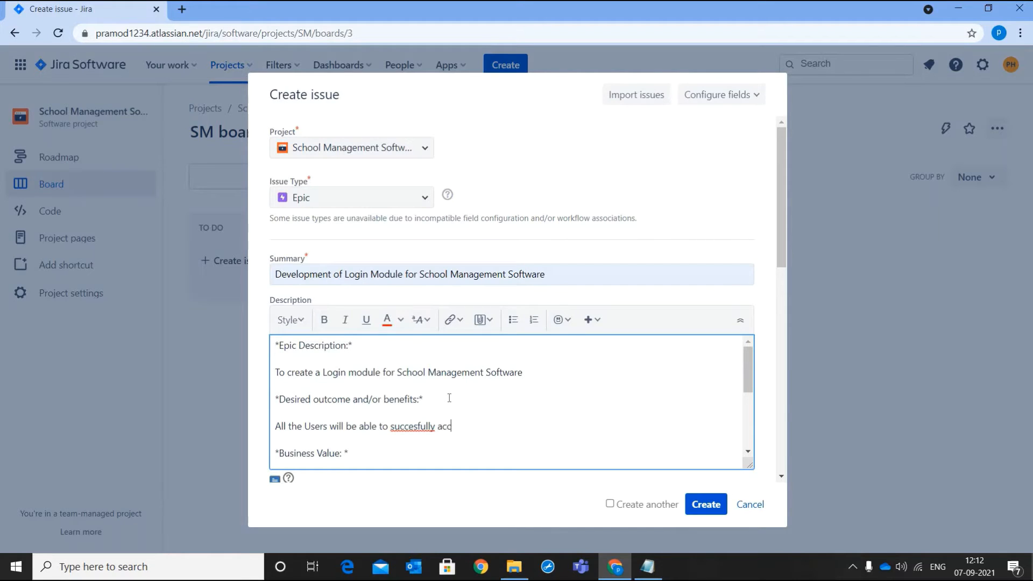
text(ess the s)
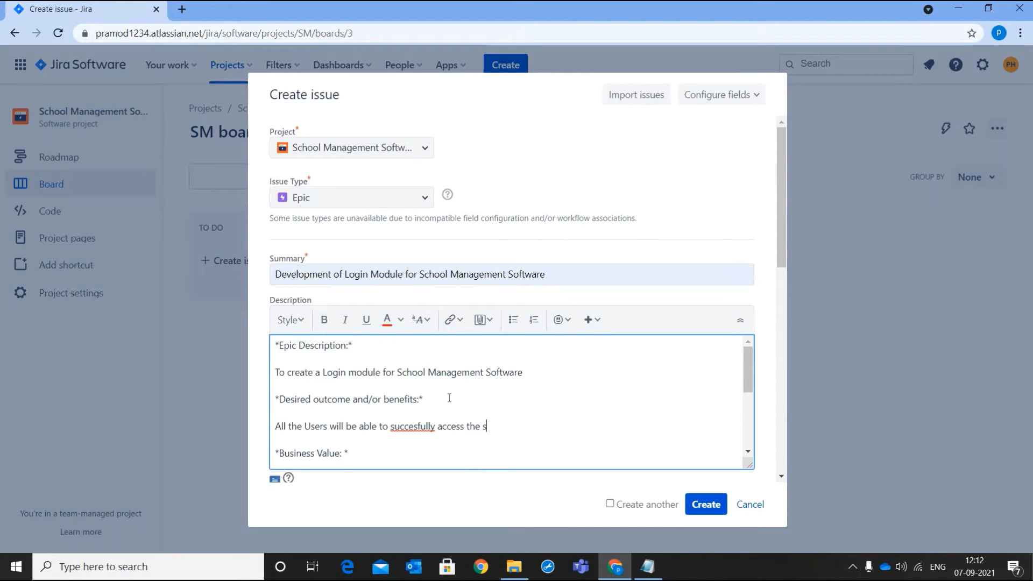
text(choll)
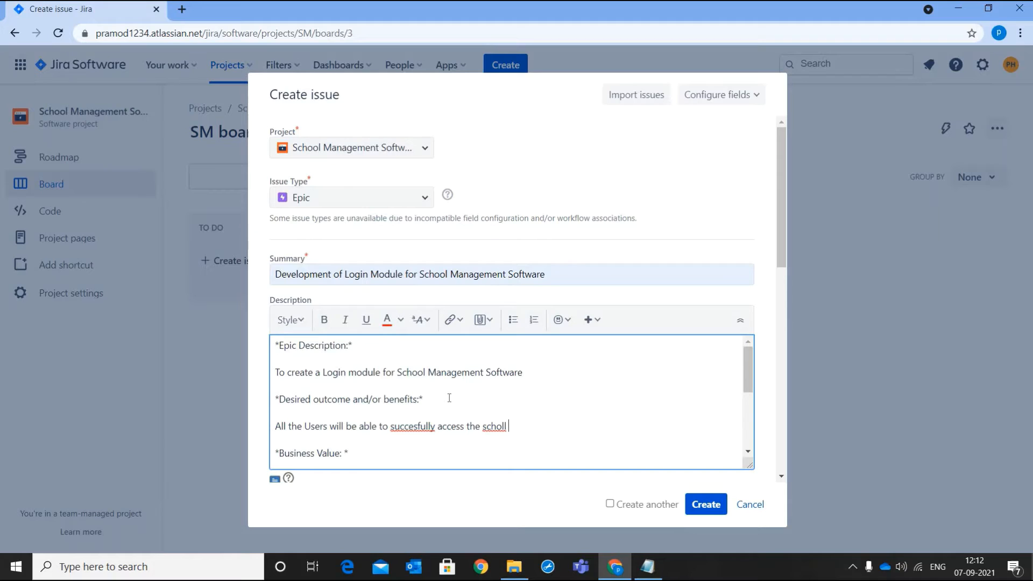
text(Management)
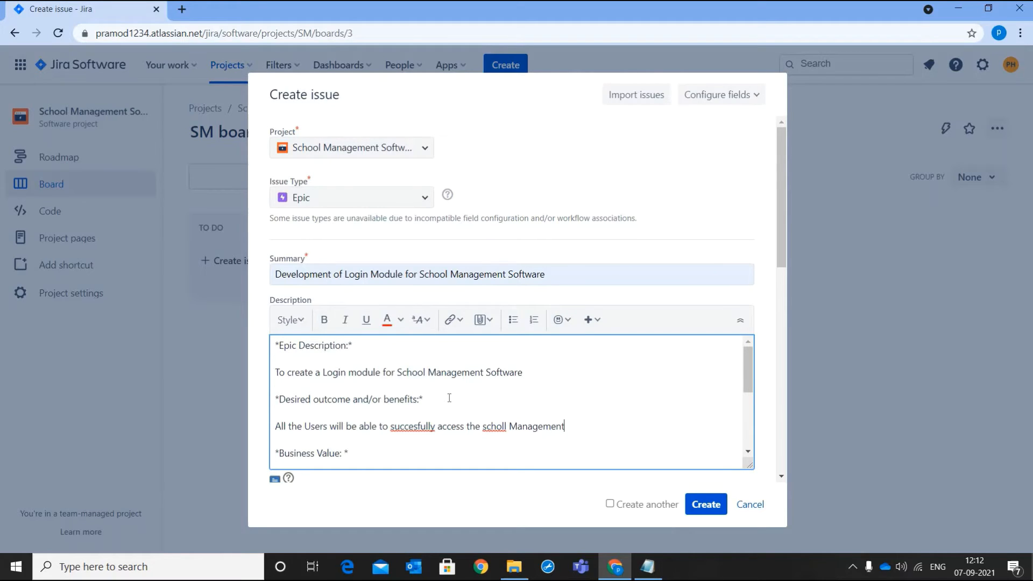
text(Software)
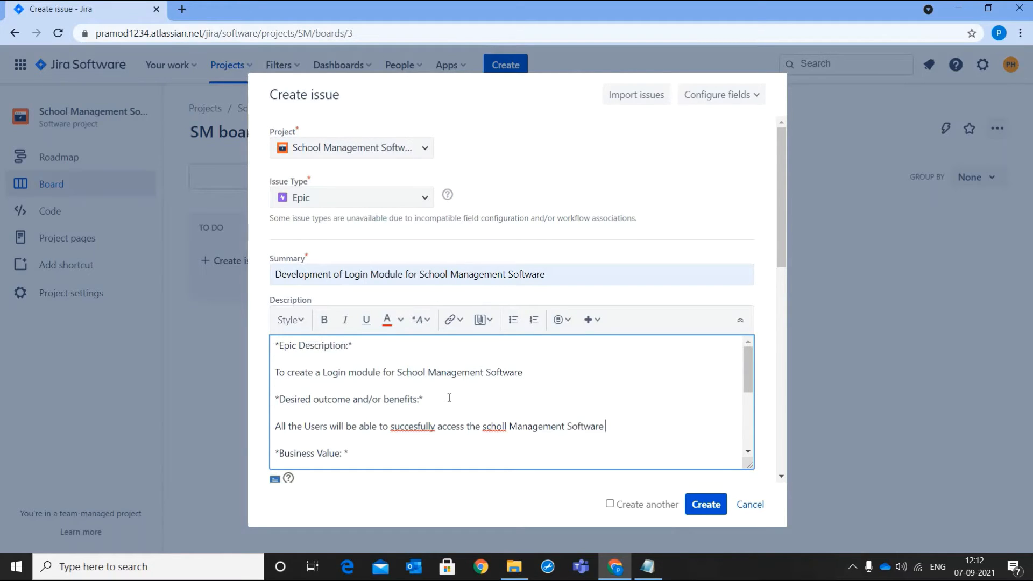
text(with sec)
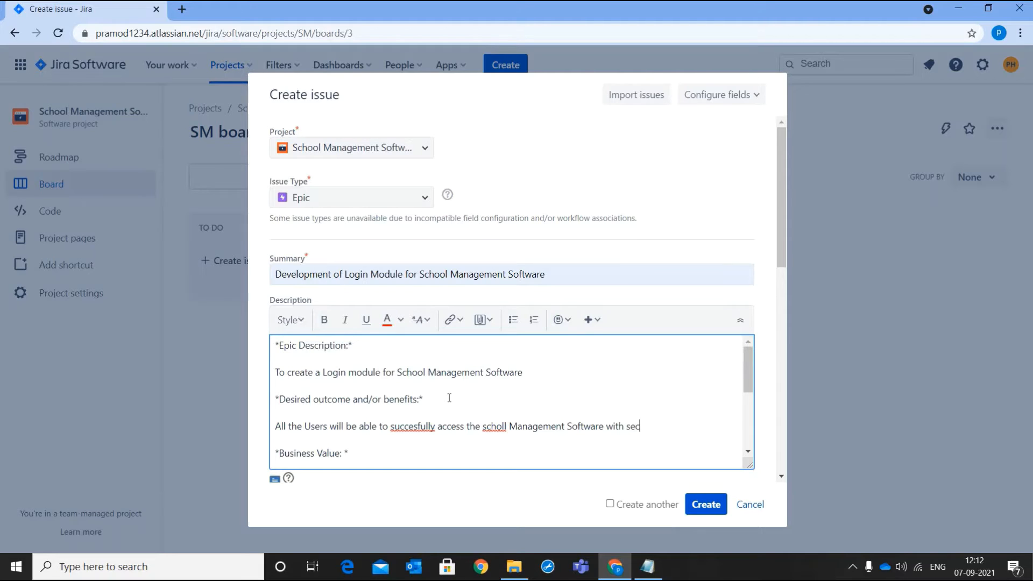
text(ured login)
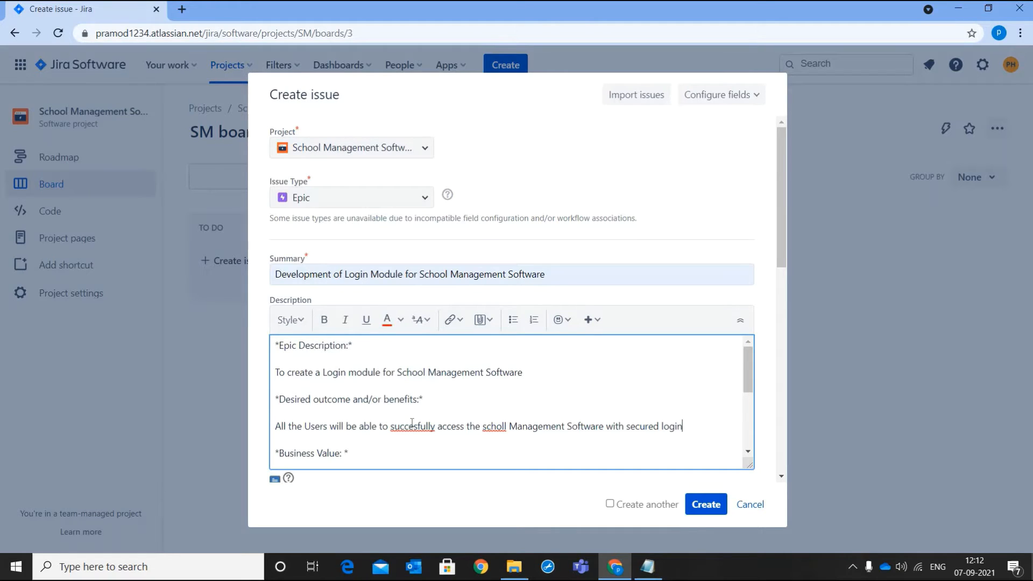
right_click(411, 426)
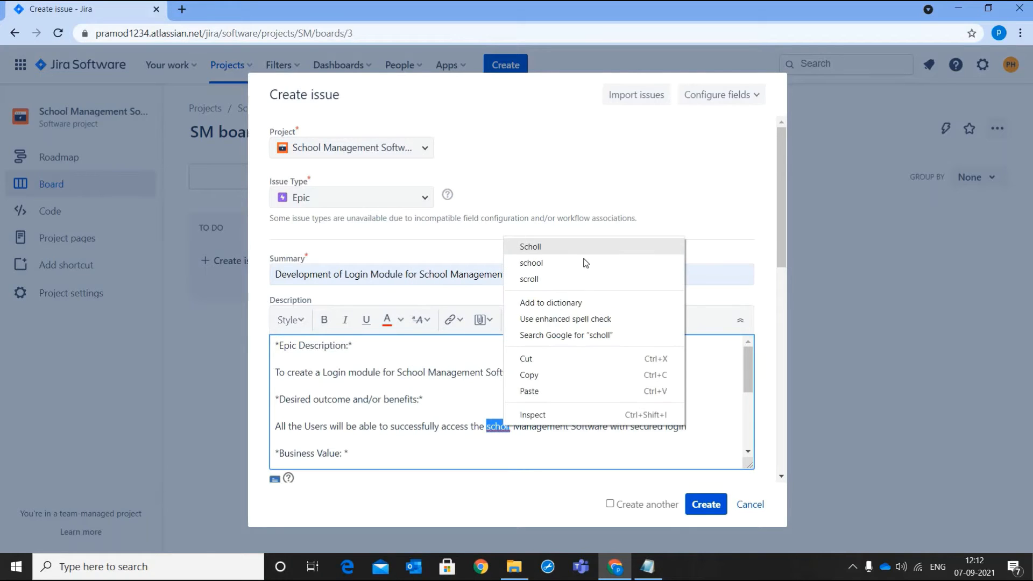
click(531, 263)
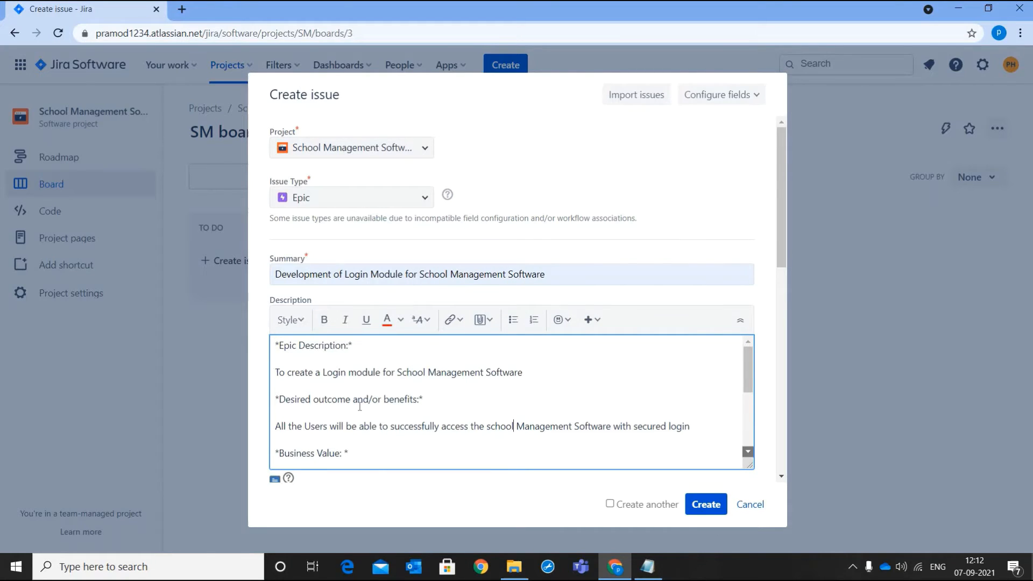
scroll(down, 3)
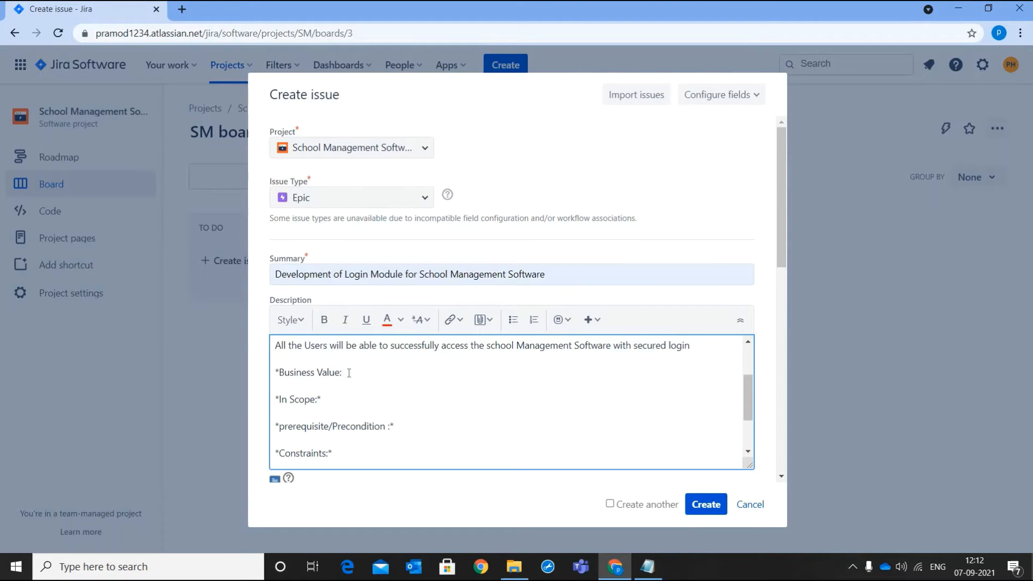
text(*)
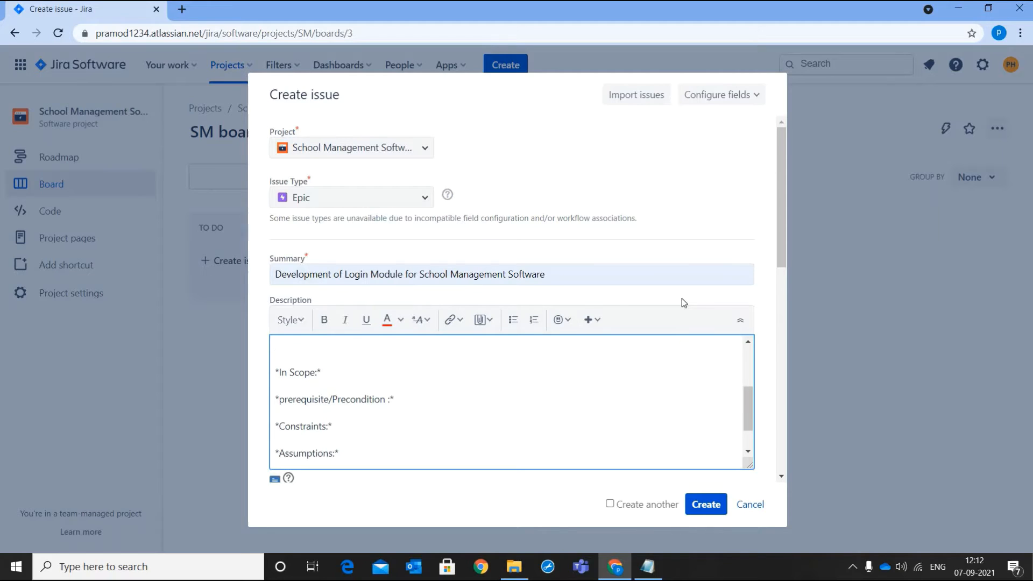
scroll(up, 3)
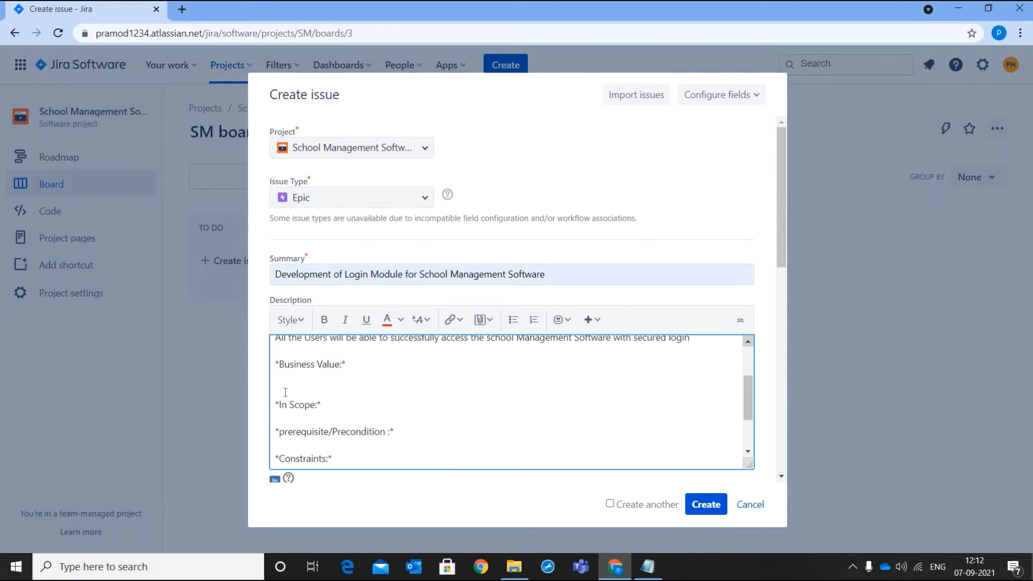
scroll(up, 3)
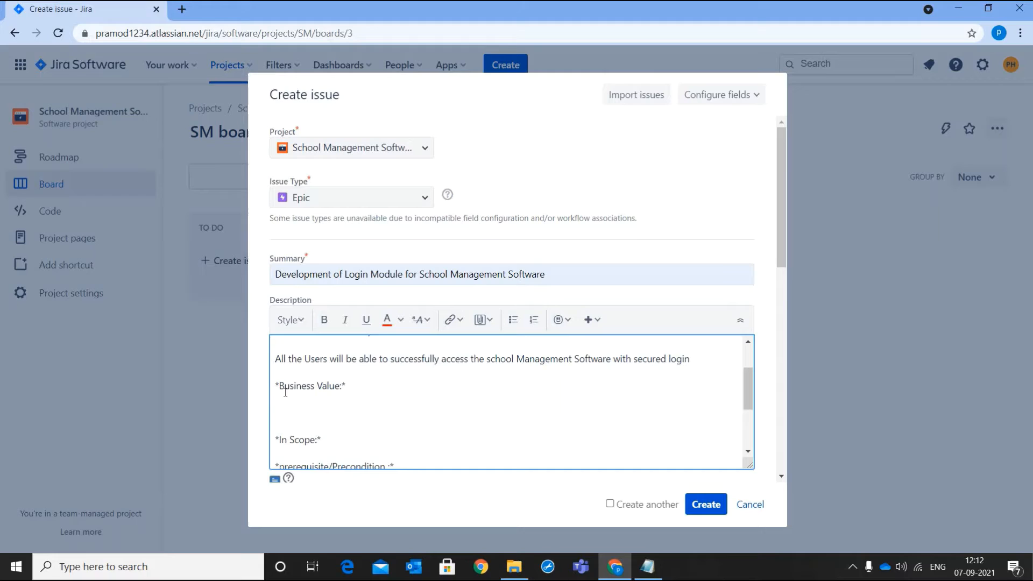
Under Business Value, write 'It increases the total revenue of the organization'.
click(276, 411)
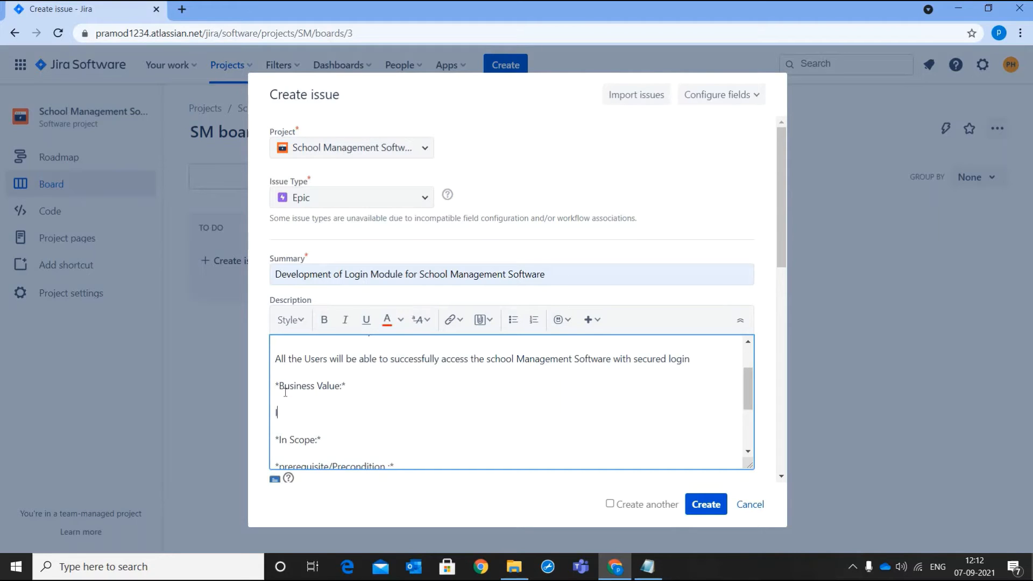
text(It increas)
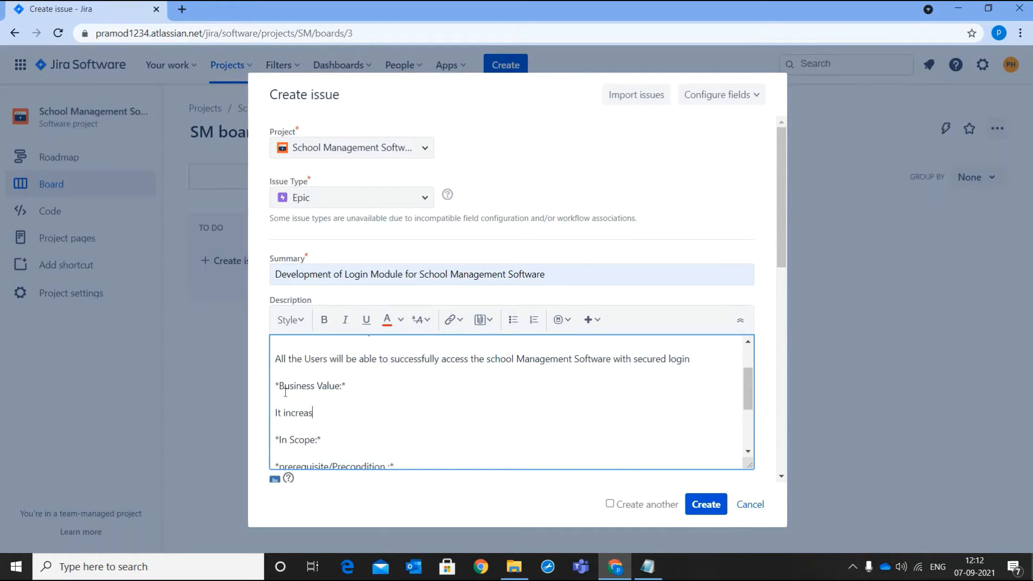
text(es the tot)
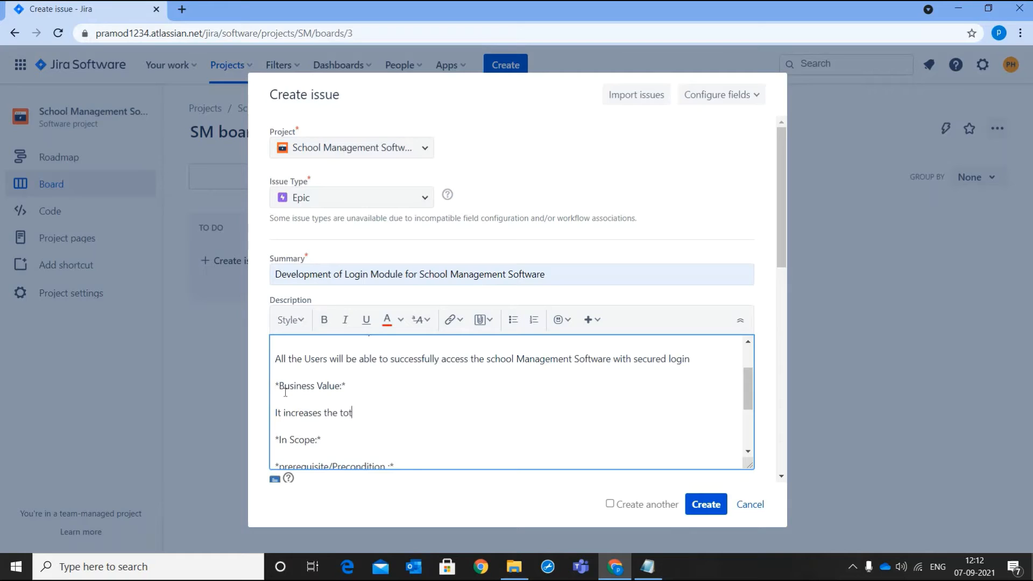
text(al revenue)
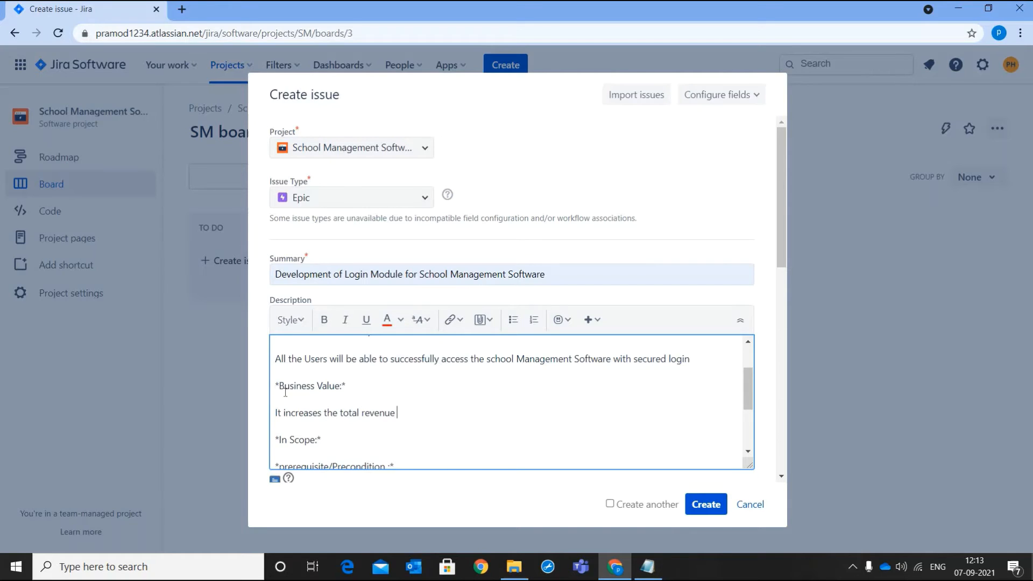
text(of the or)
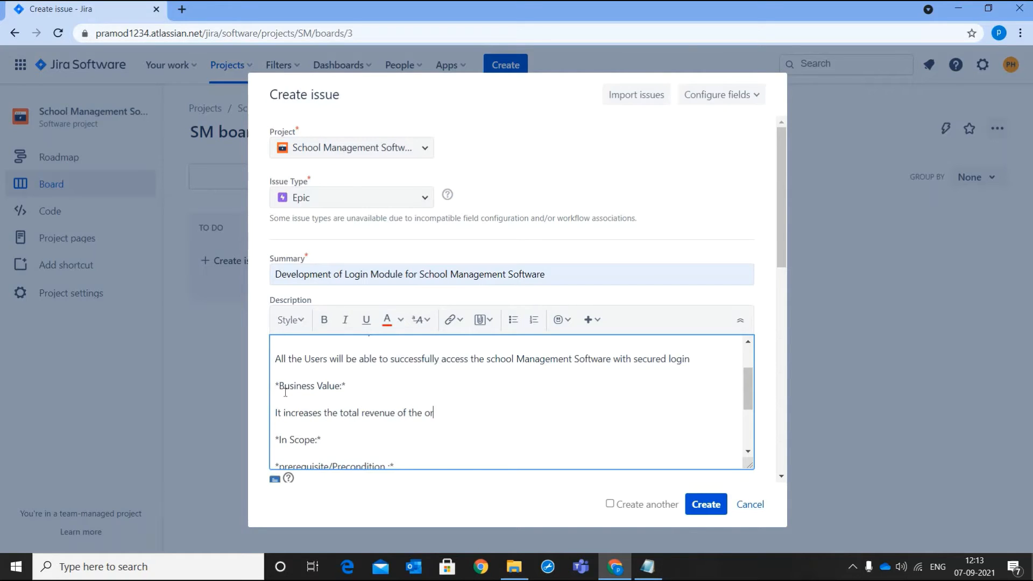
text(ganization)
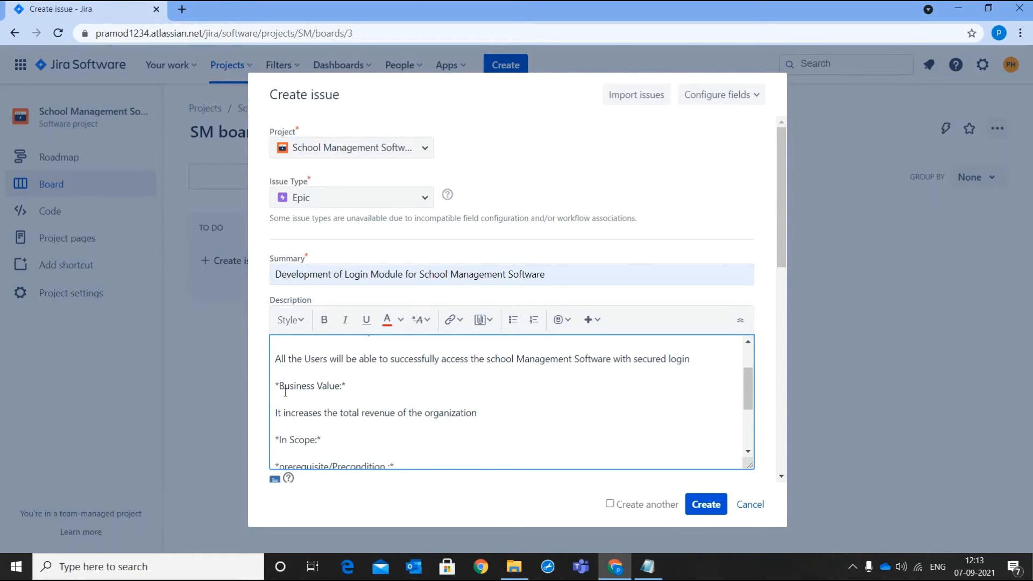
mouse_move(428, 434)
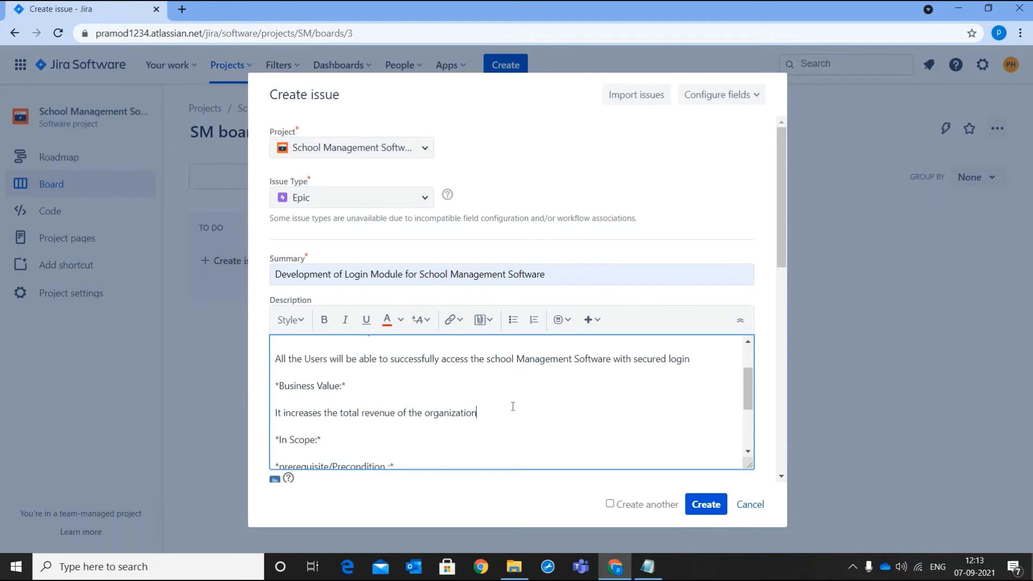
Add a second business-value line on securing school Management software information, fixing 'Mangement'.
key(Return)
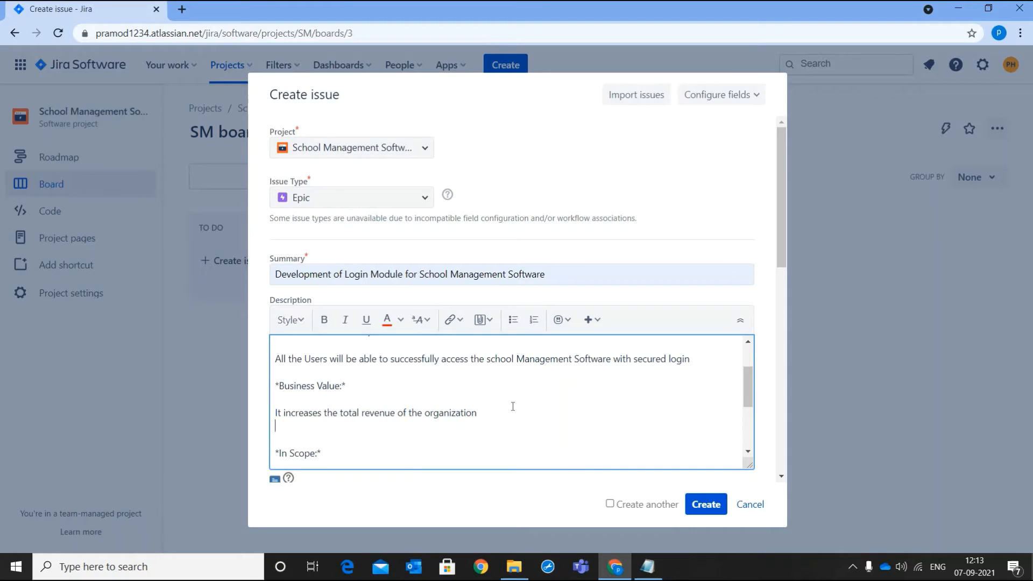
text(It s)
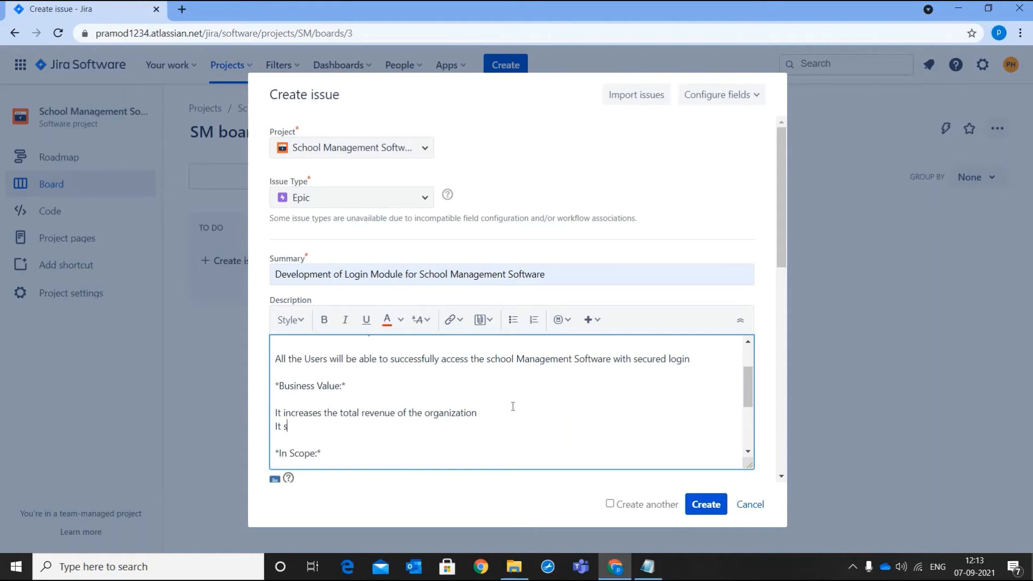
text(ecured)
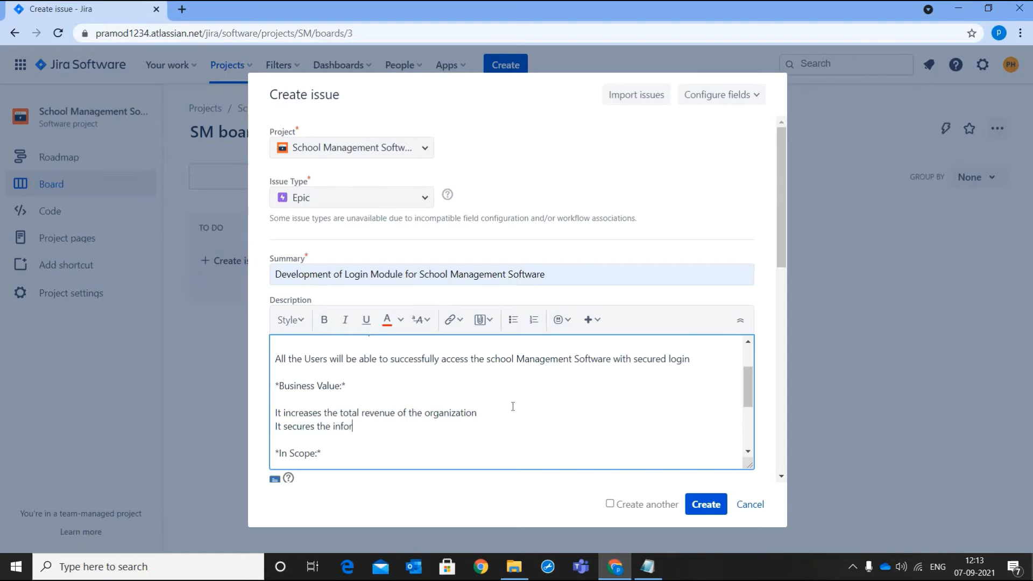
text(mation)
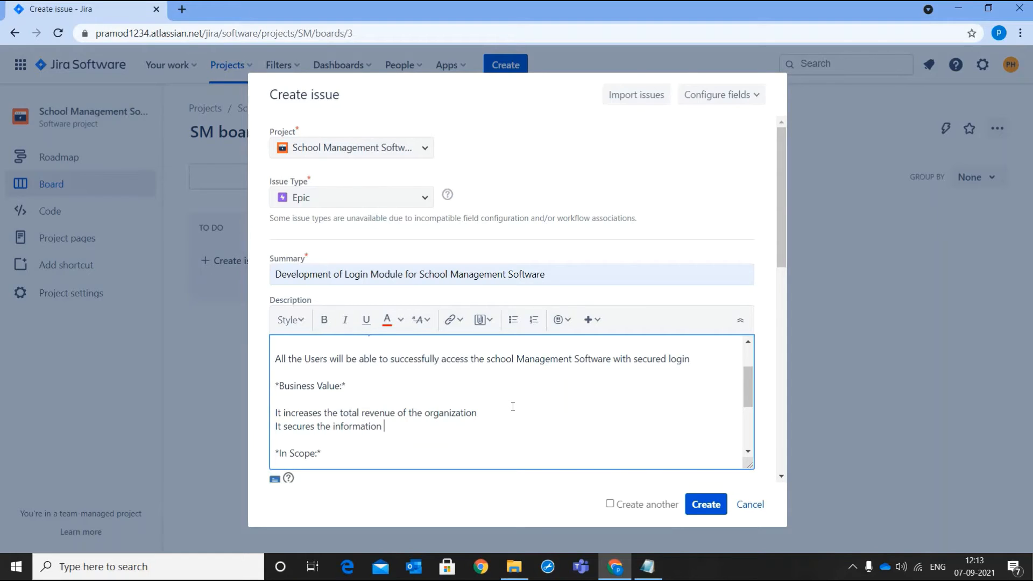
text(of school)
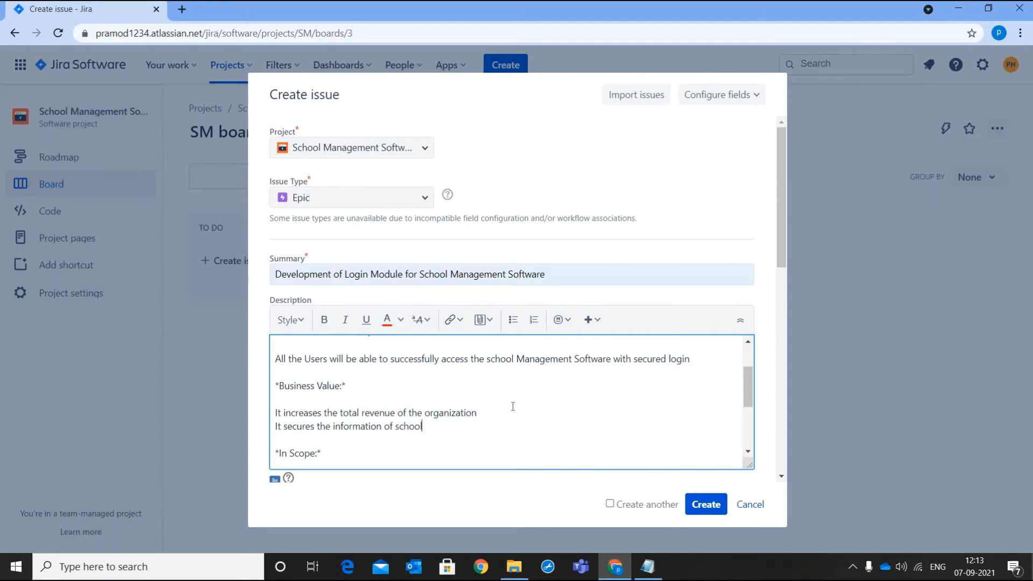
text(Mangement)
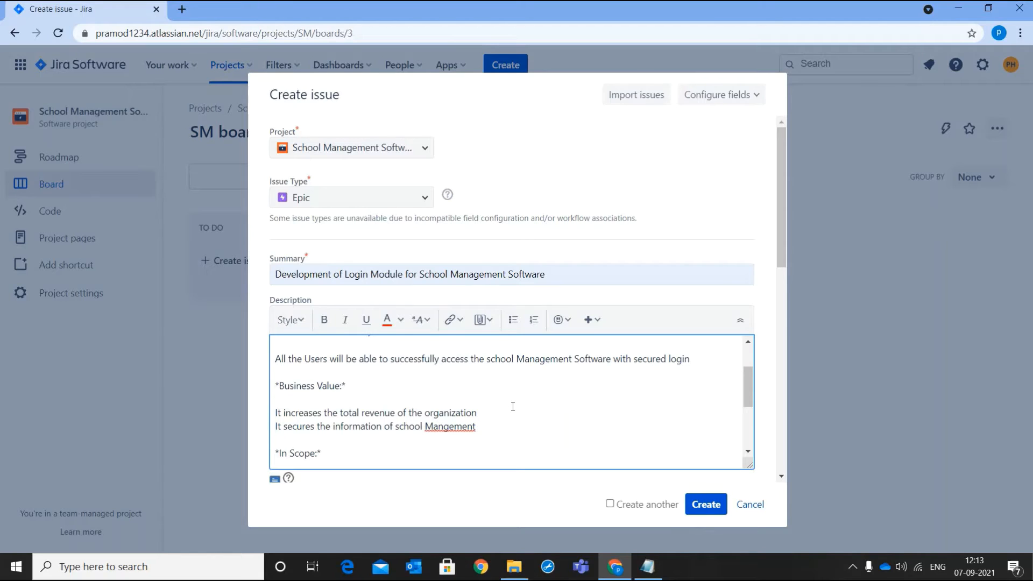
text(software)
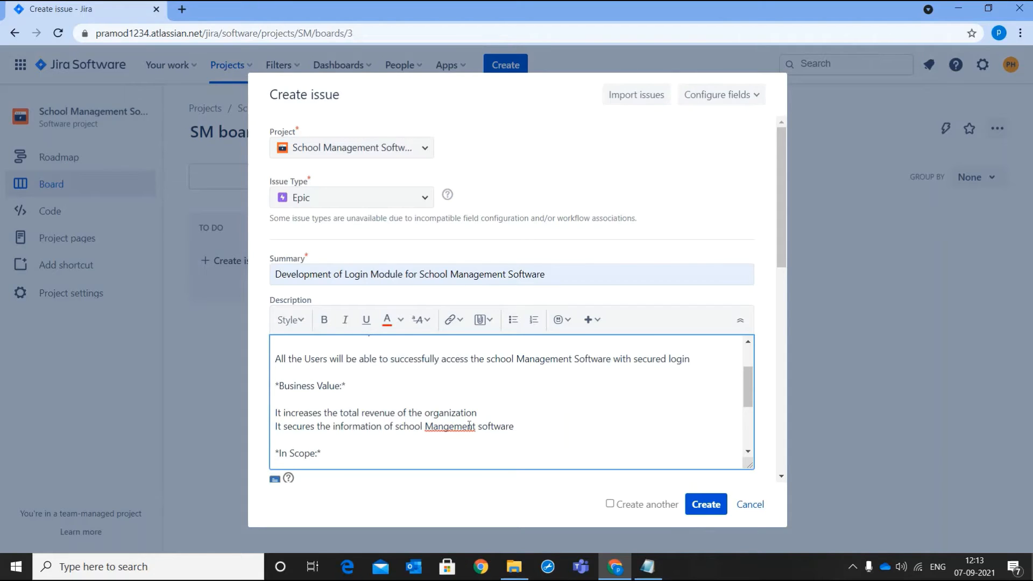
right_click(449, 426)
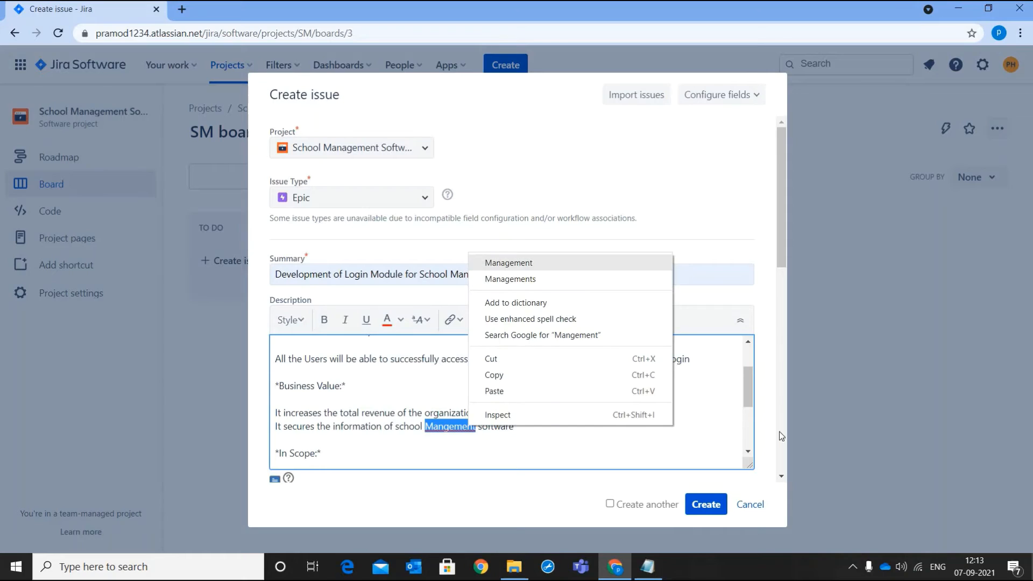
click(509, 262)
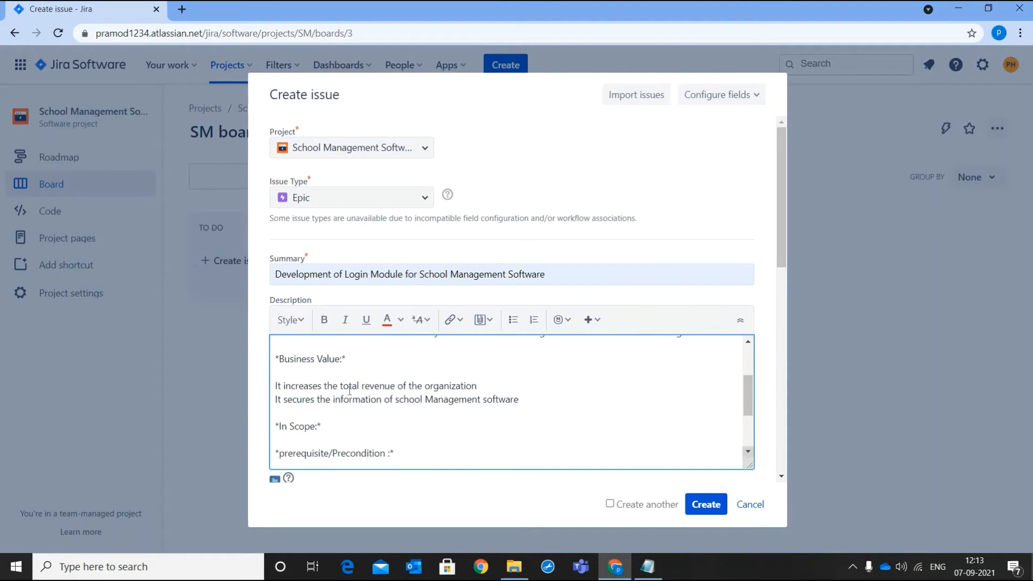
scroll(down, 3)
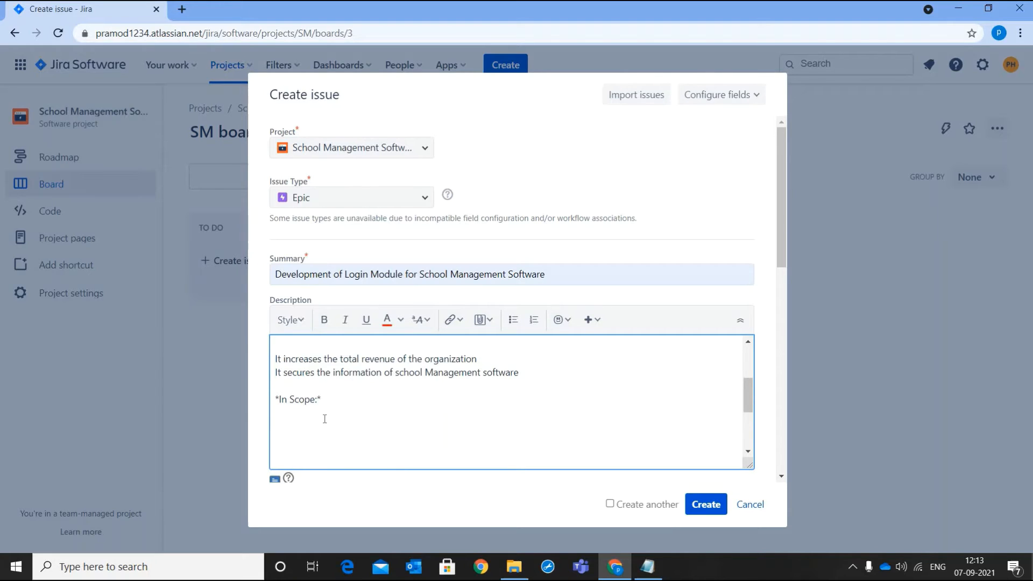
Under In Scope, enter 'Create Login Page for Students, Parents and faculty'.
text(Cre)
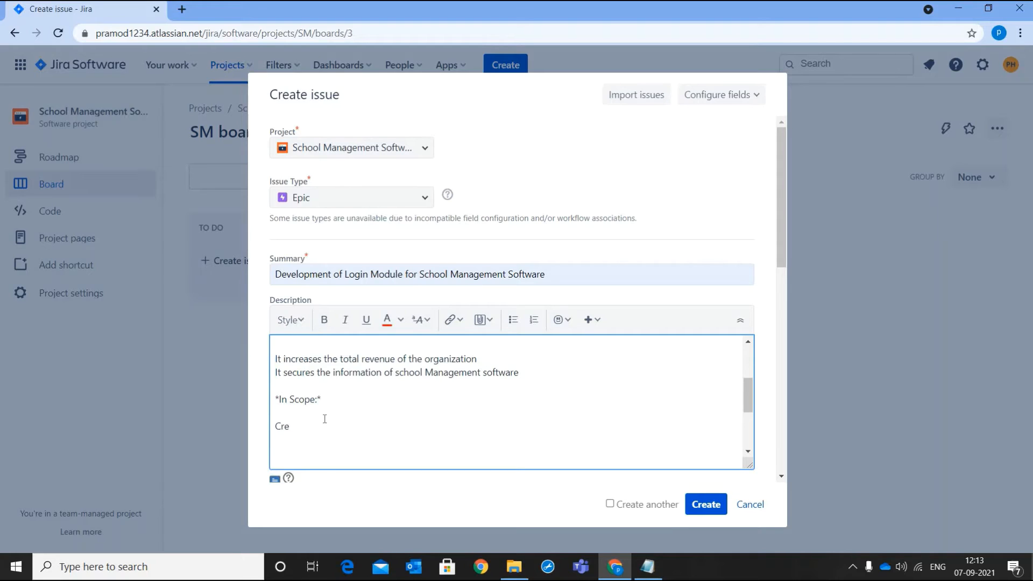
text(ate)
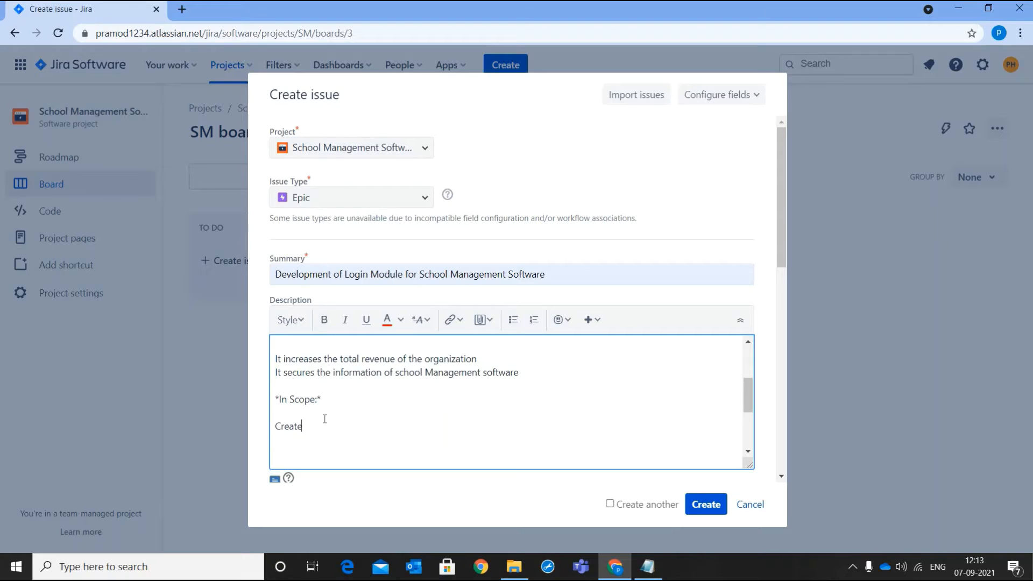
text(Login)
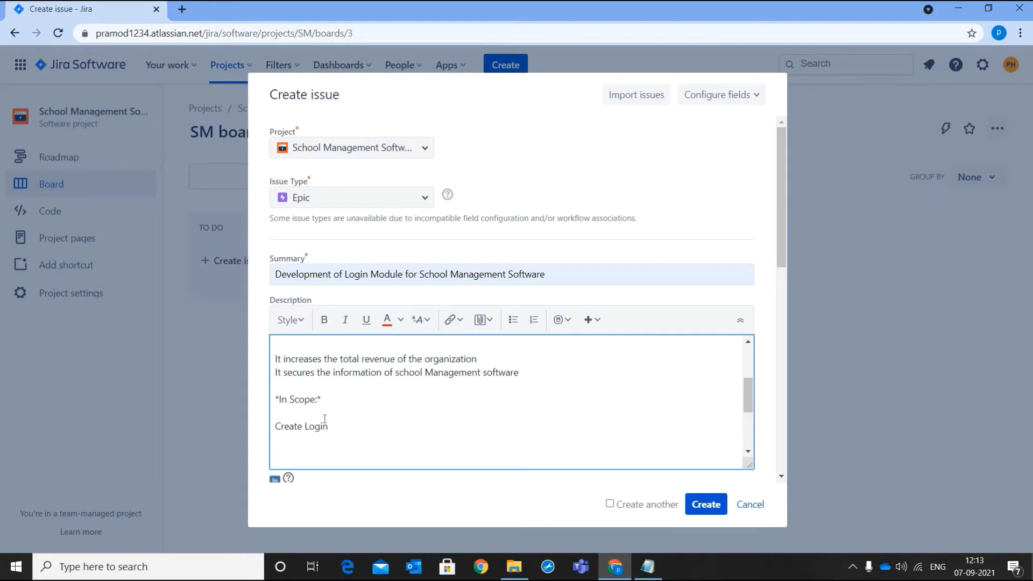
text(Page for)
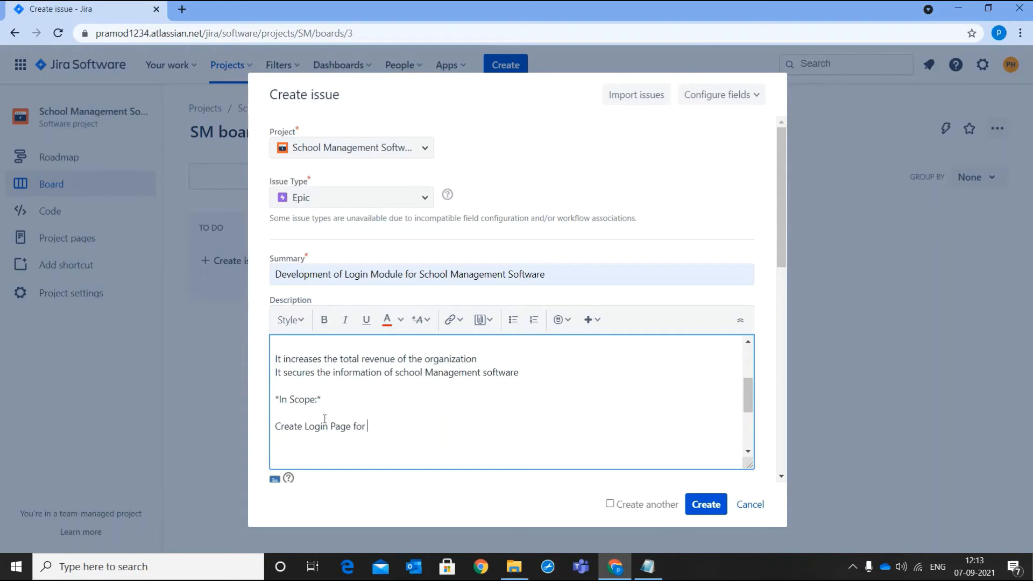
text(Students)
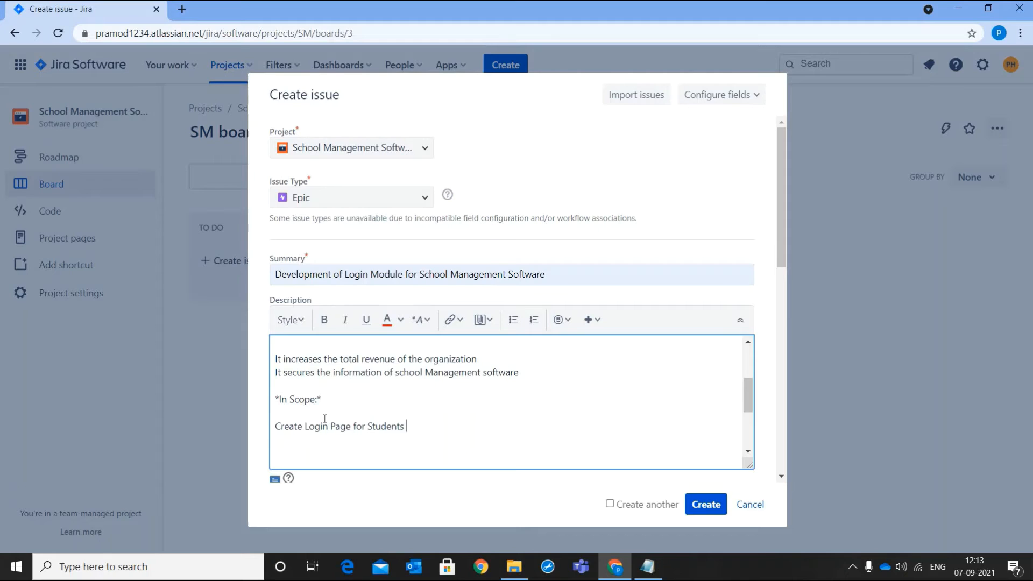
text(, Parents)
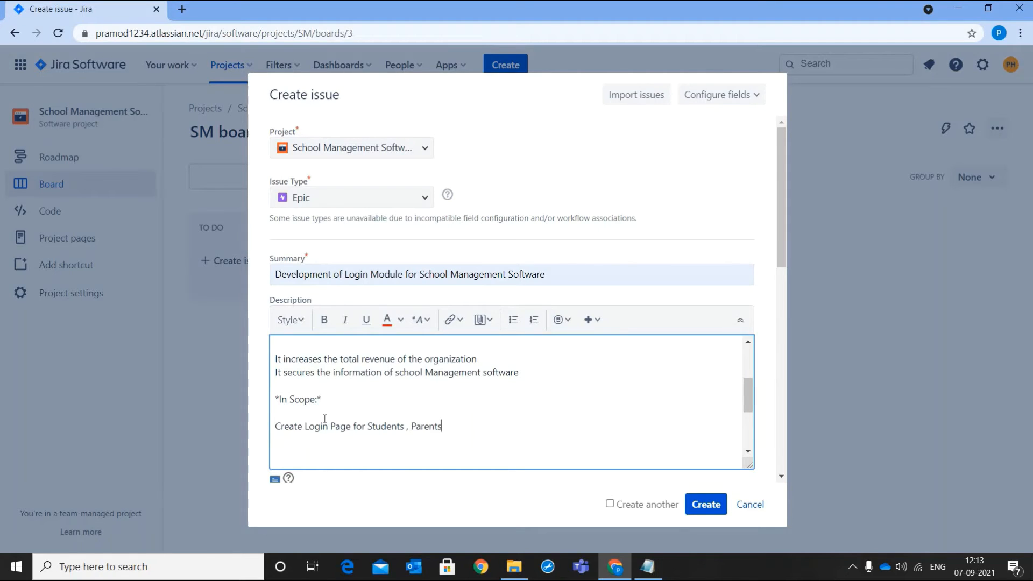
text(and fa)
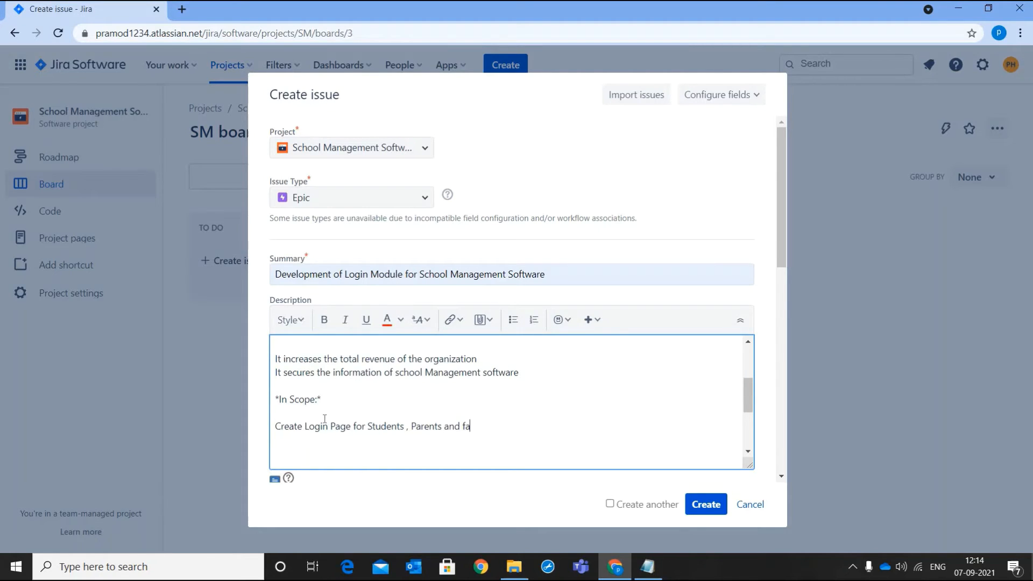
text(cult)
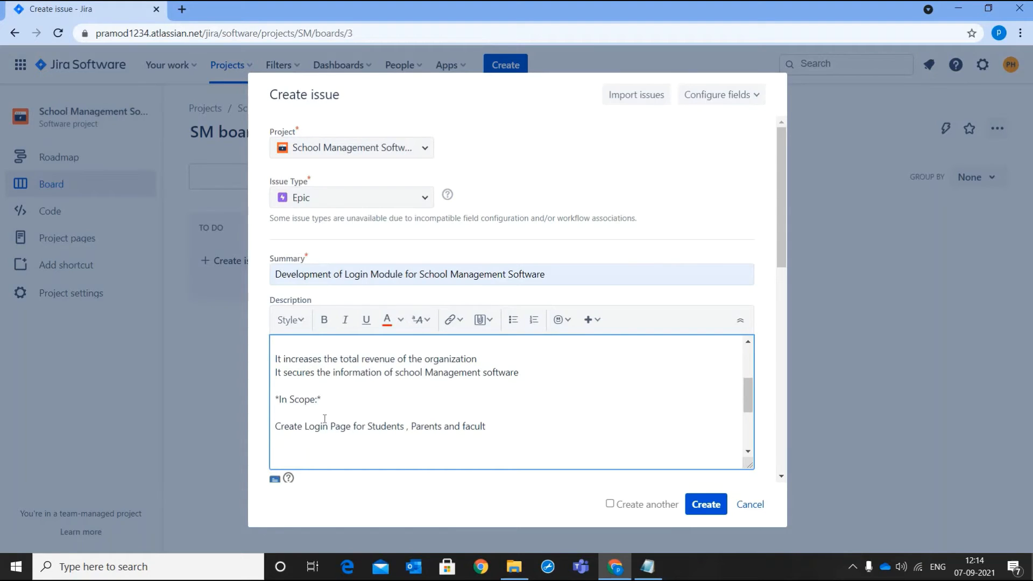
text(y)
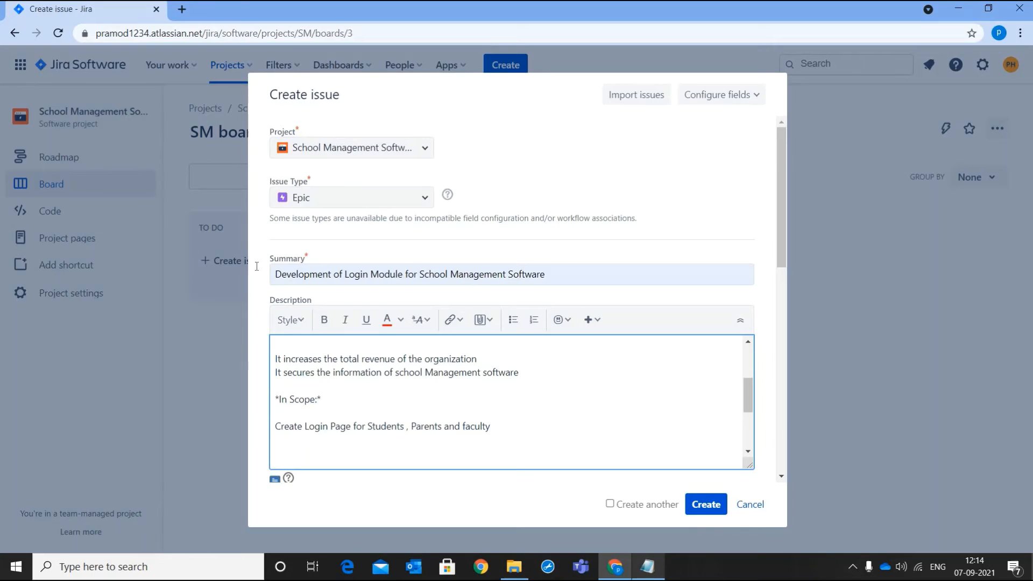
click(648, 567)
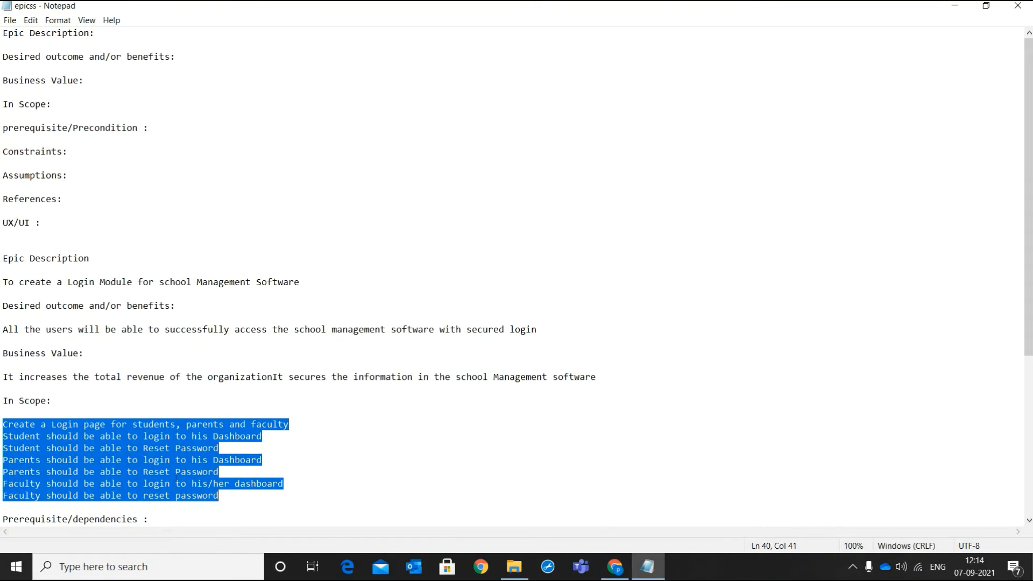
mouse_move(373, 406)
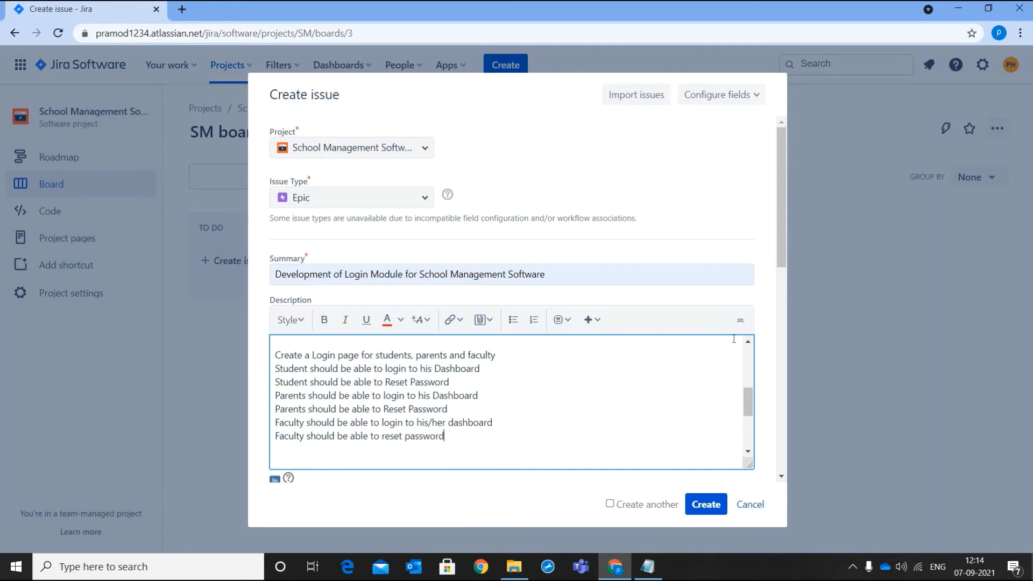
Paste the seven login and reset-password requirements from the notes under *In Scope:*.
text(*In Scope:*)
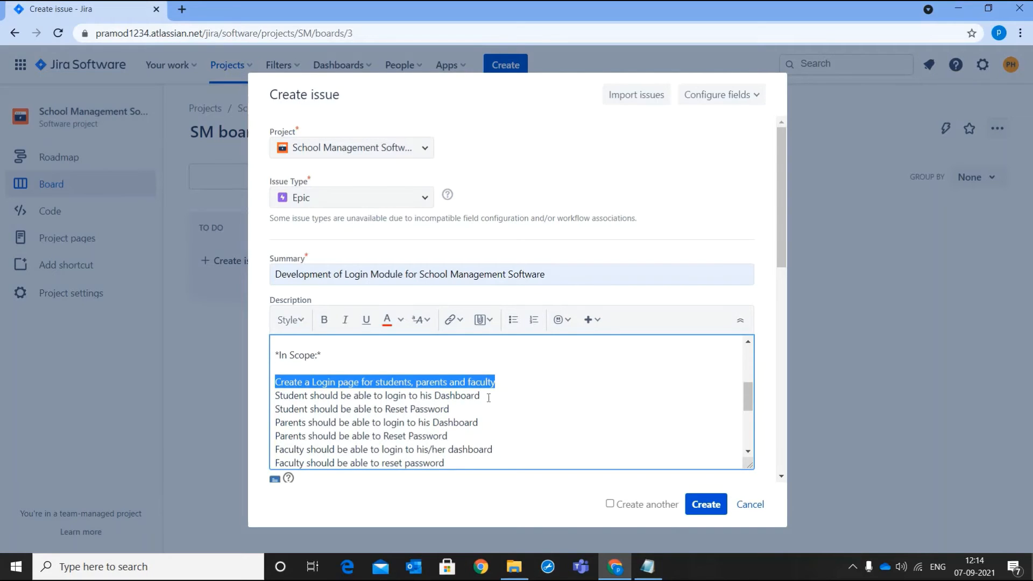
click(469, 409)
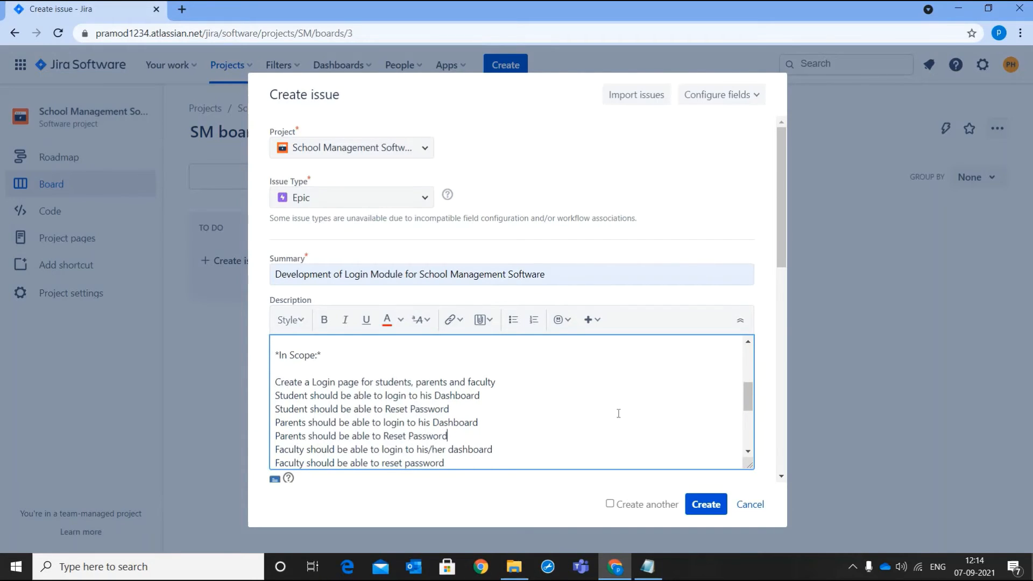
scroll(down, 3)
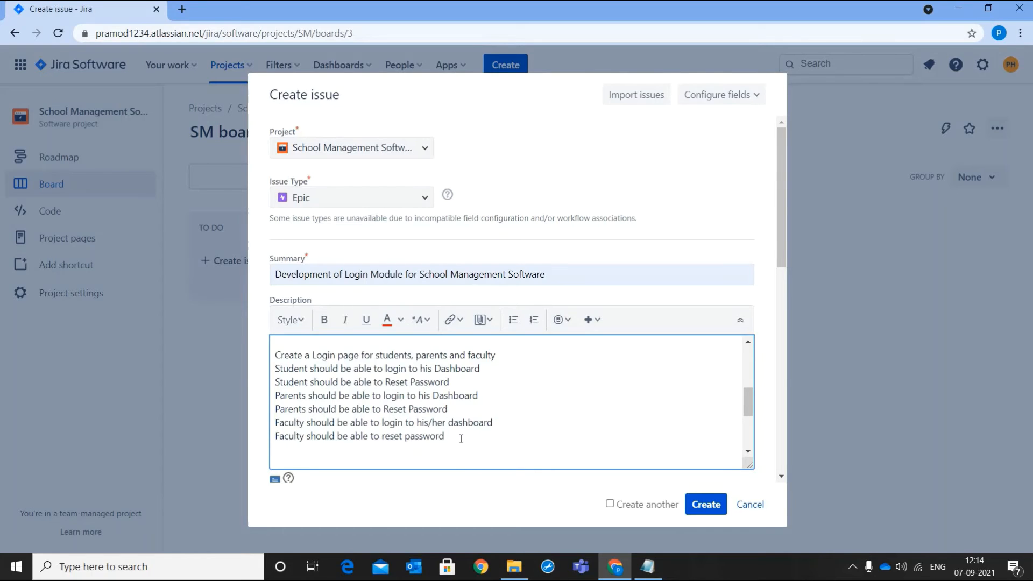
Turn the pasted login and reset-password requirements into a bullet list.
key(ctrl+a)
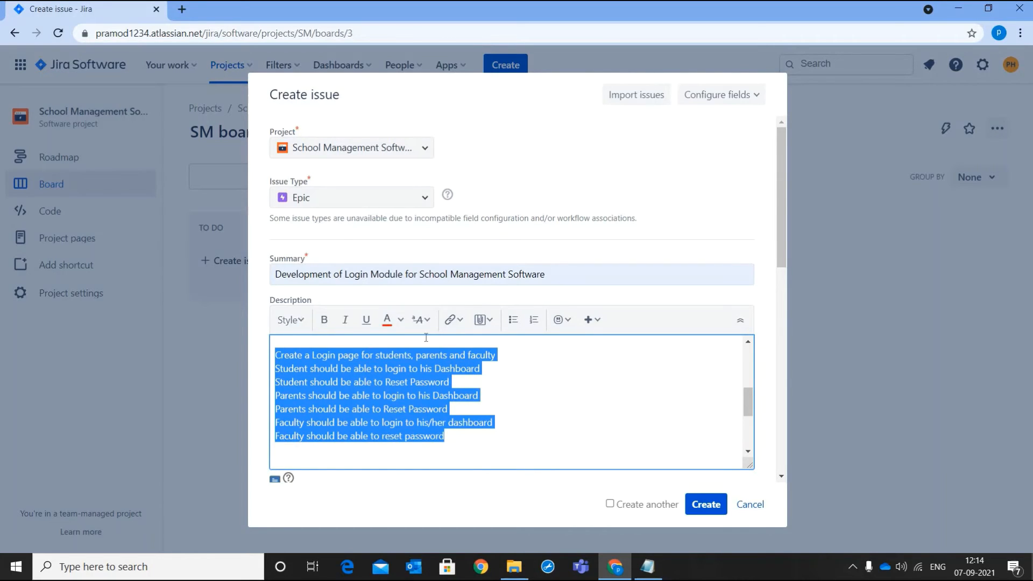
mouse_move(512, 319)
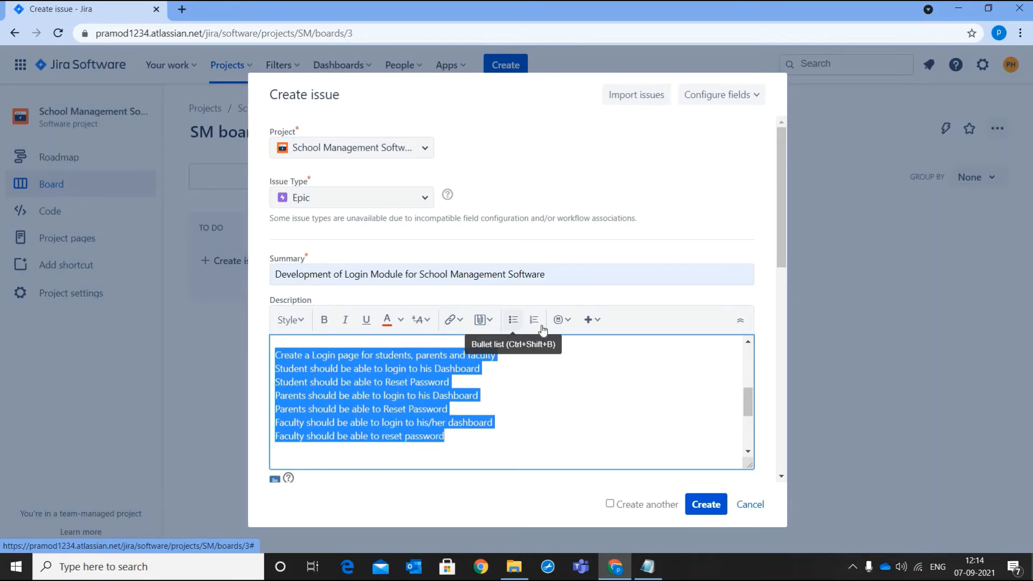
click(513, 319)
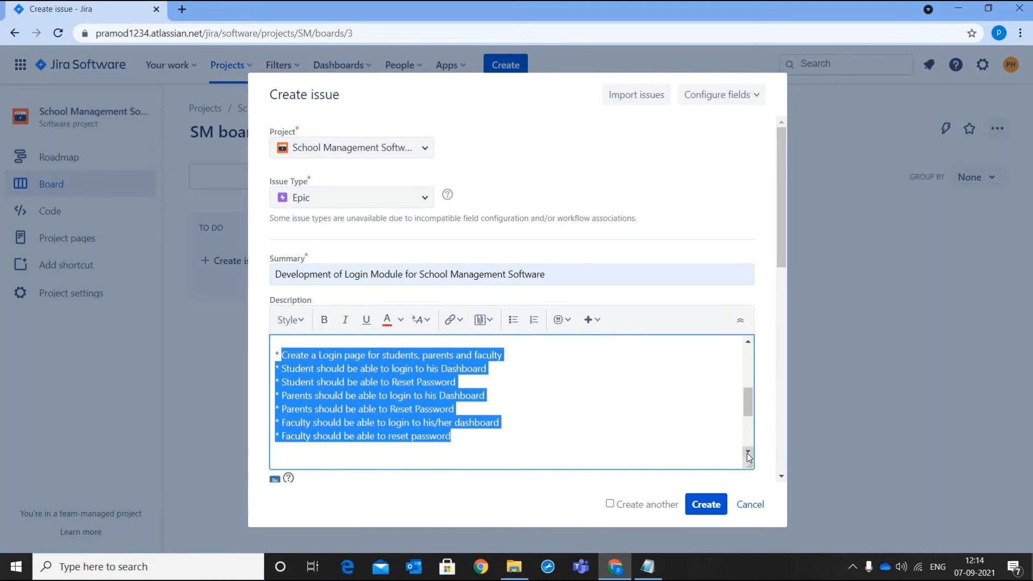
scroll(down, 3)
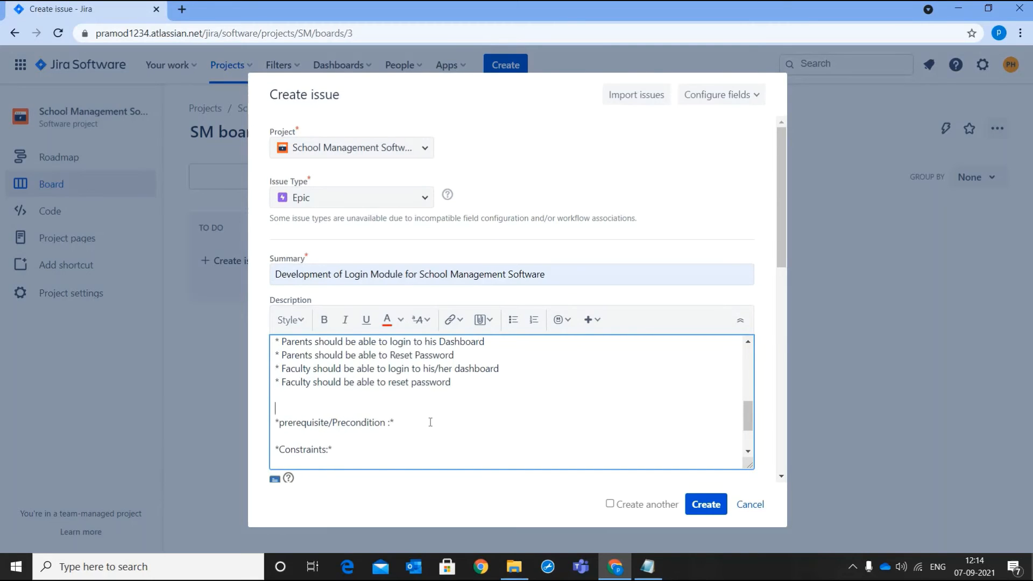
Under prerequisite/Precondition, write 'Users should have username and password to use the login module'.
scroll(down, 3)
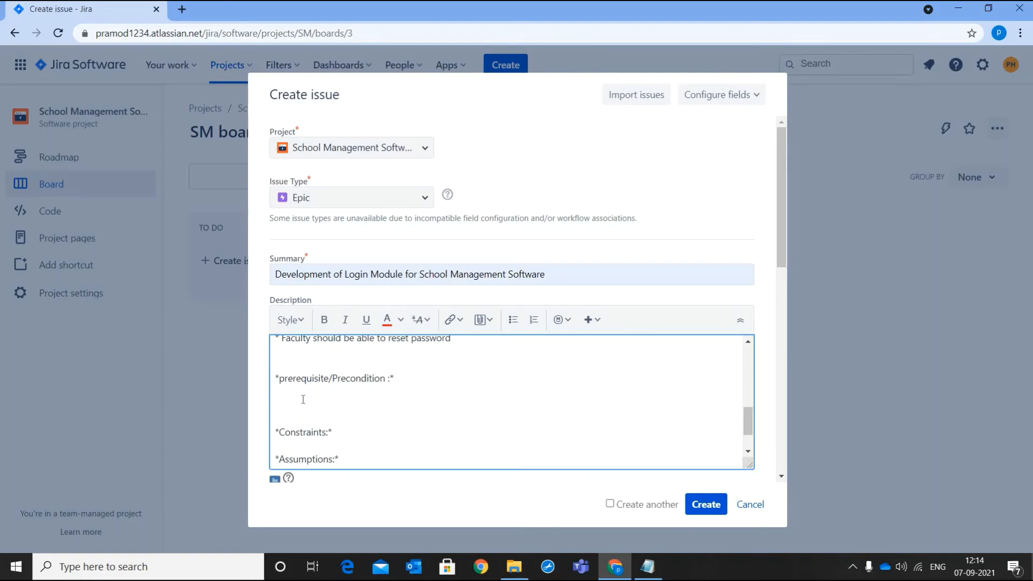
text(Users s)
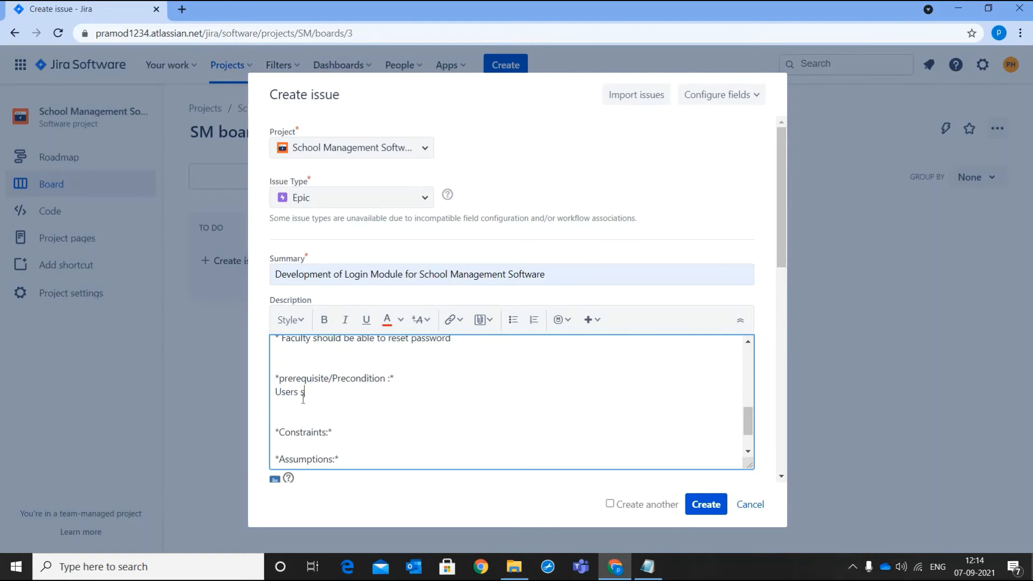
text(hould have u)
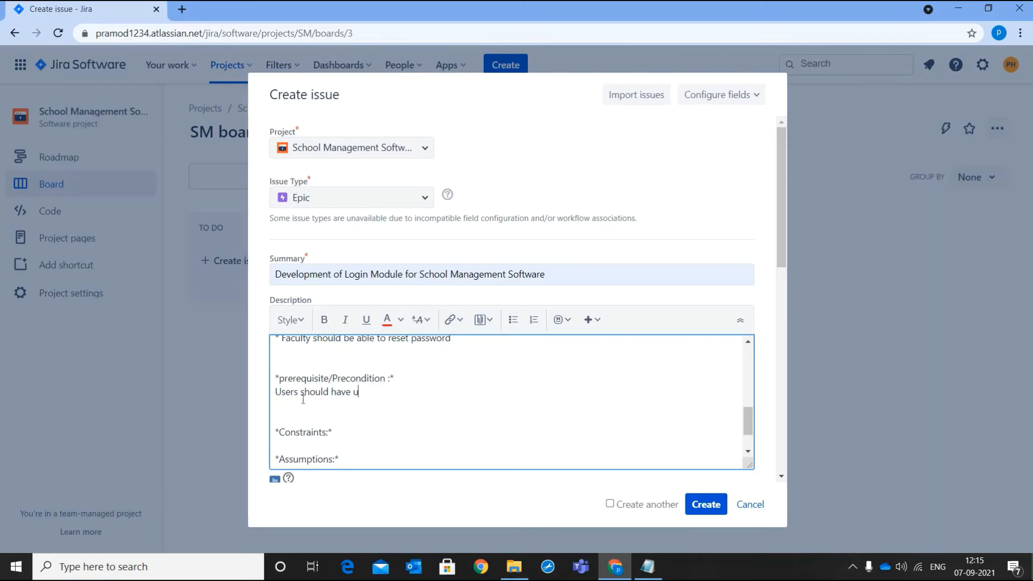
text(sername and)
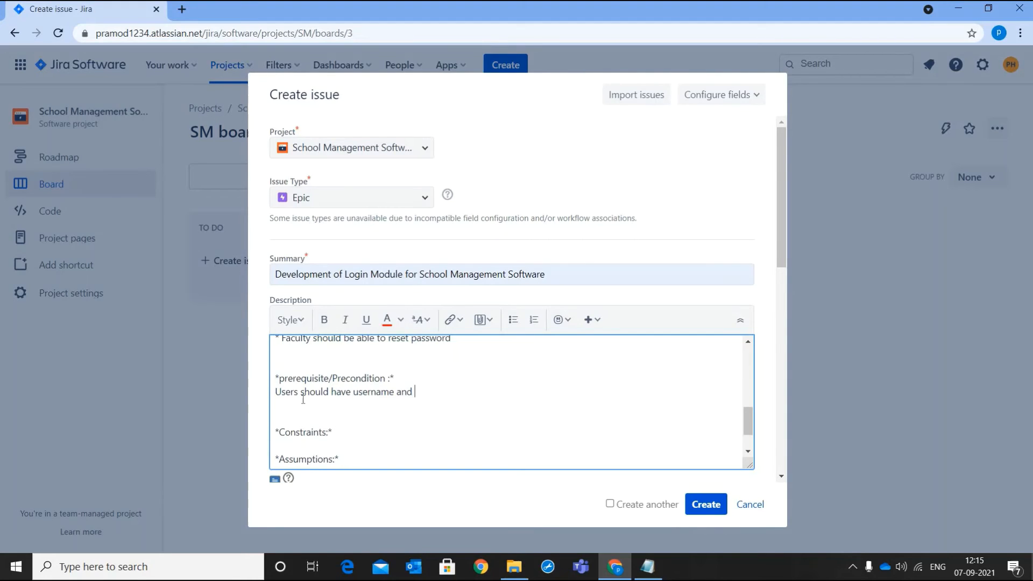
text(password)
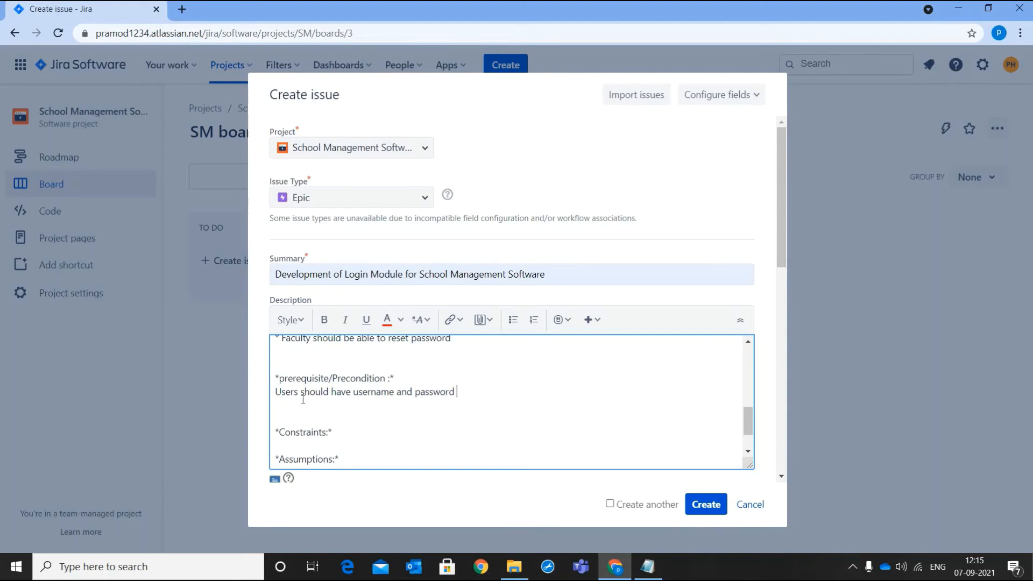
text(to use the lo)
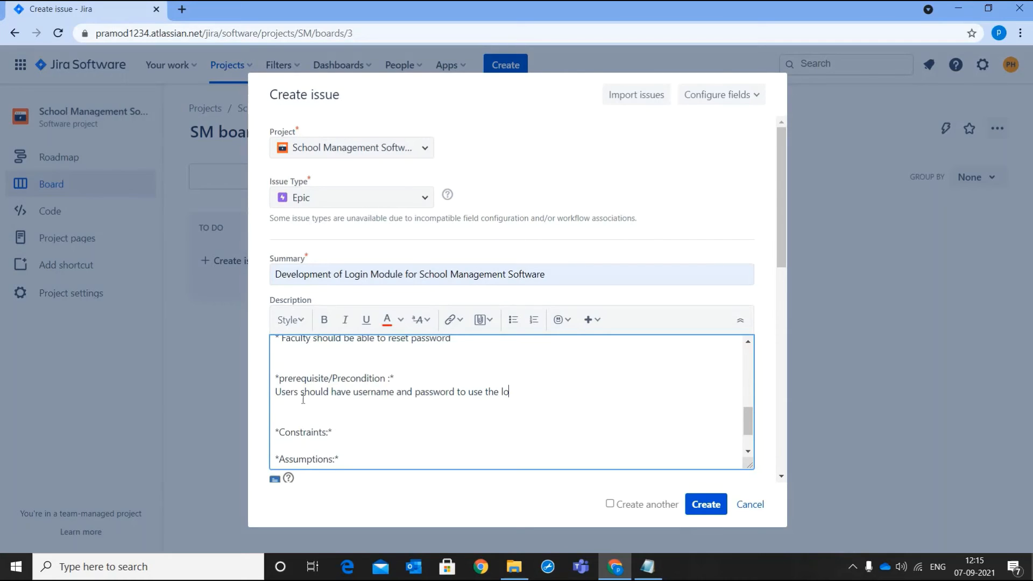
text(gin module)
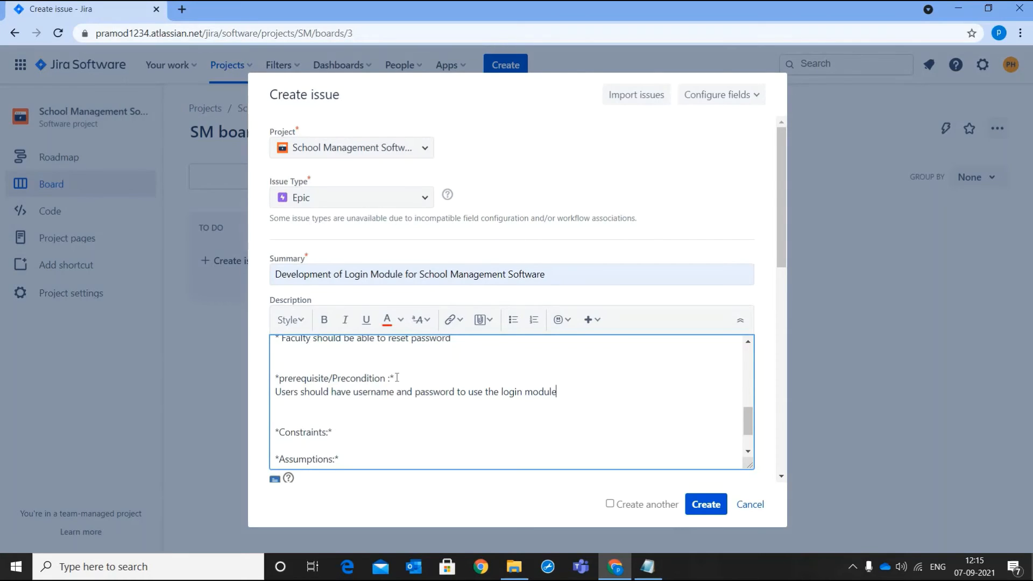
key(Enter)
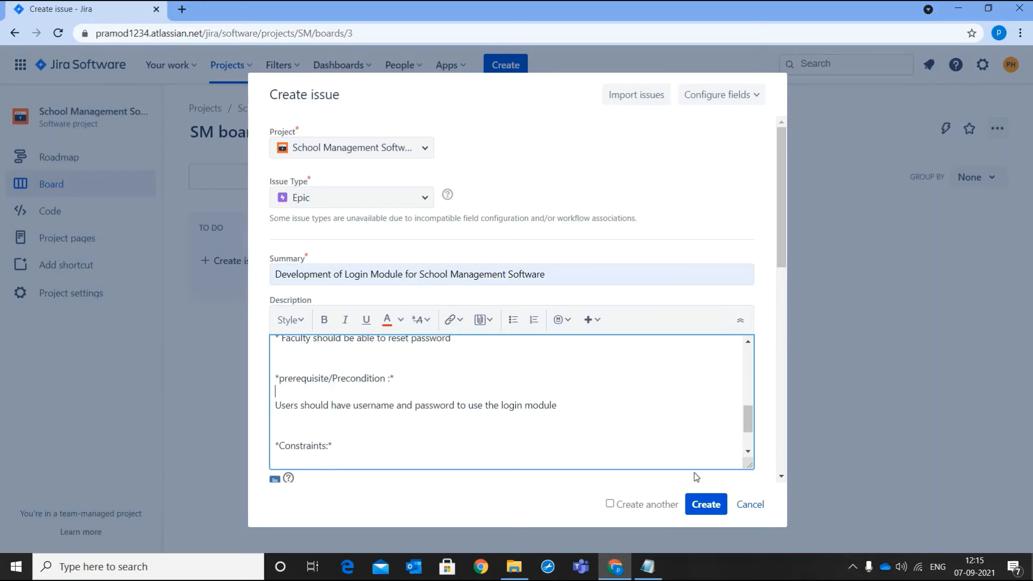
Under Constraints, enter 'The Login module should be completed by 2 months', correcting the typo.
scroll(down, 3)
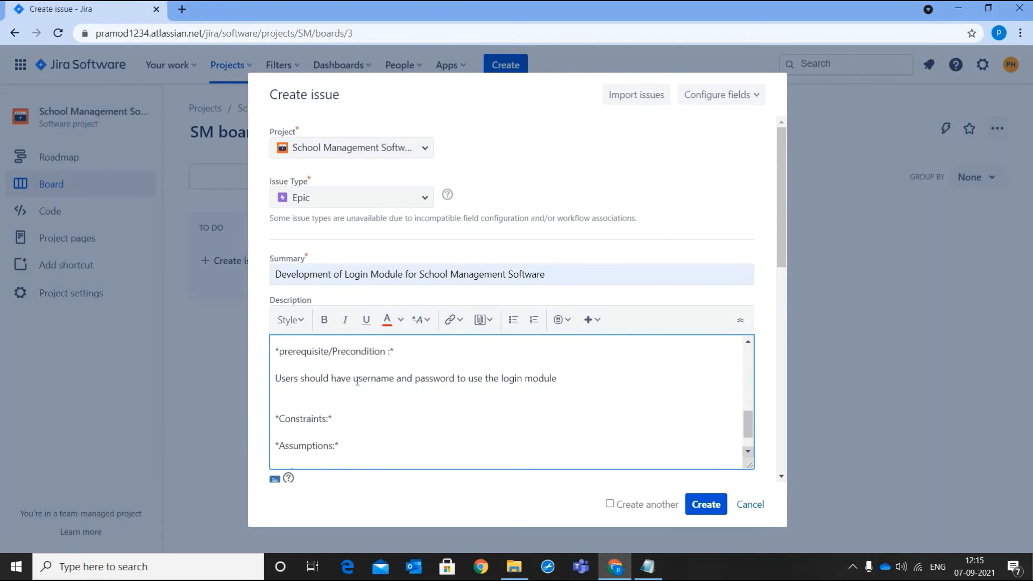
scroll(down, 3)
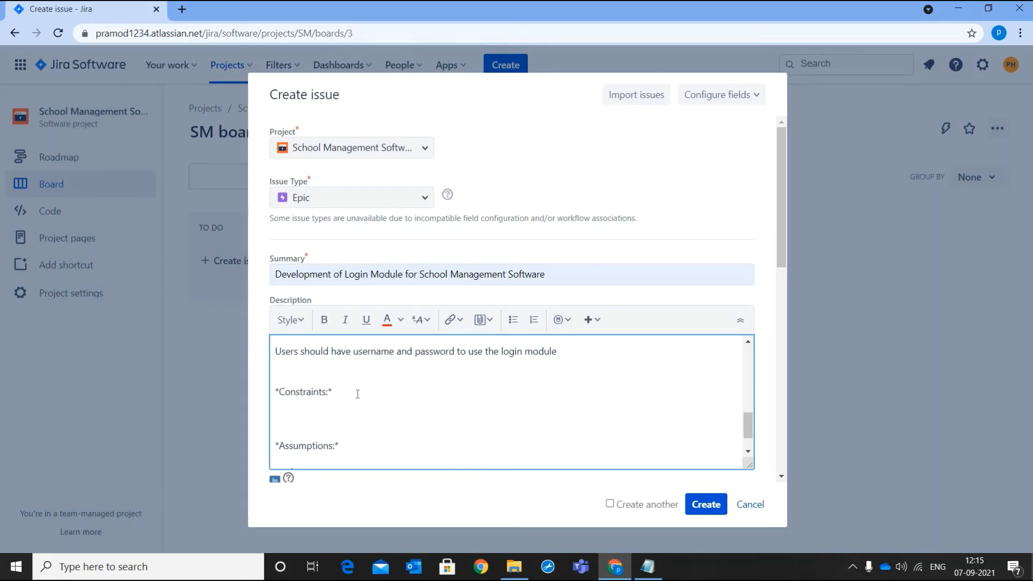
text(The L)
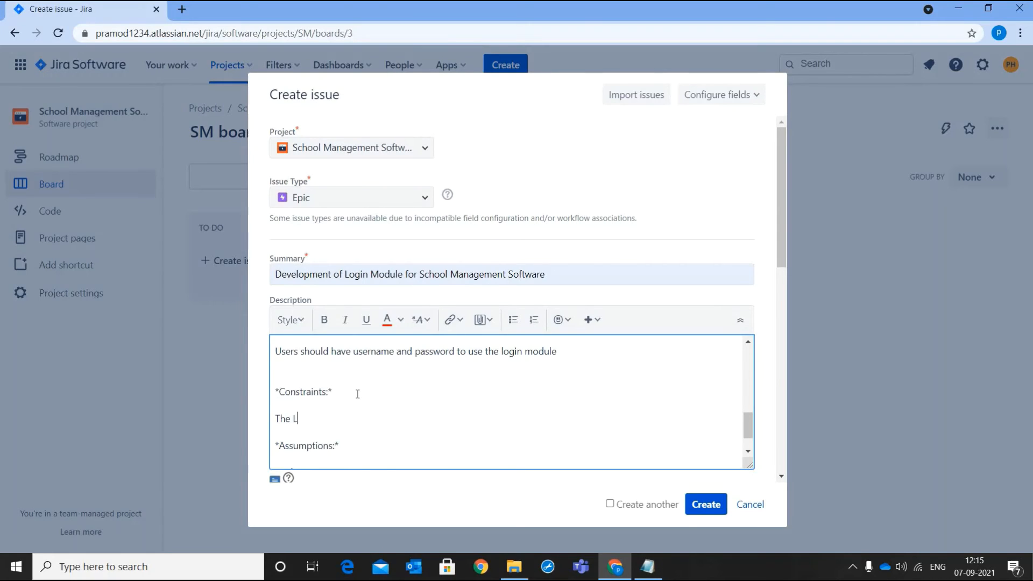
text(ogin modu)
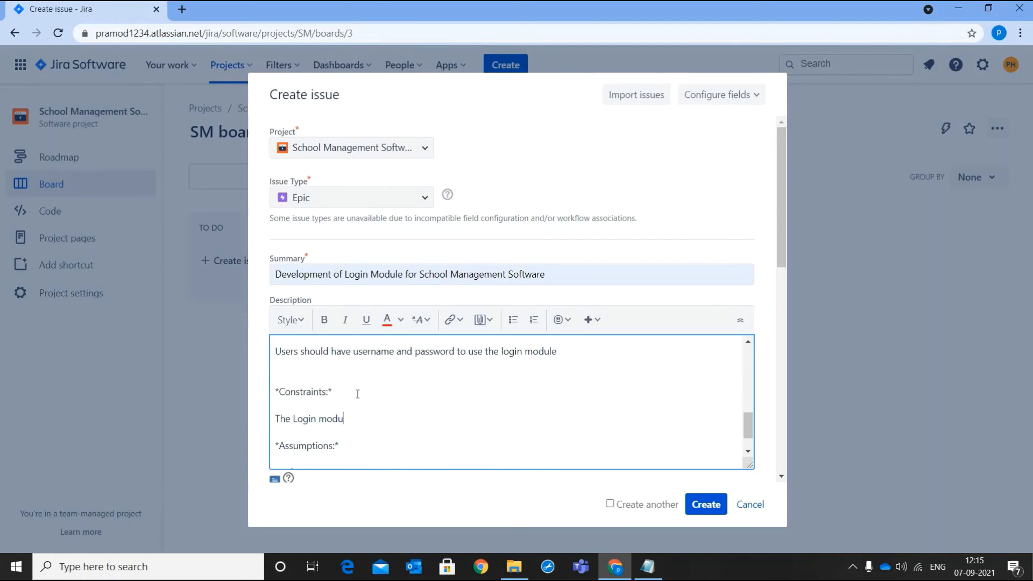
text(le should be)
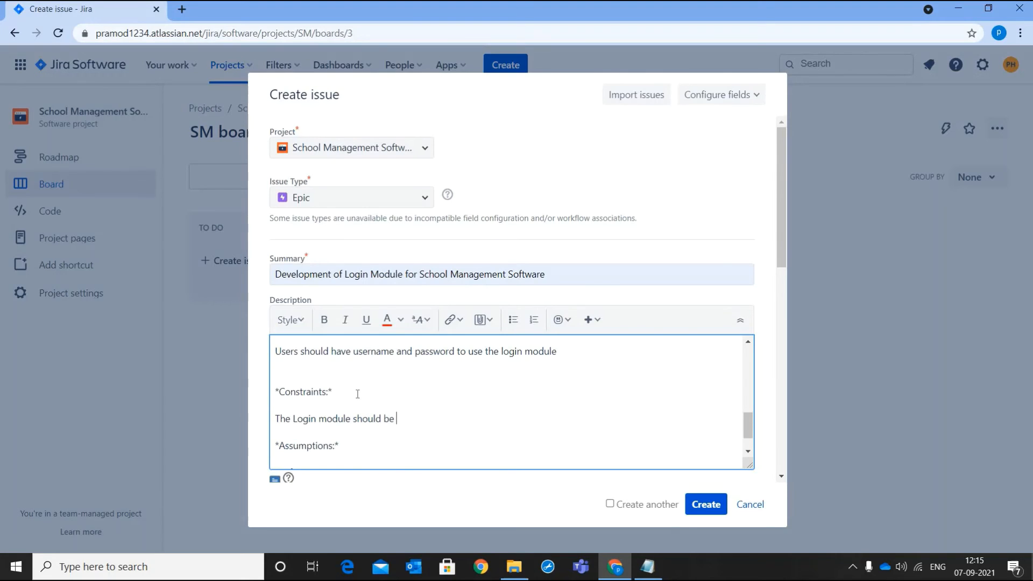
text(completed by)
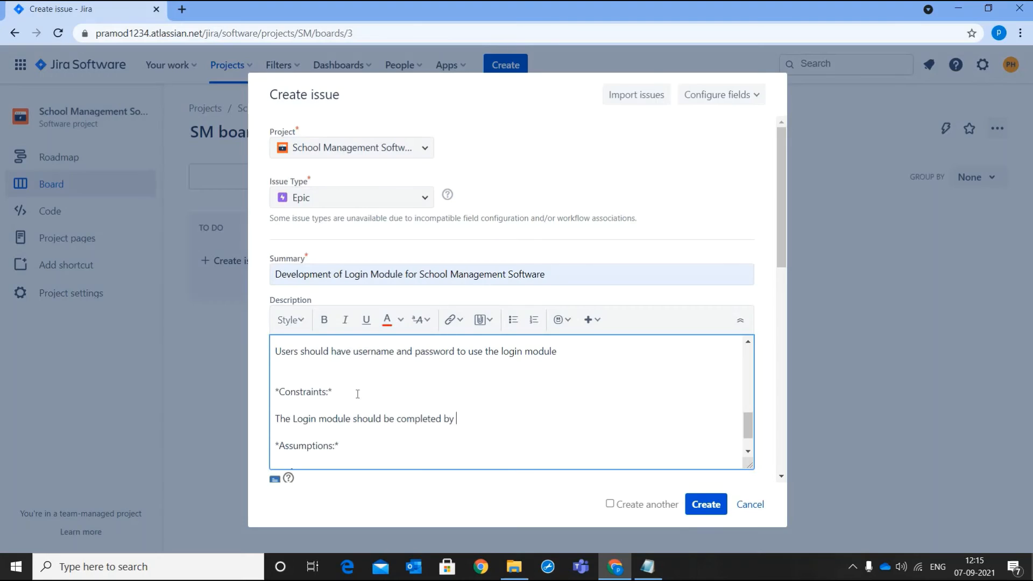
text(3 mion)
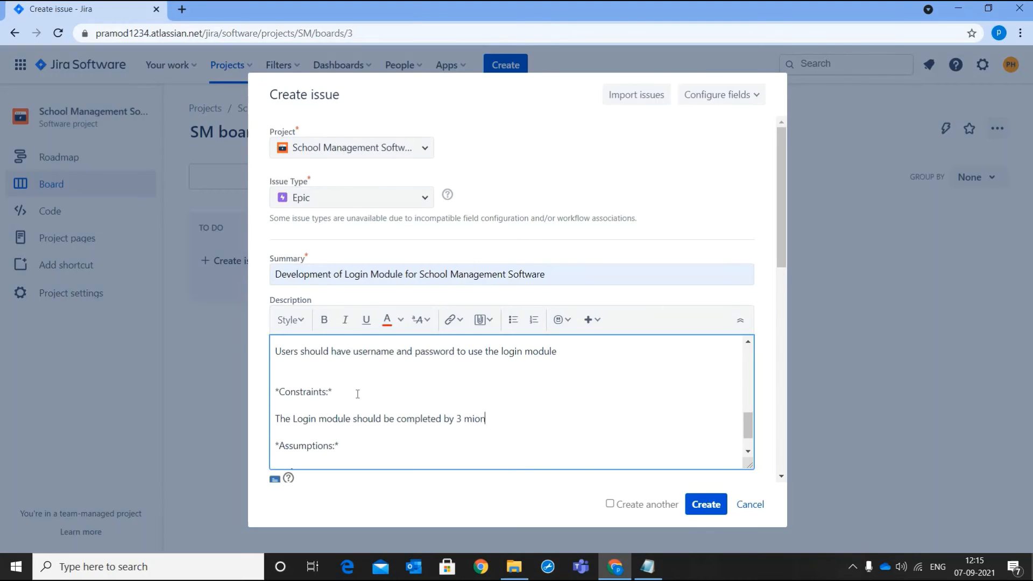
key(Backspace)
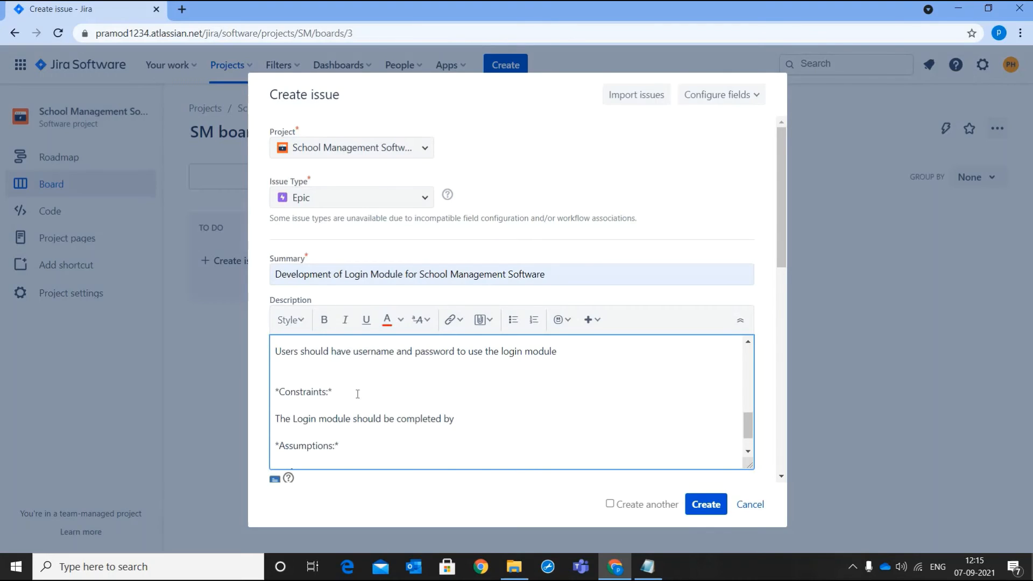
text(2 month)
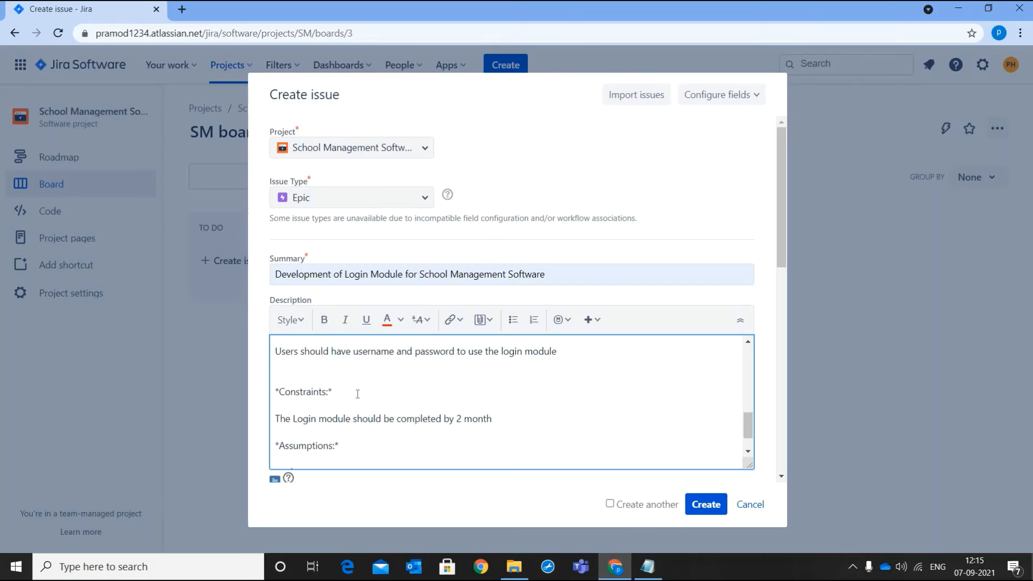
text(s)
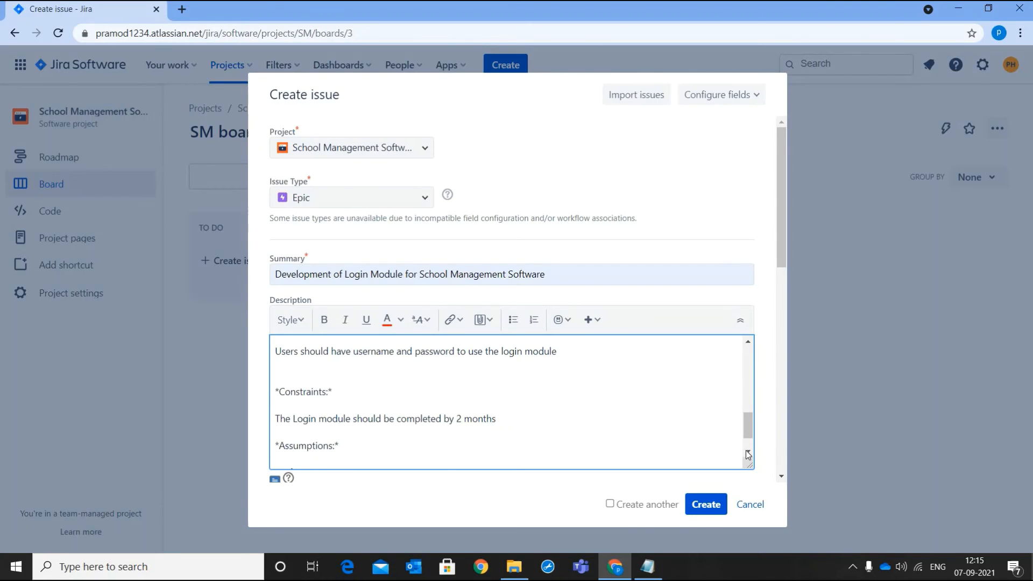
scroll(down, 3)
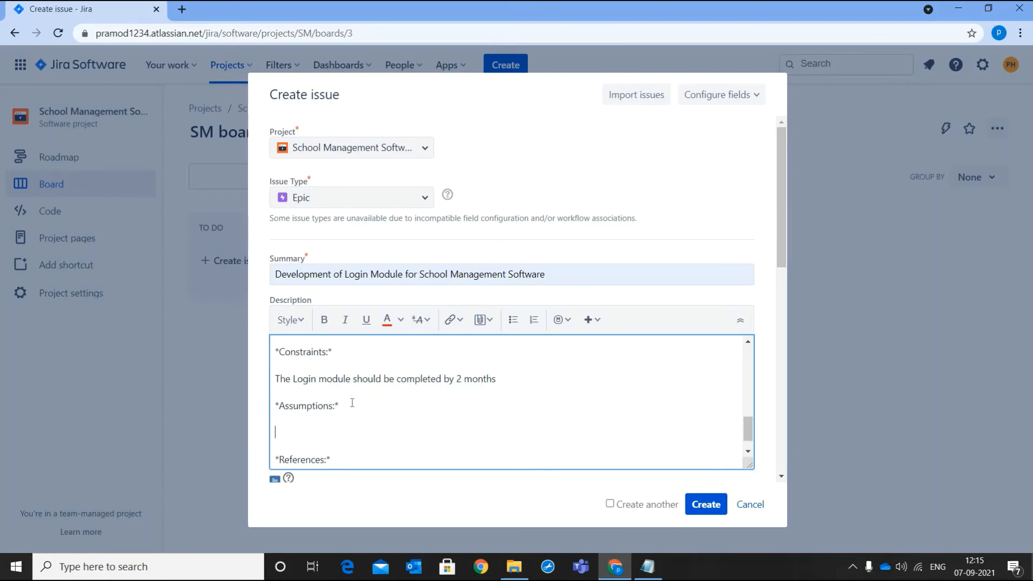
Enter NA under Assumptions and References, and tidy the UX/UI heading's asterisk markup.
text(N)
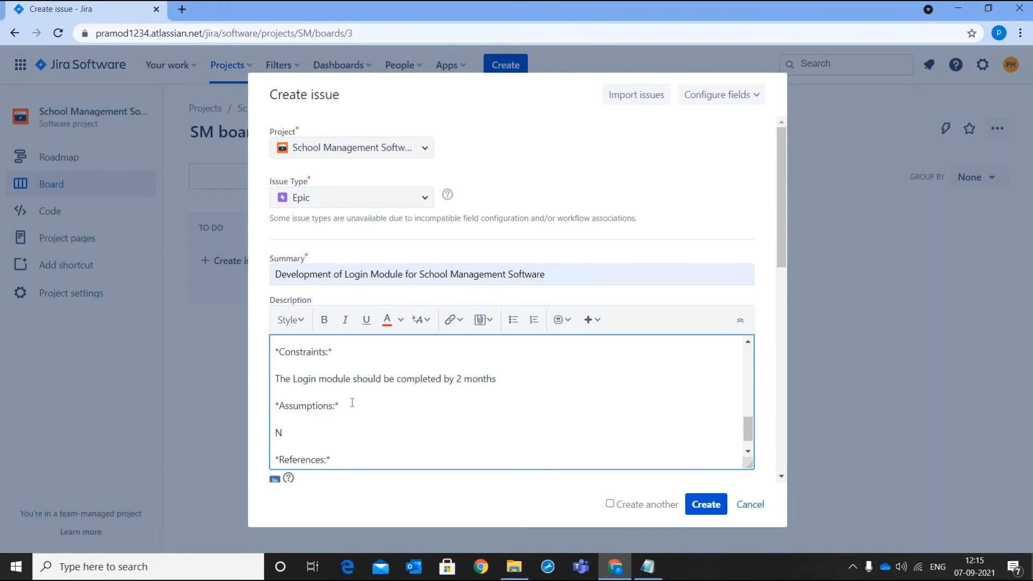
text(A)
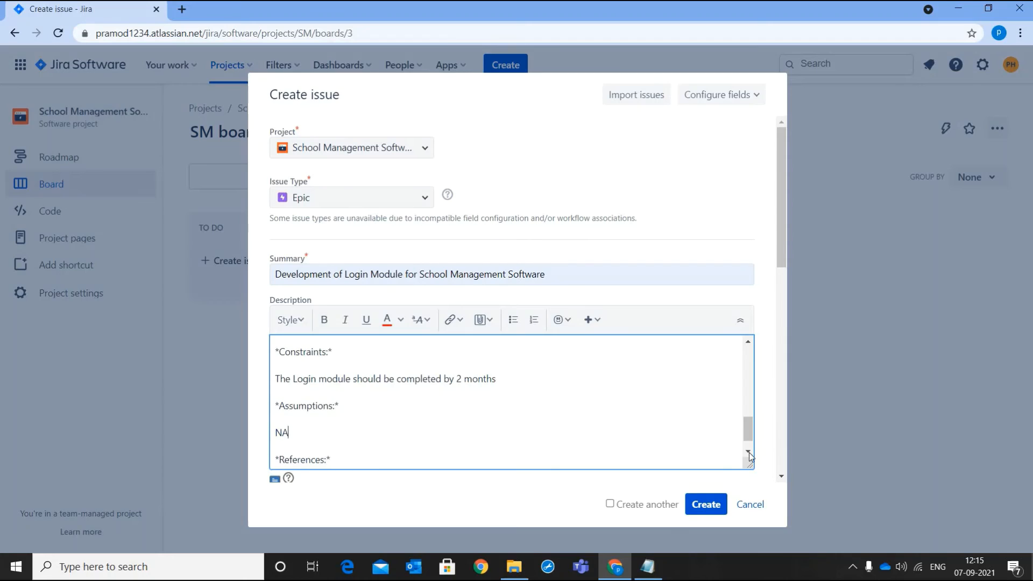
scroll(down, 3)
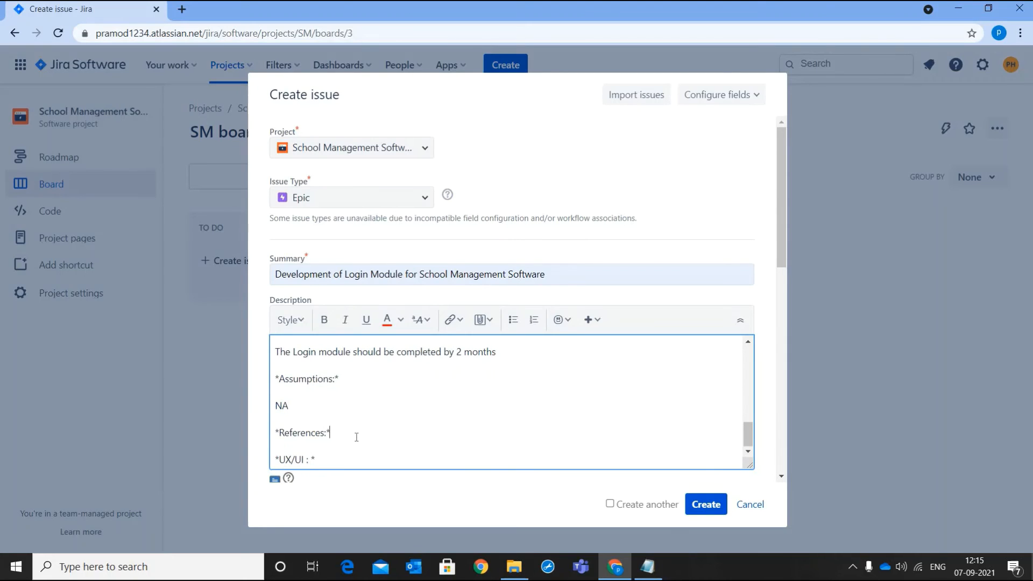
key(Backspace)
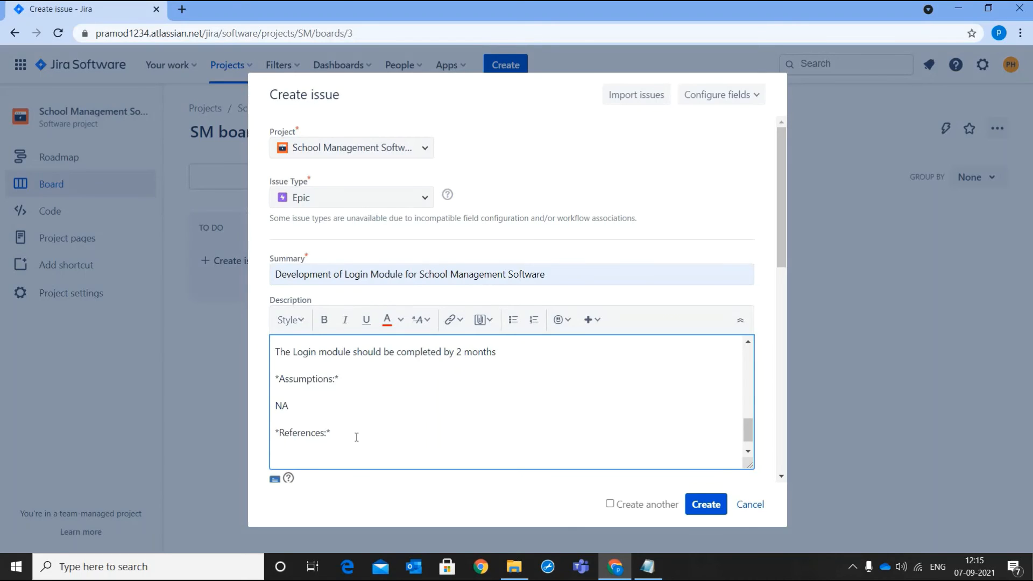
text(NA)
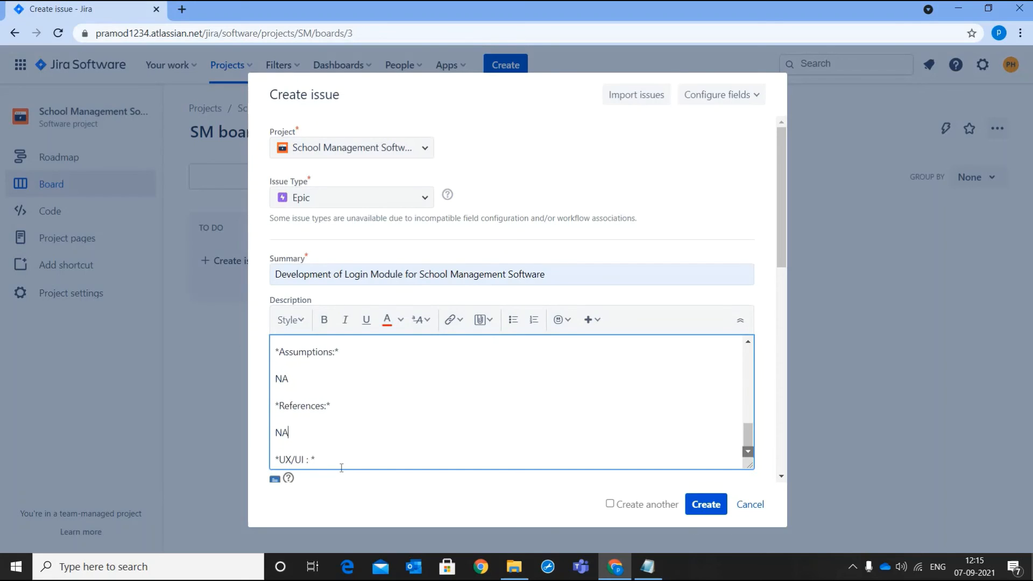
mouse_move(314, 458)
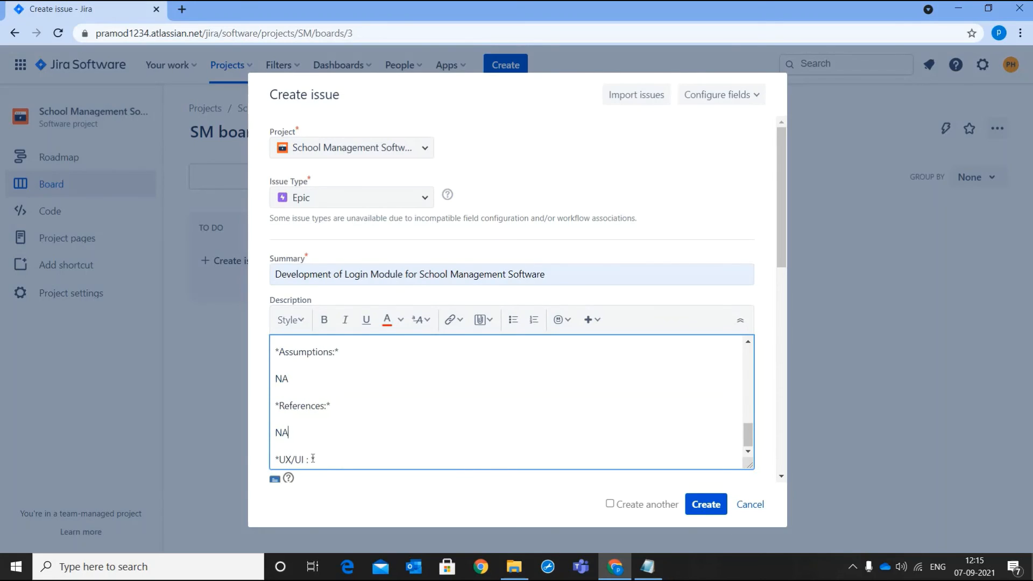
text(*)
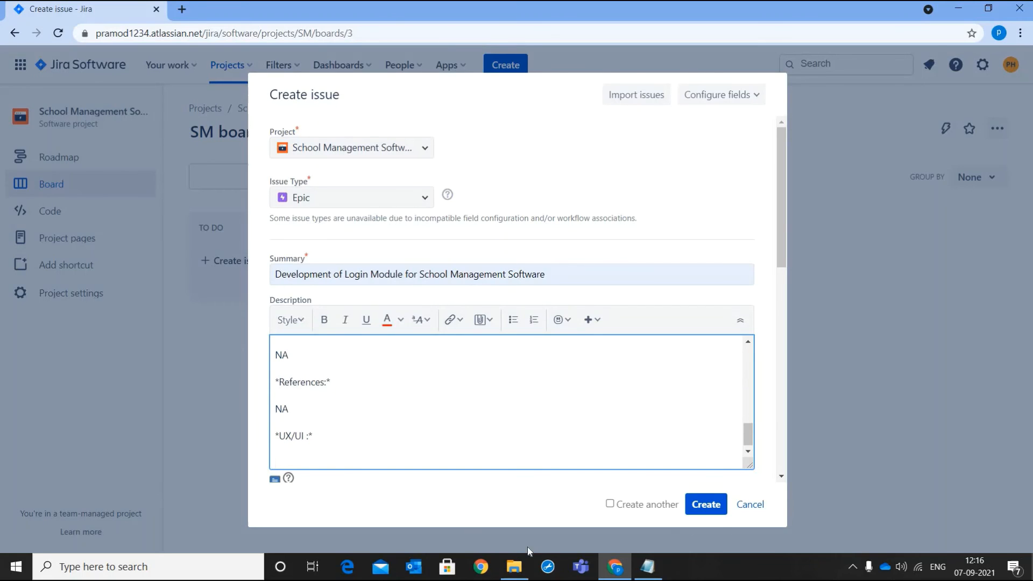
Locate the 'login page' image in the File Explorer Pictures folder, then return to Chrome.
click(514, 566)
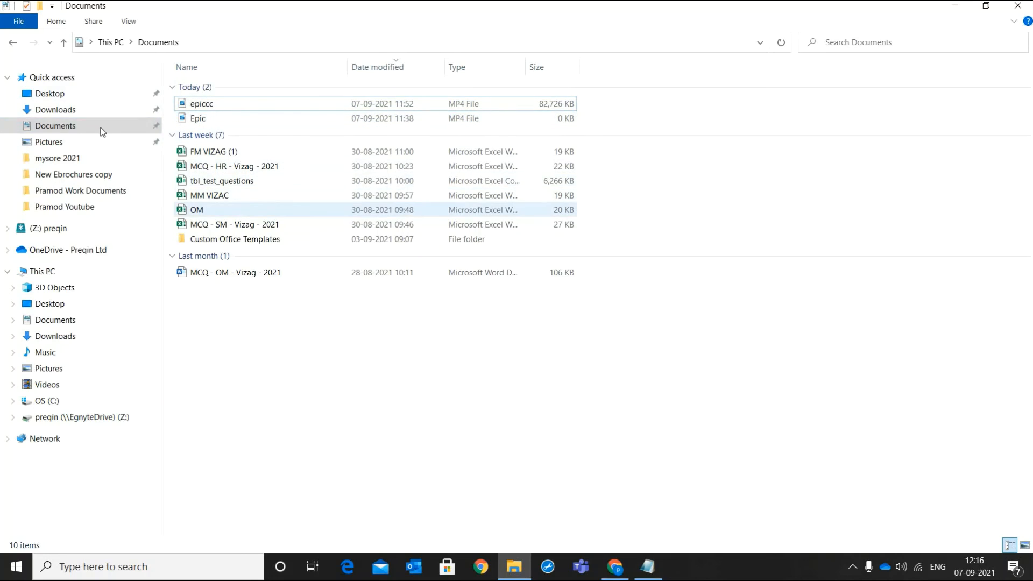
click(47, 141)
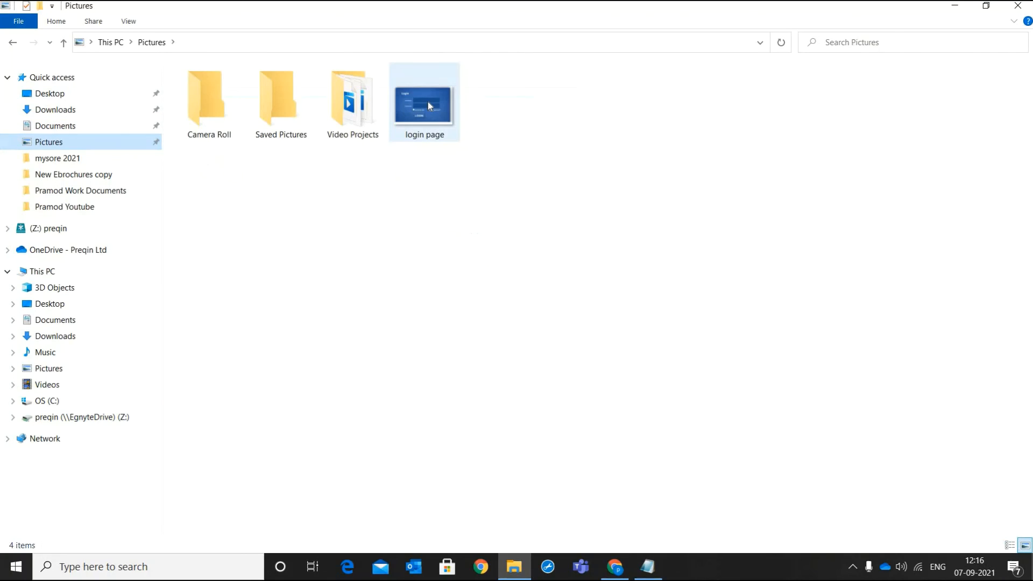
right_click(424, 105)
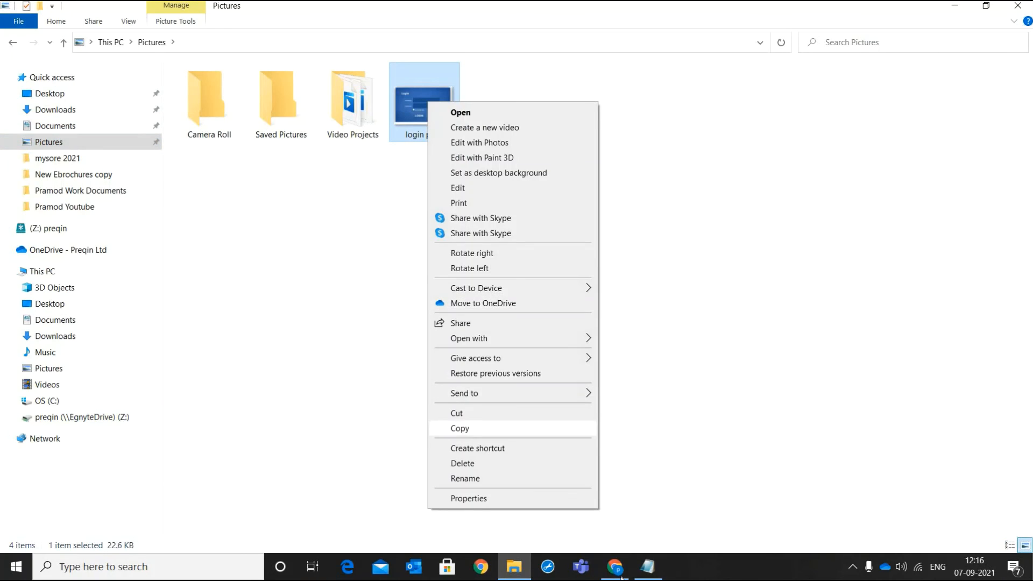
click(614, 567)
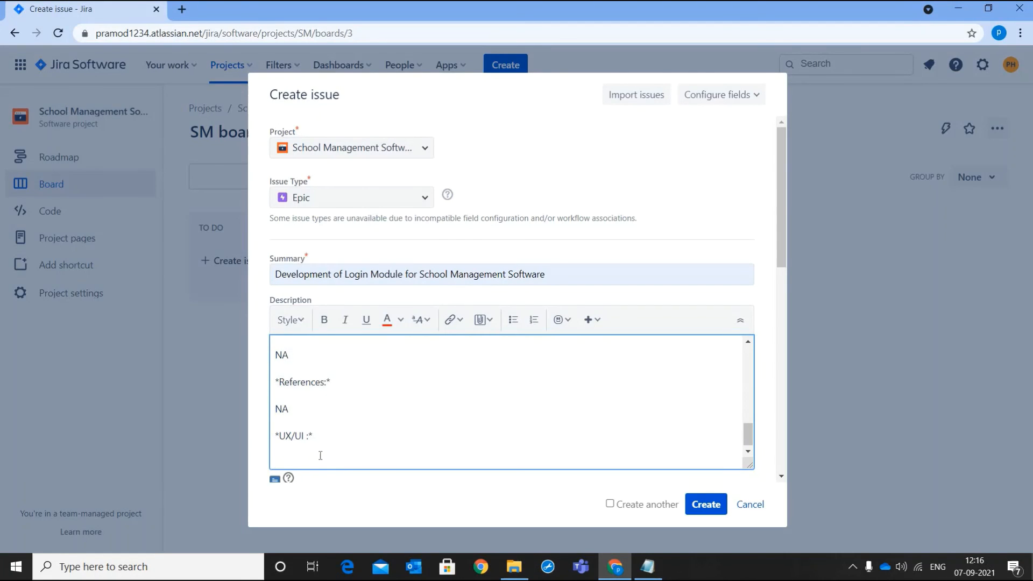
text(!image-2021-09-07-12-16-14-078.png|thumbnail!)
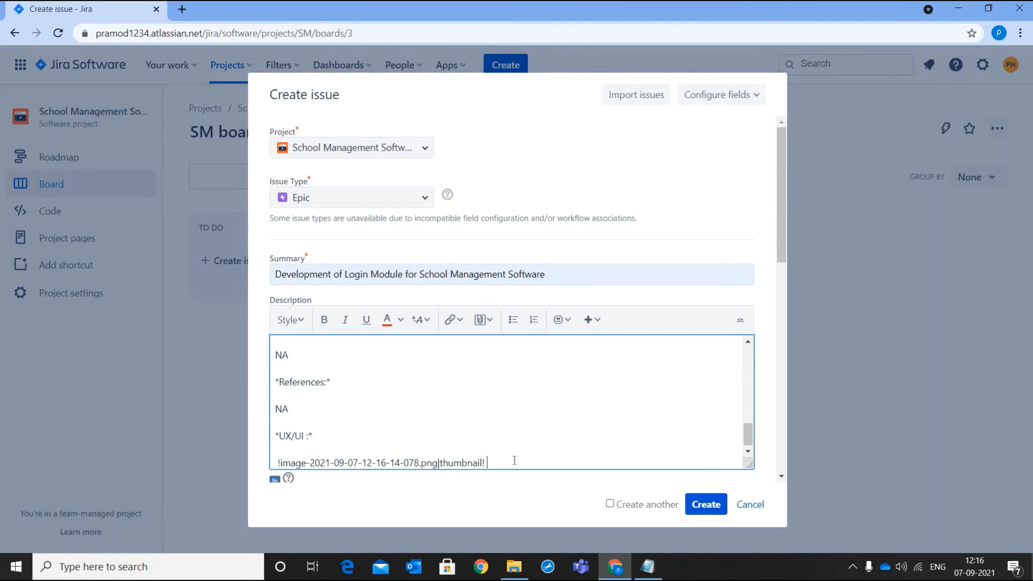
mouse_move(708, 497)
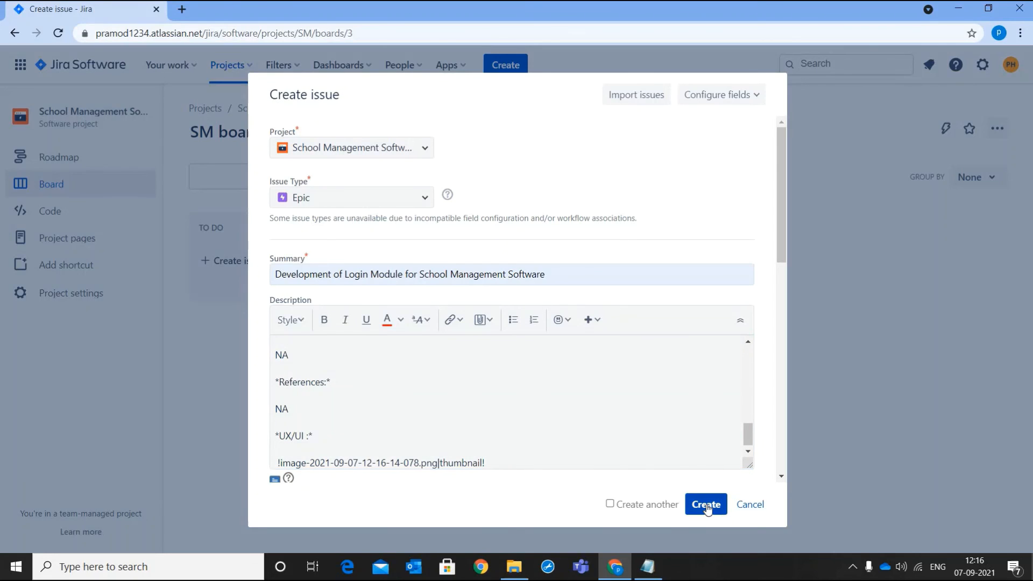
click(705, 504)
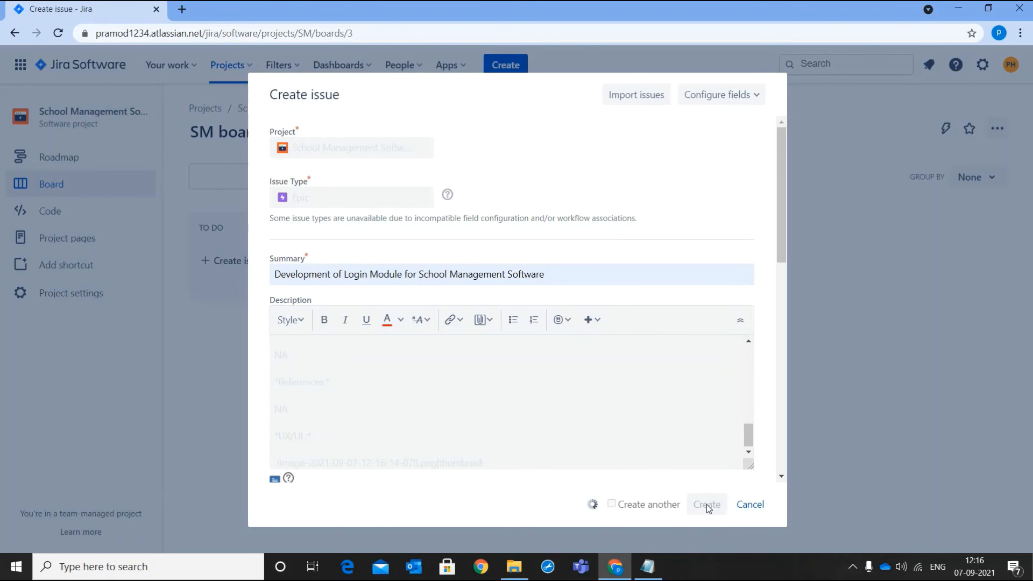
click(707, 504)
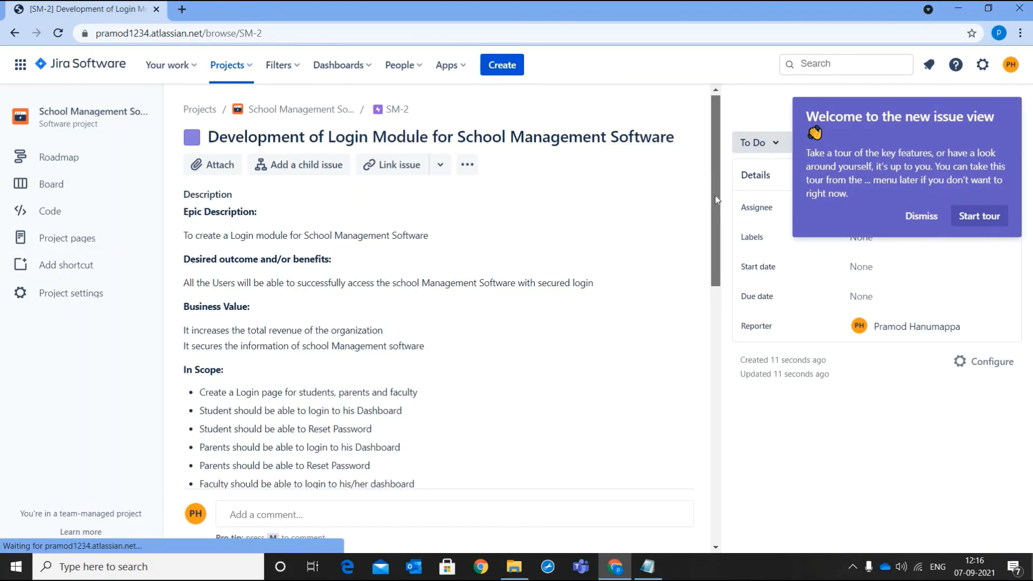
scroll(down, 3)
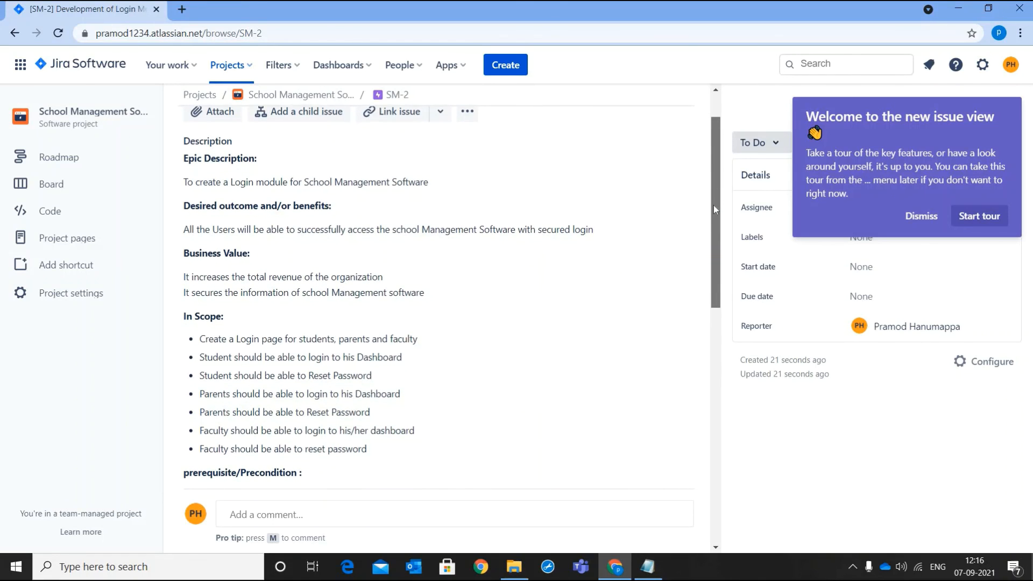
scroll(down, 3)
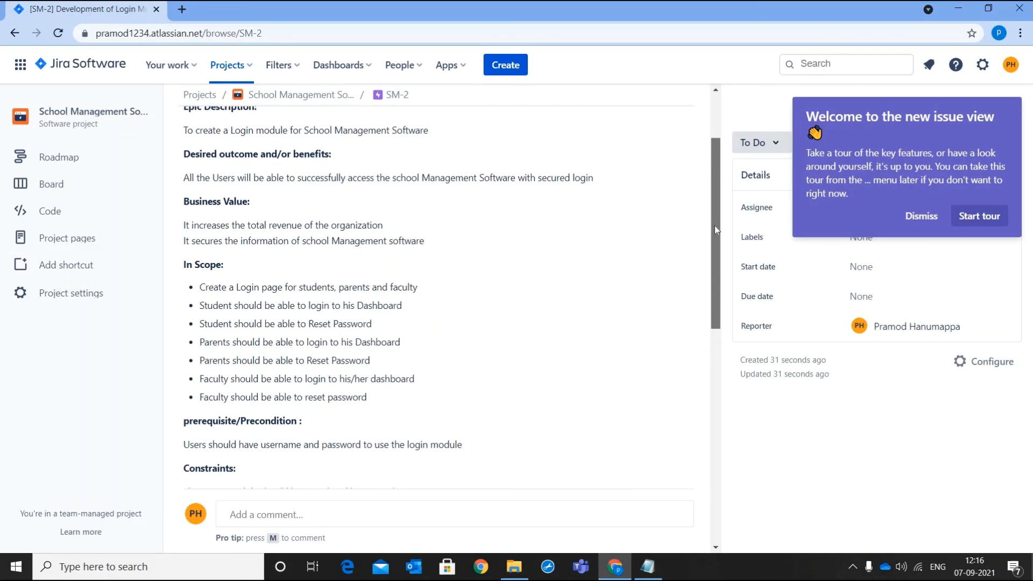
scroll(down, 3)
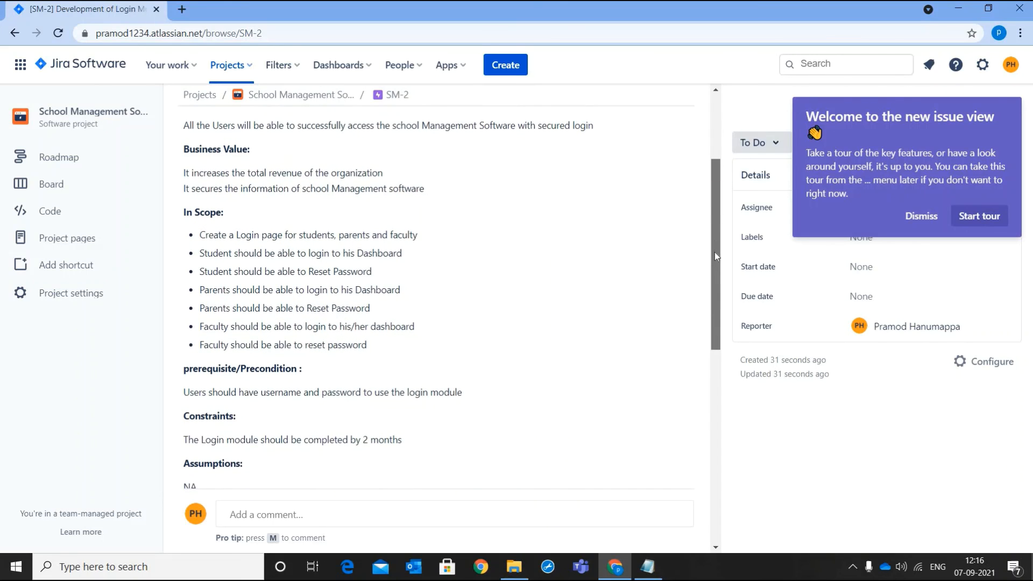
scroll(down, 3)
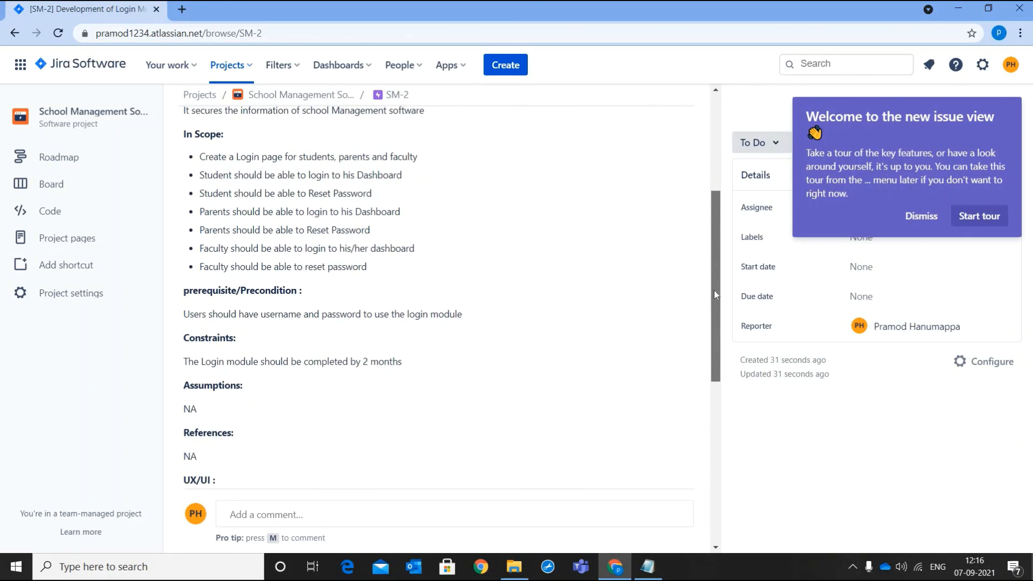
scroll(down, 3)
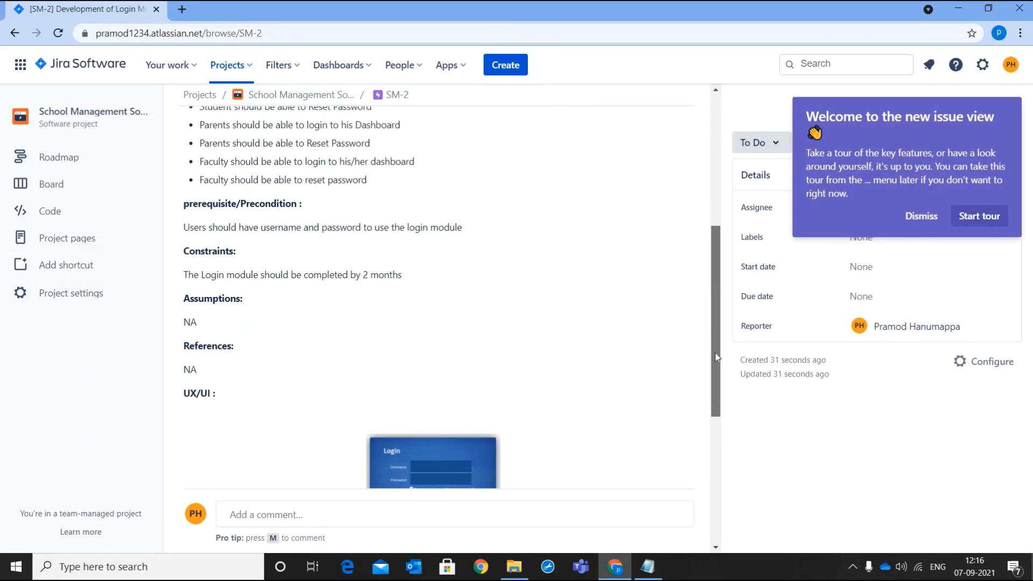
scroll(down, 3)
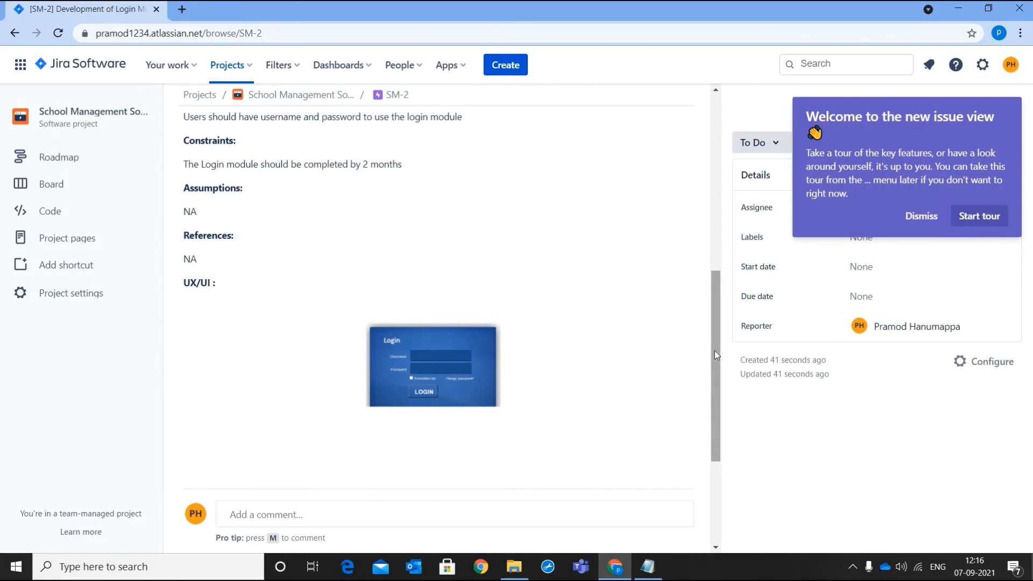
scroll(up, 3)
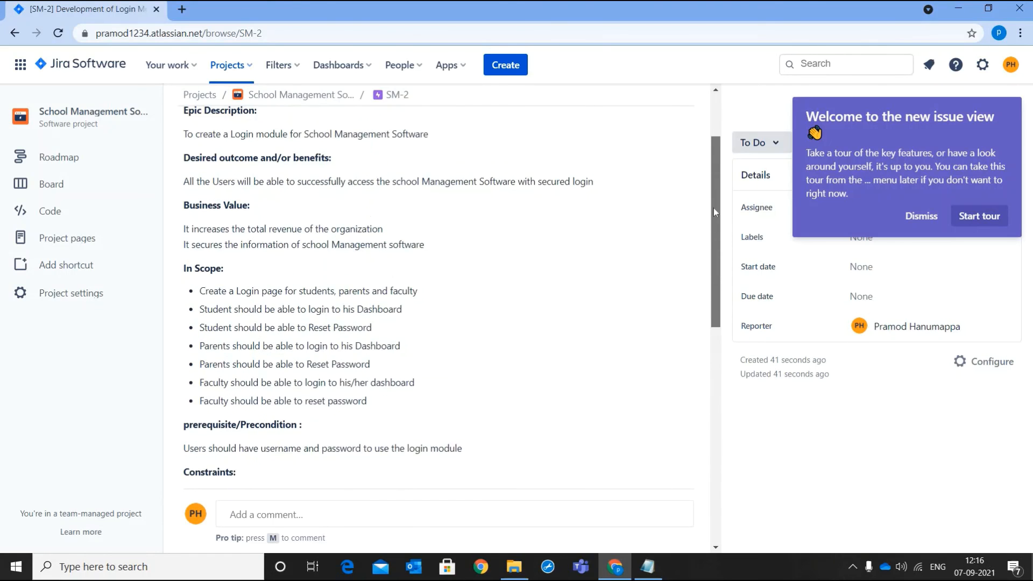
scroll(up, 3)
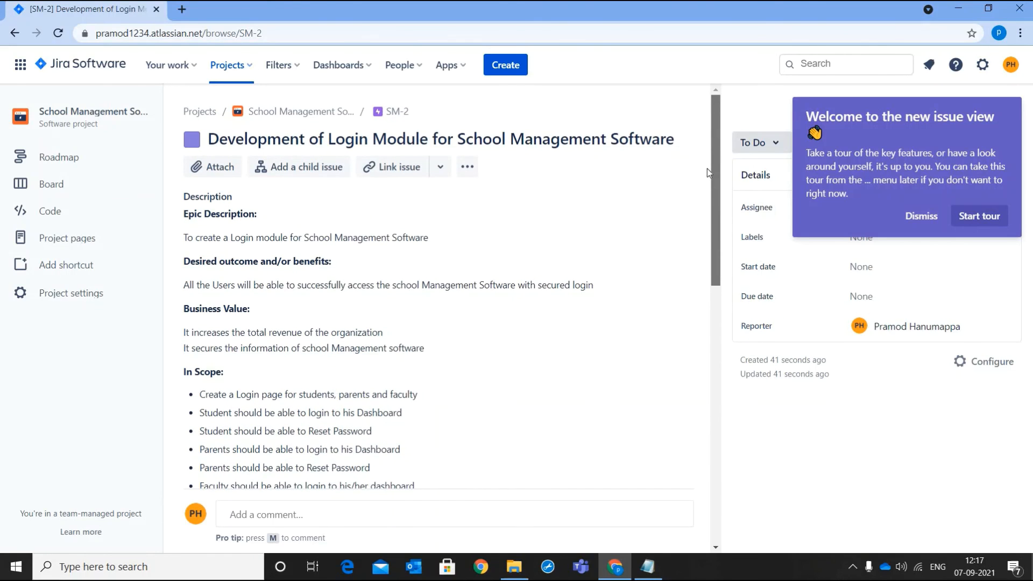